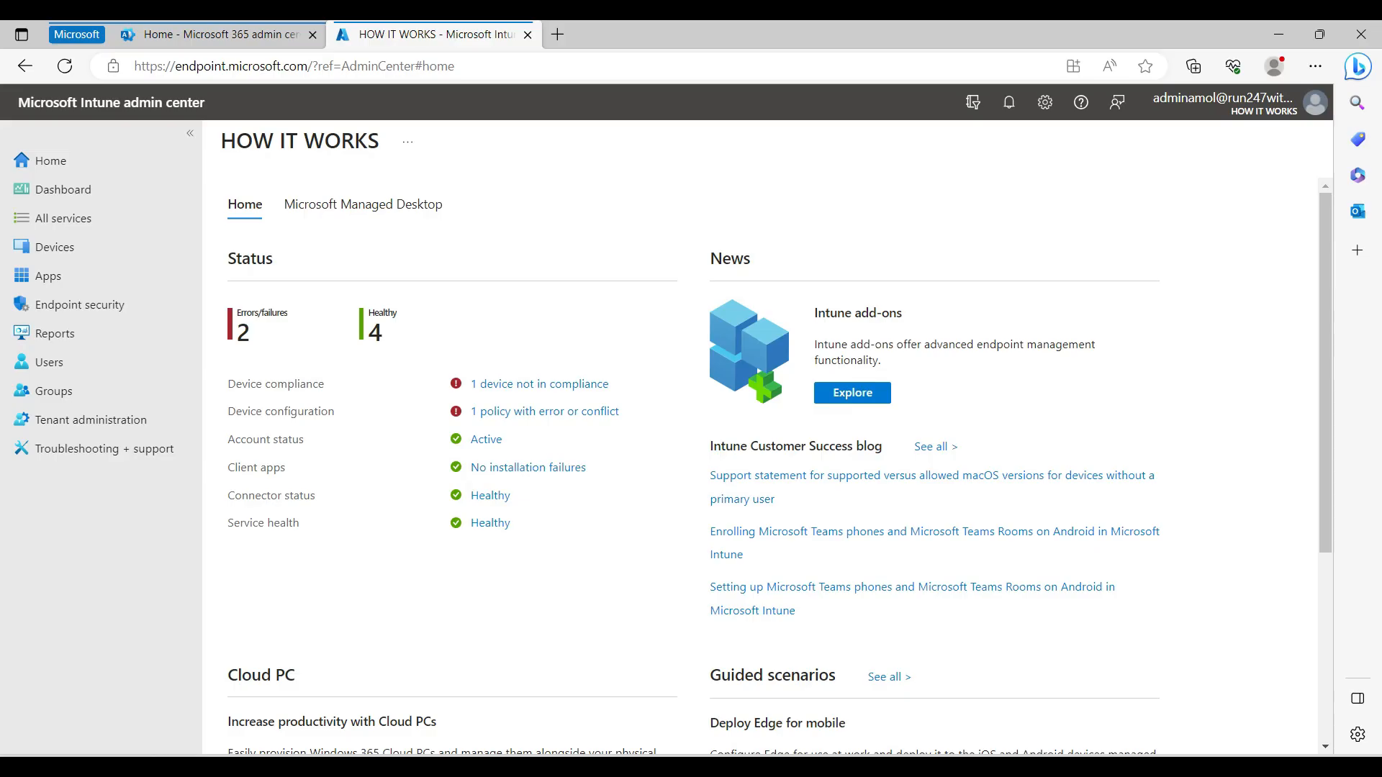
mouse_move(471, 336)
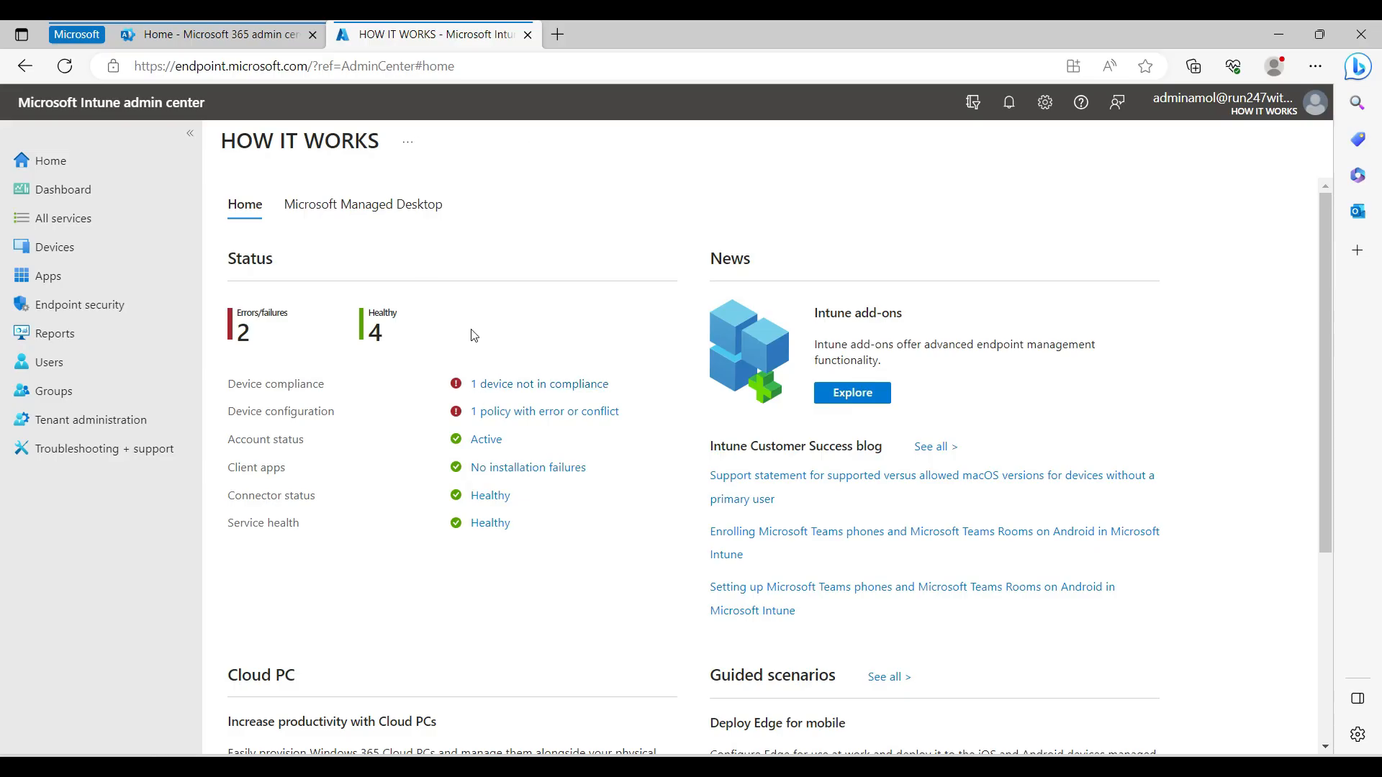
mouse_move(533, 262)
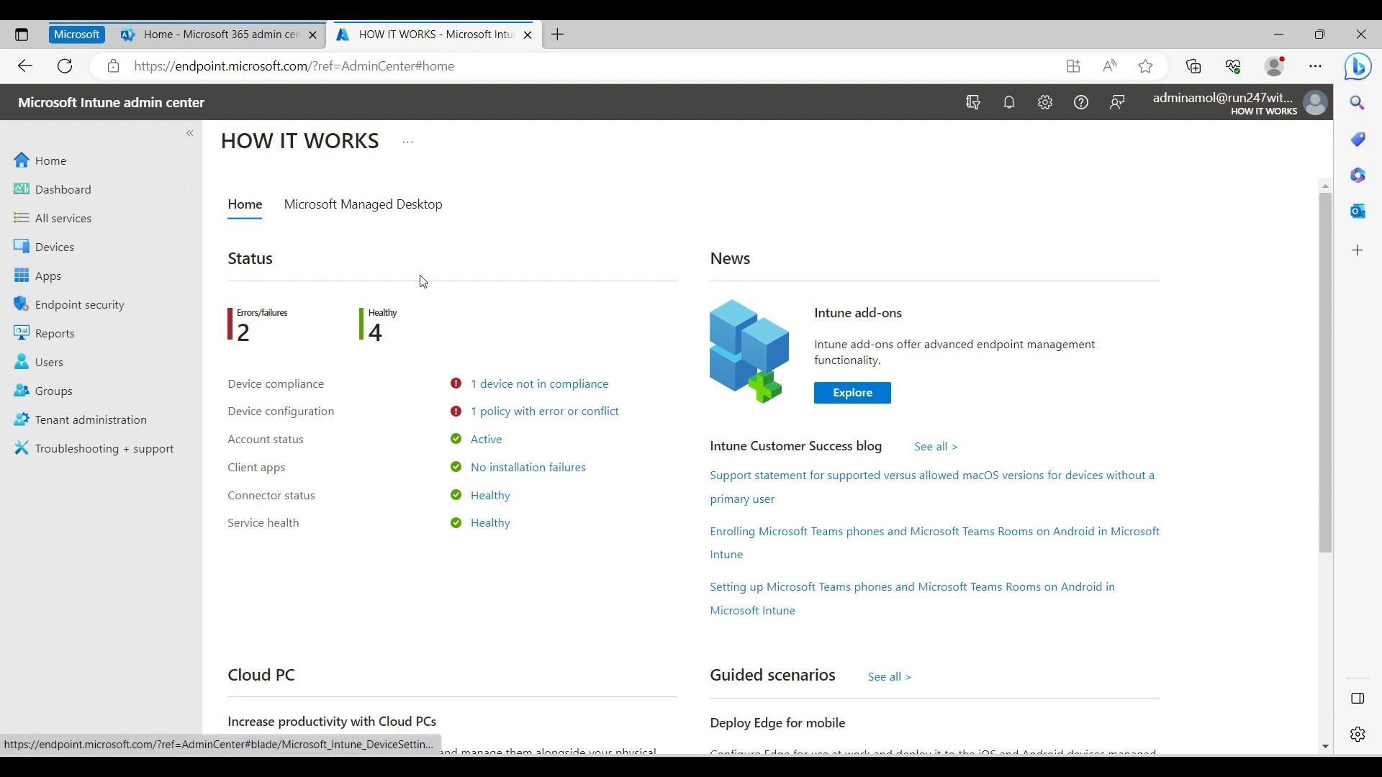
mouse_move(160, 241)
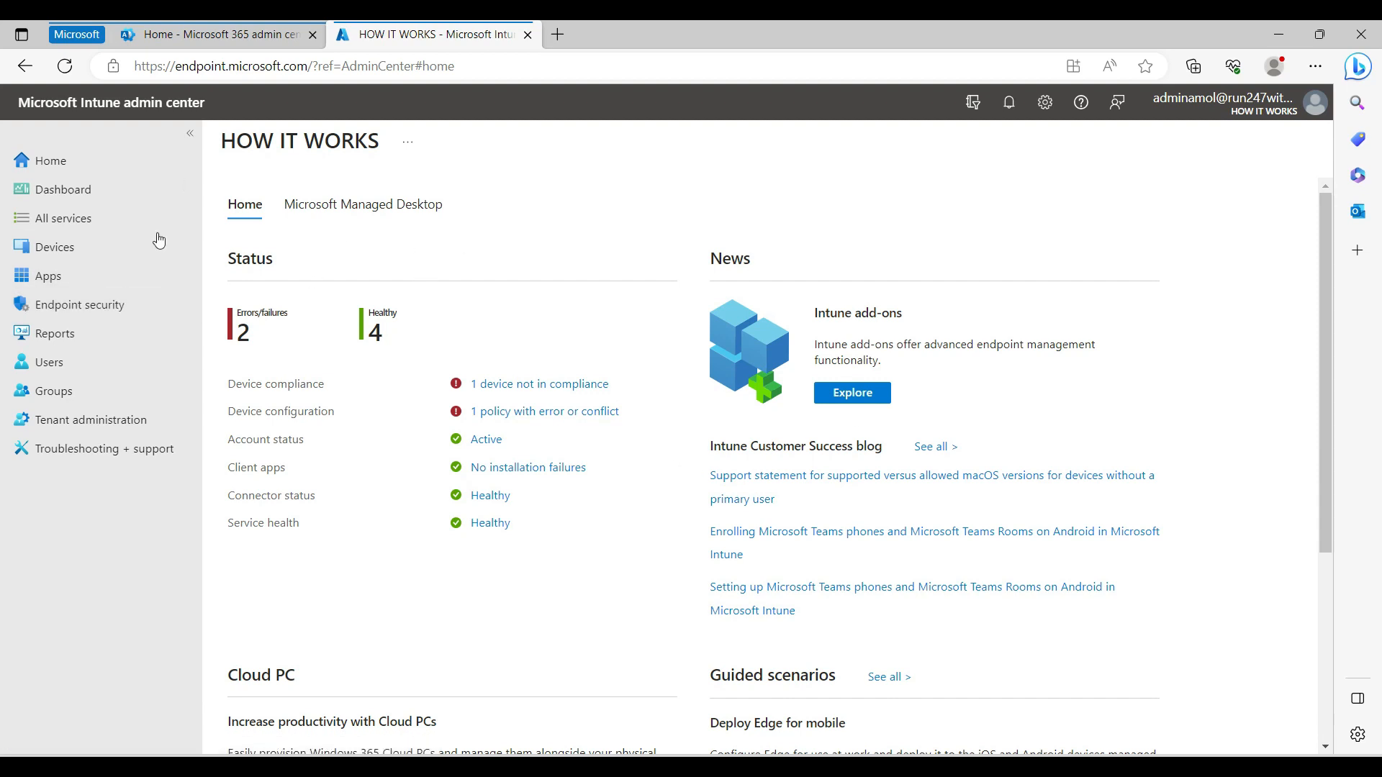
Step: Create a new configuration profile under Devices and choose Windows 10 and later as its platform
click(54, 246)
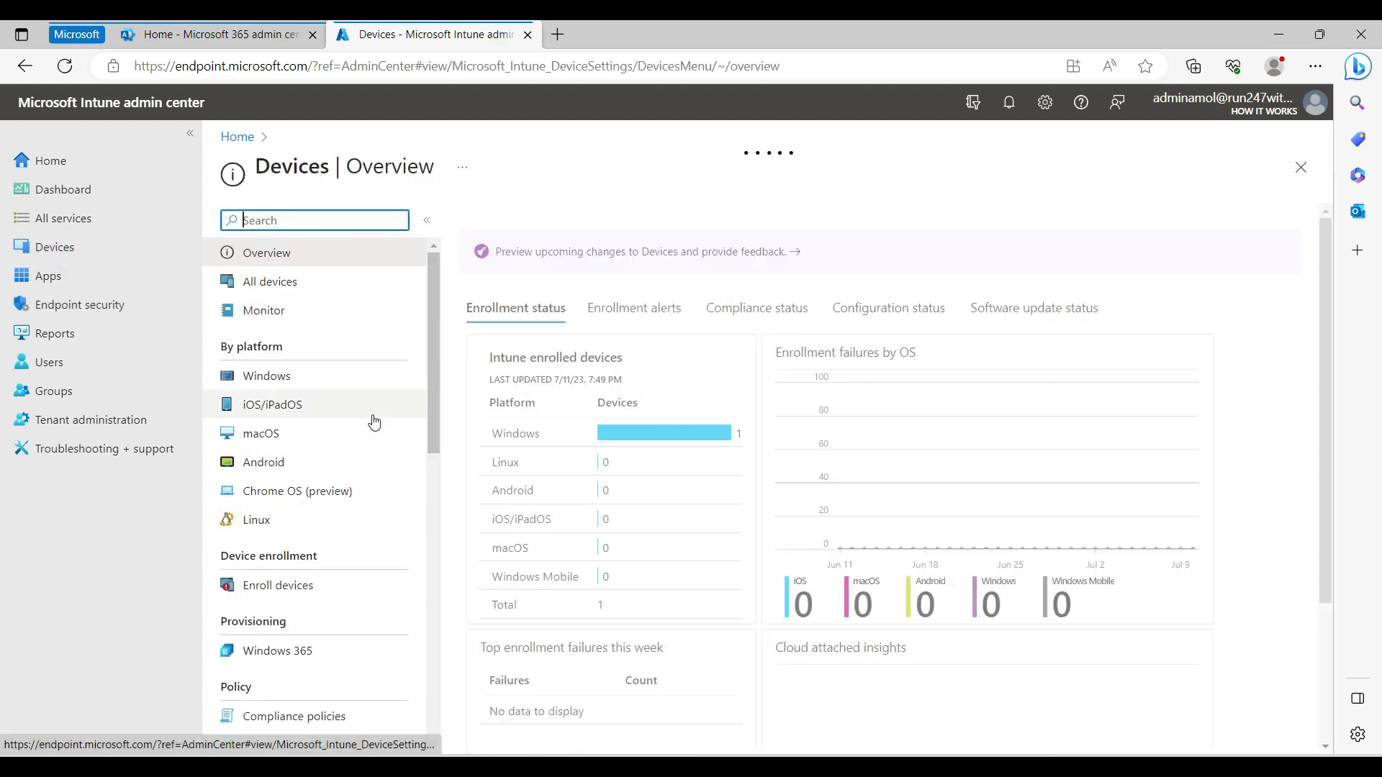
scroll(down, 3)
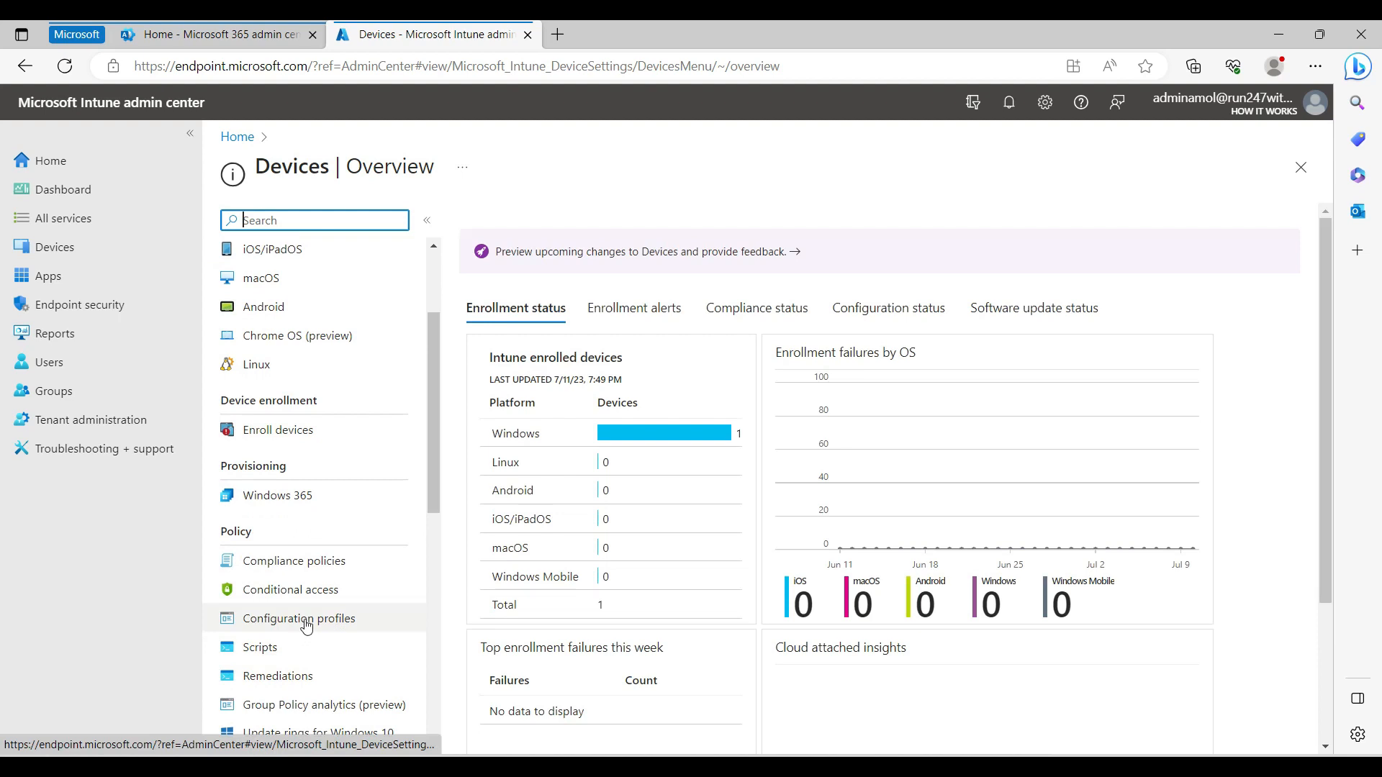
click(299, 617)
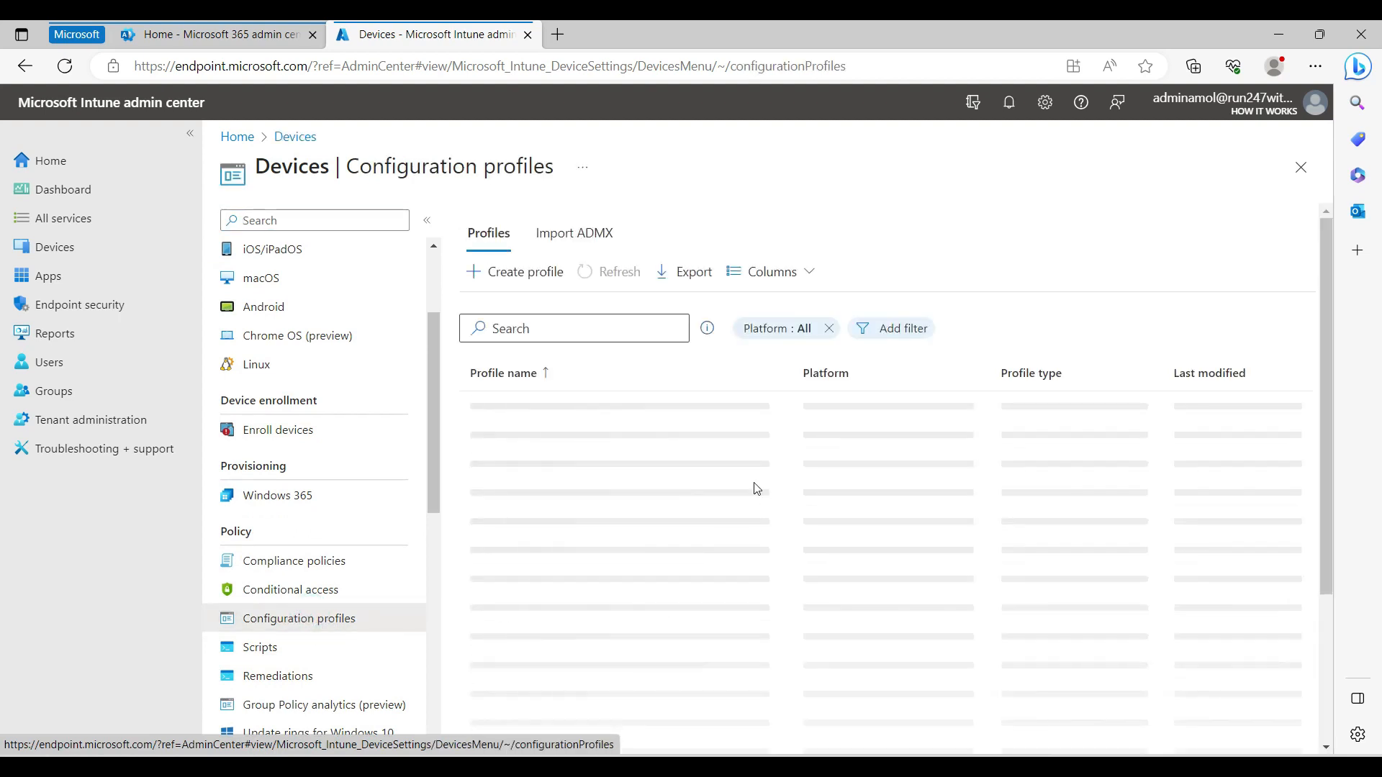
click(524, 272)
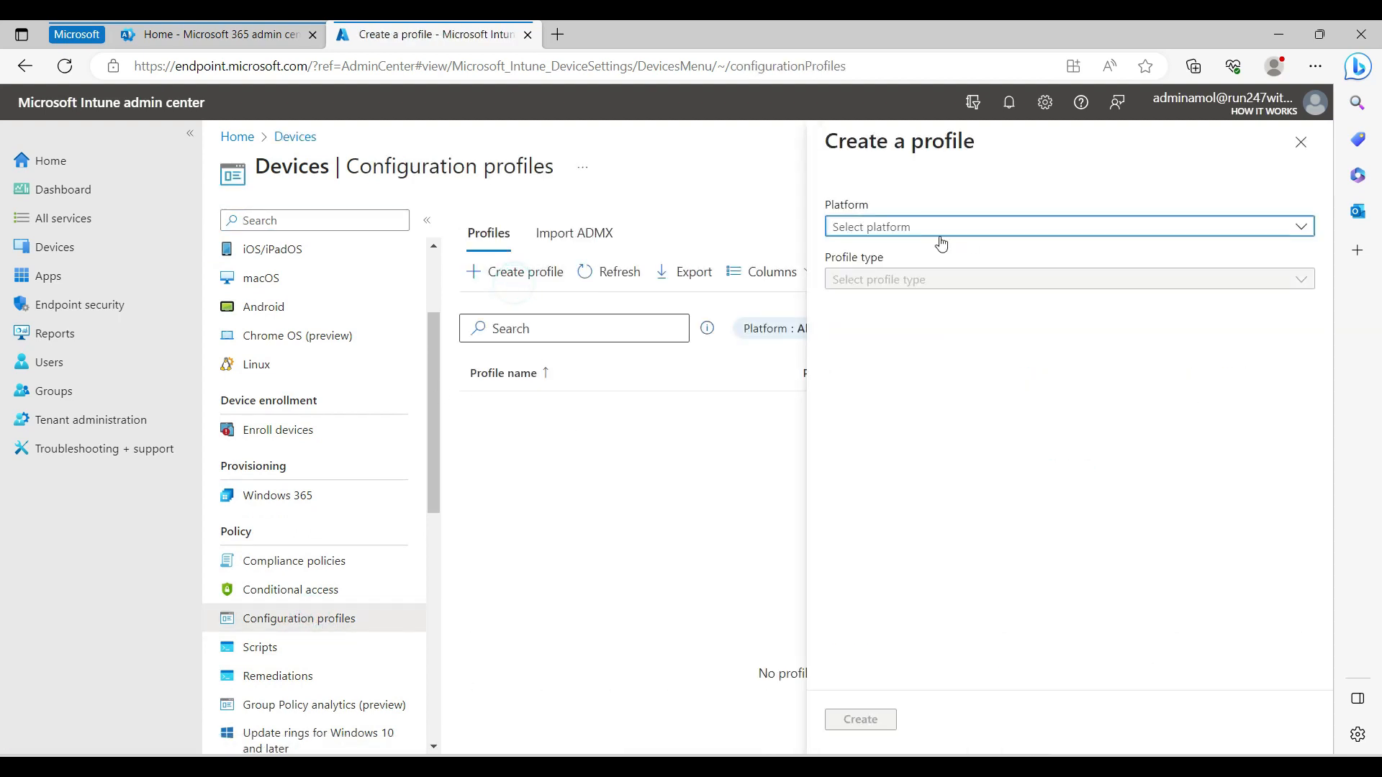
click(1066, 226)
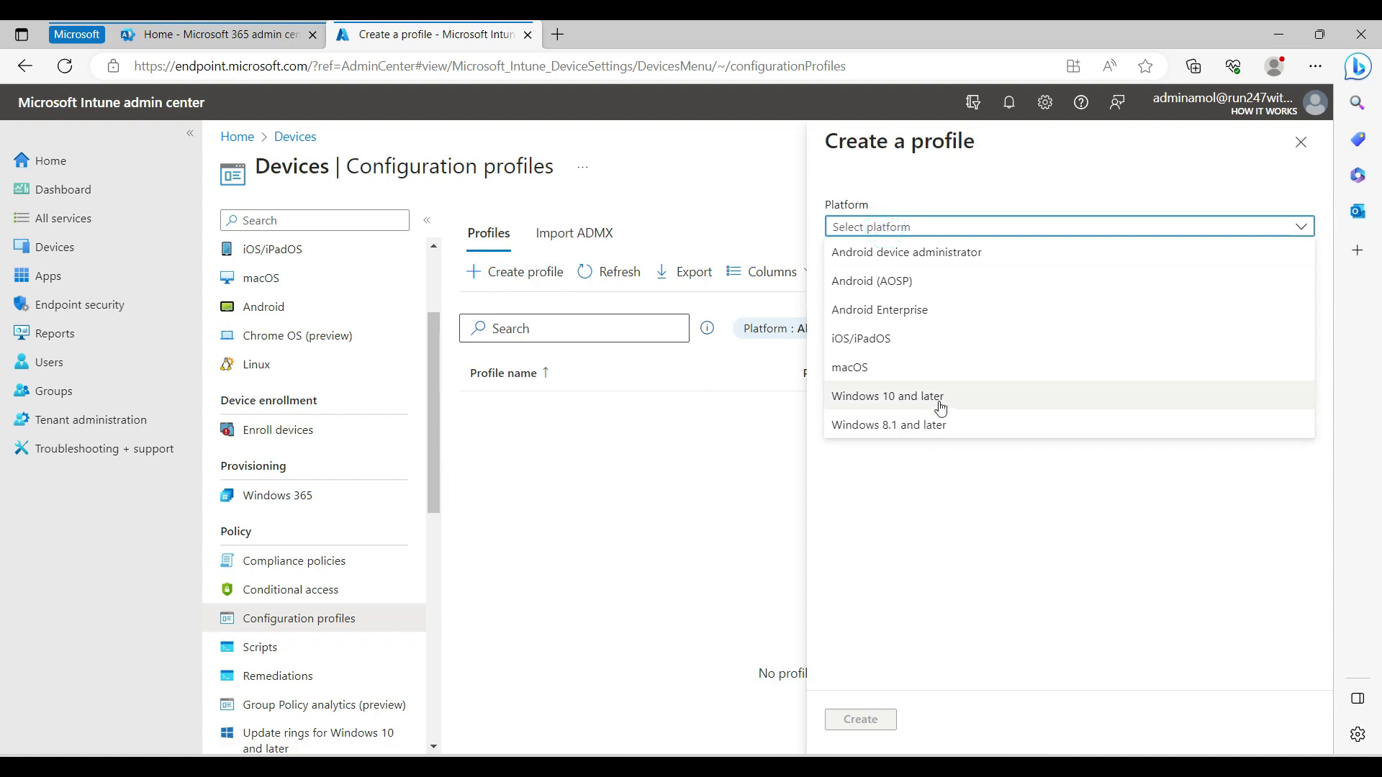
click(888, 396)
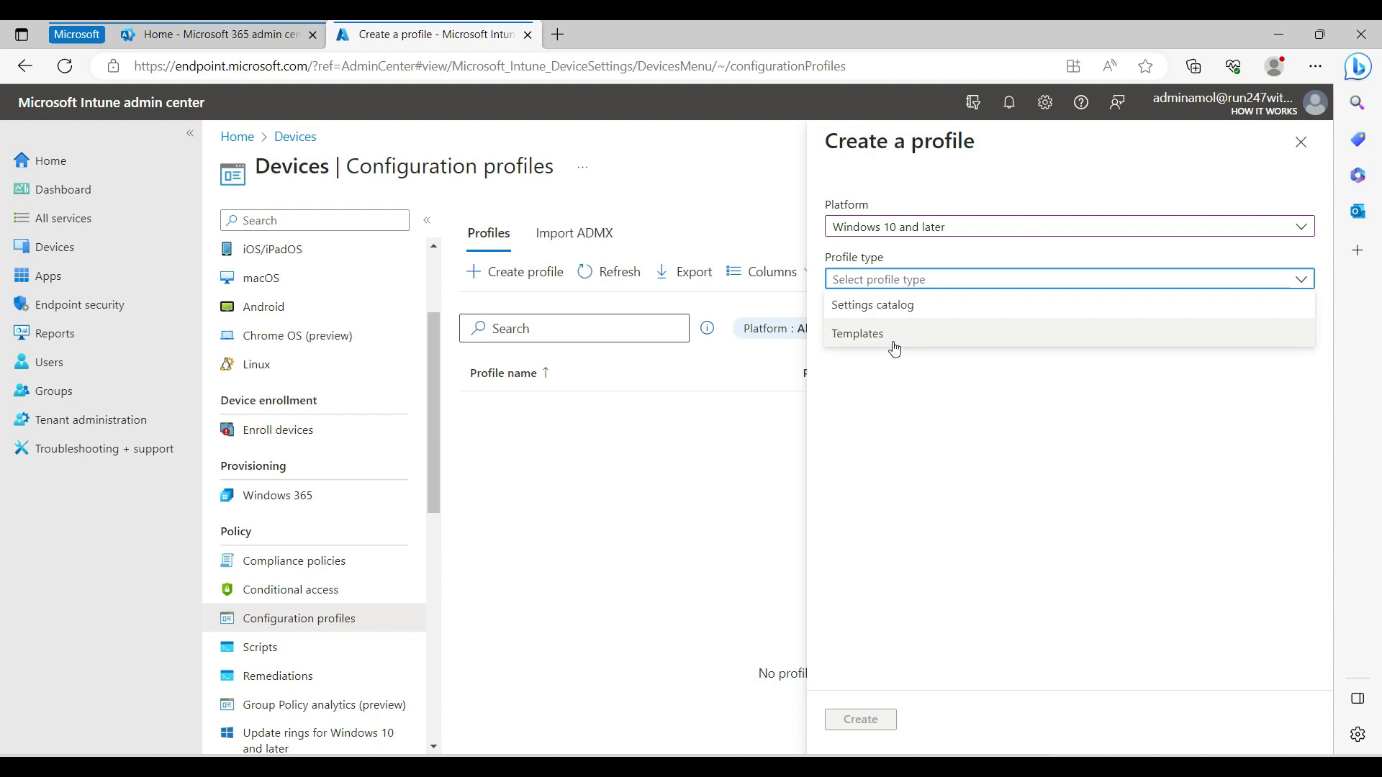
mouse_move(955, 331)
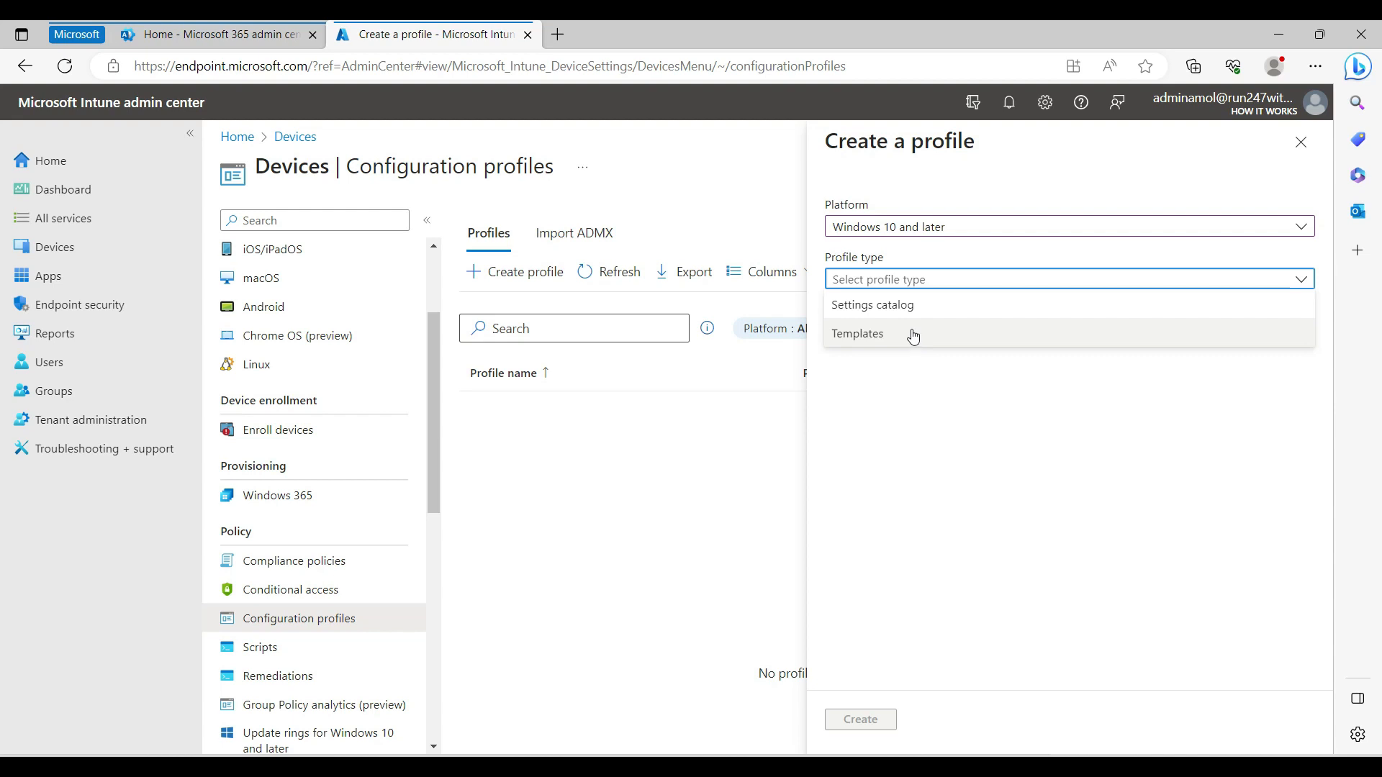
mouse_move(894, 343)
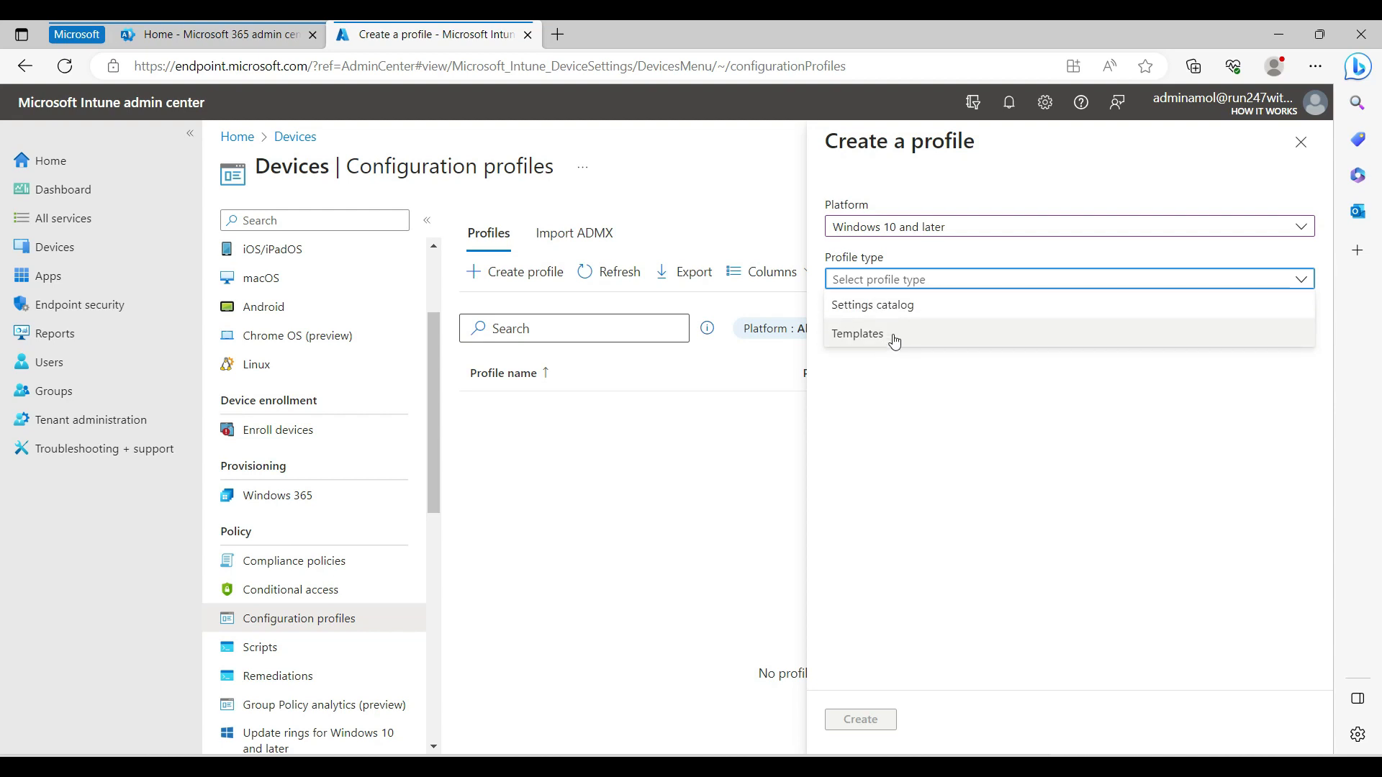
mouse_move(889, 344)
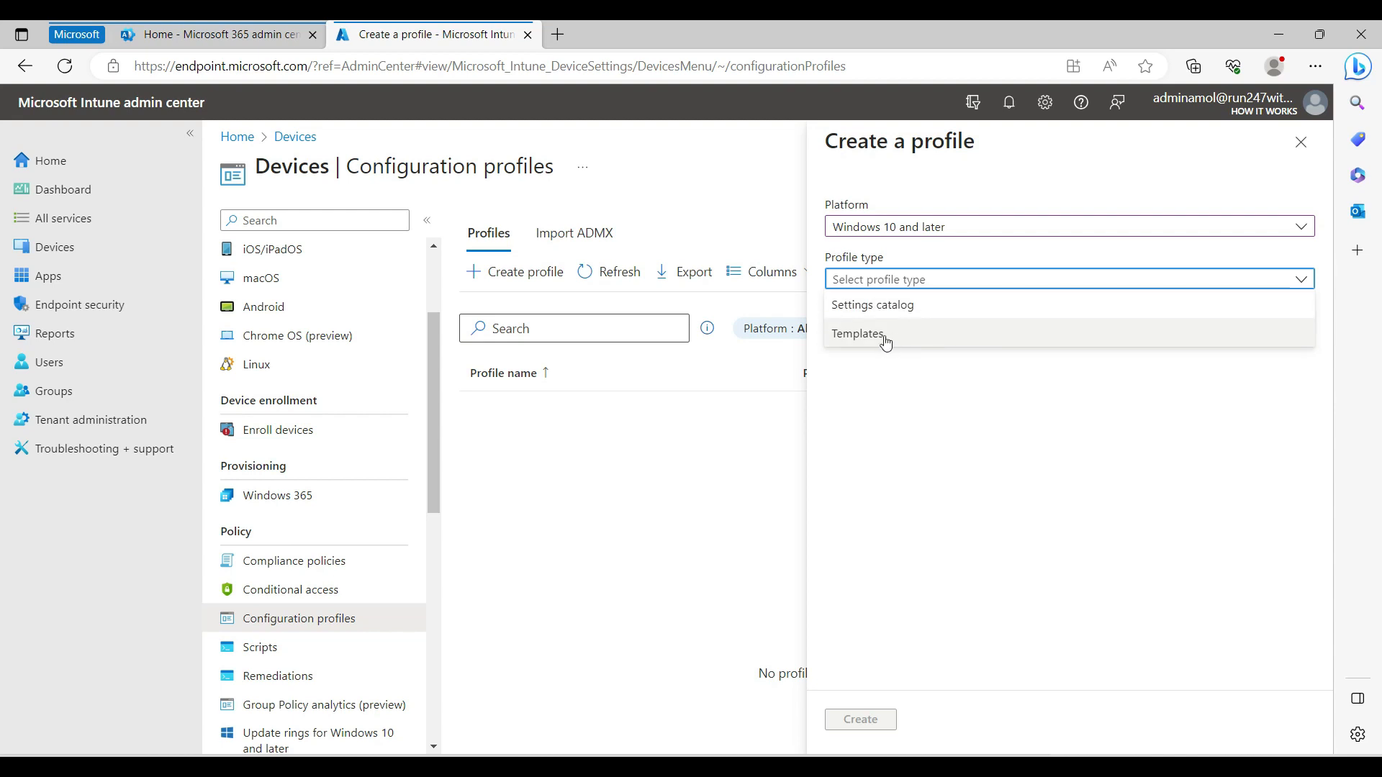
Step: Choose the Templates profile type and pick the Endpoint protection template
click(857, 332)
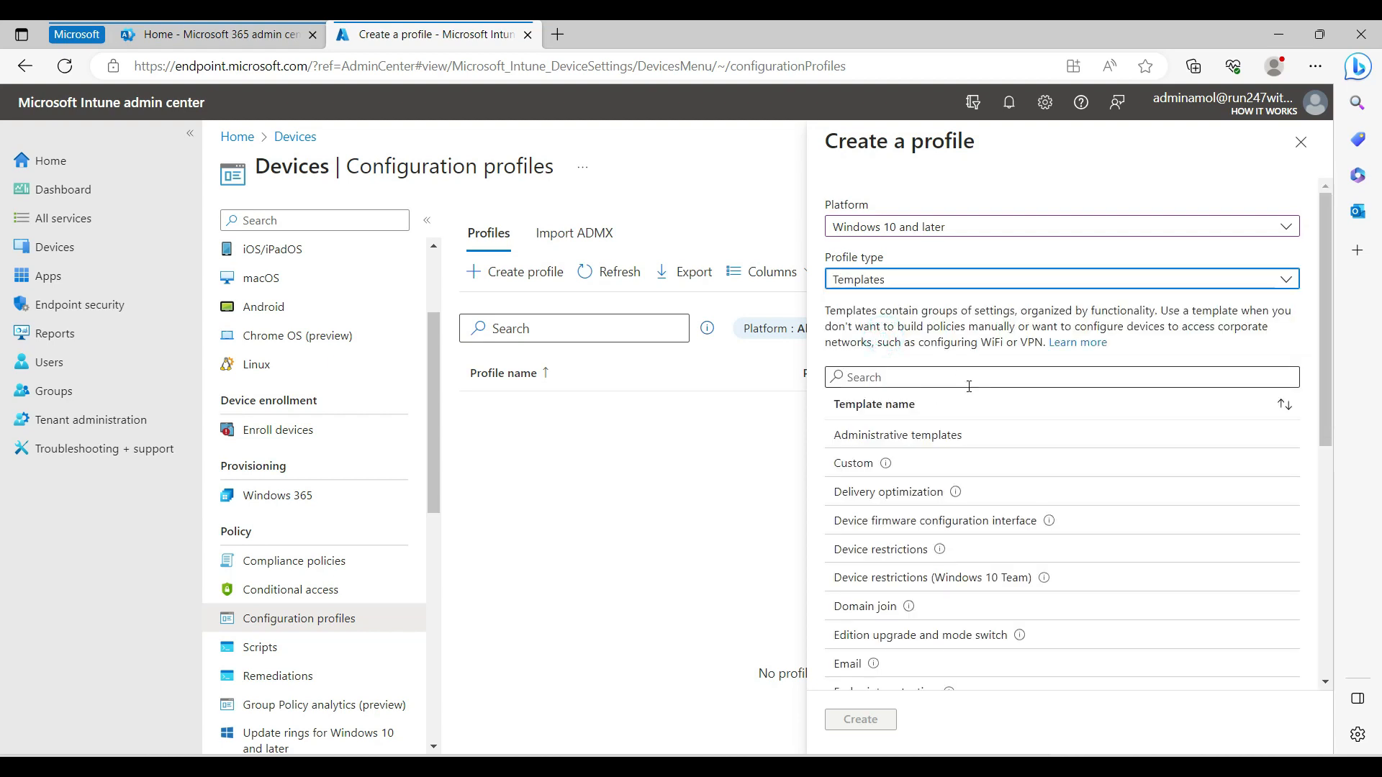
mouse_move(945, 531)
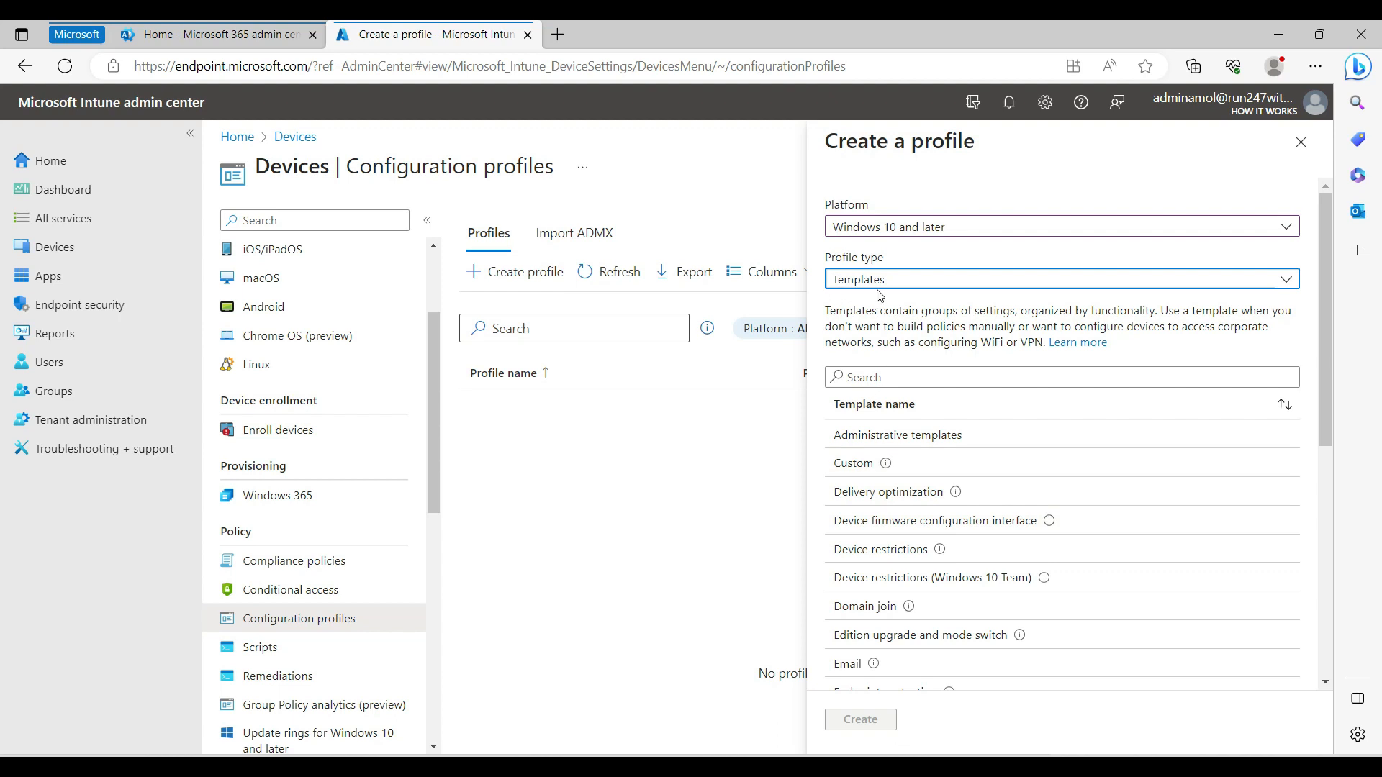
scroll(down, 3)
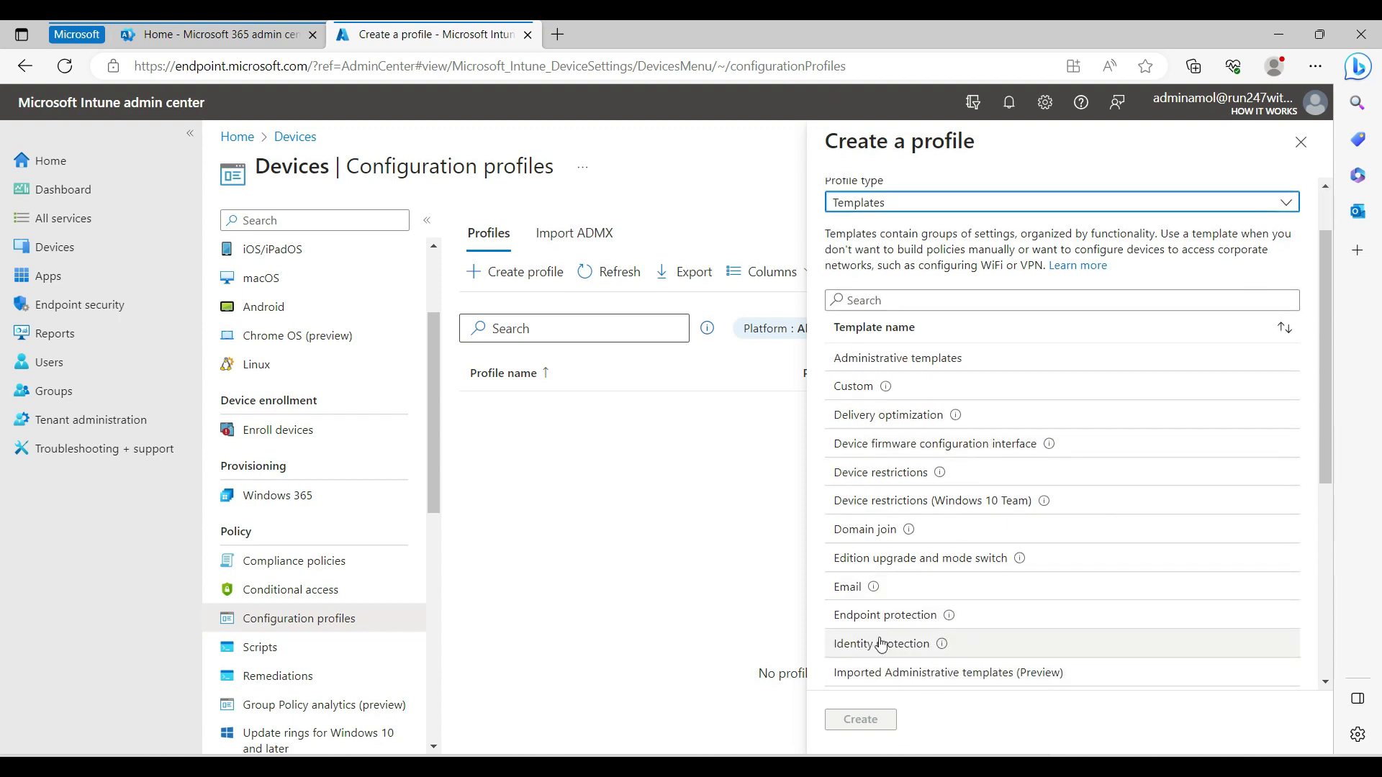
mouse_move(899, 624)
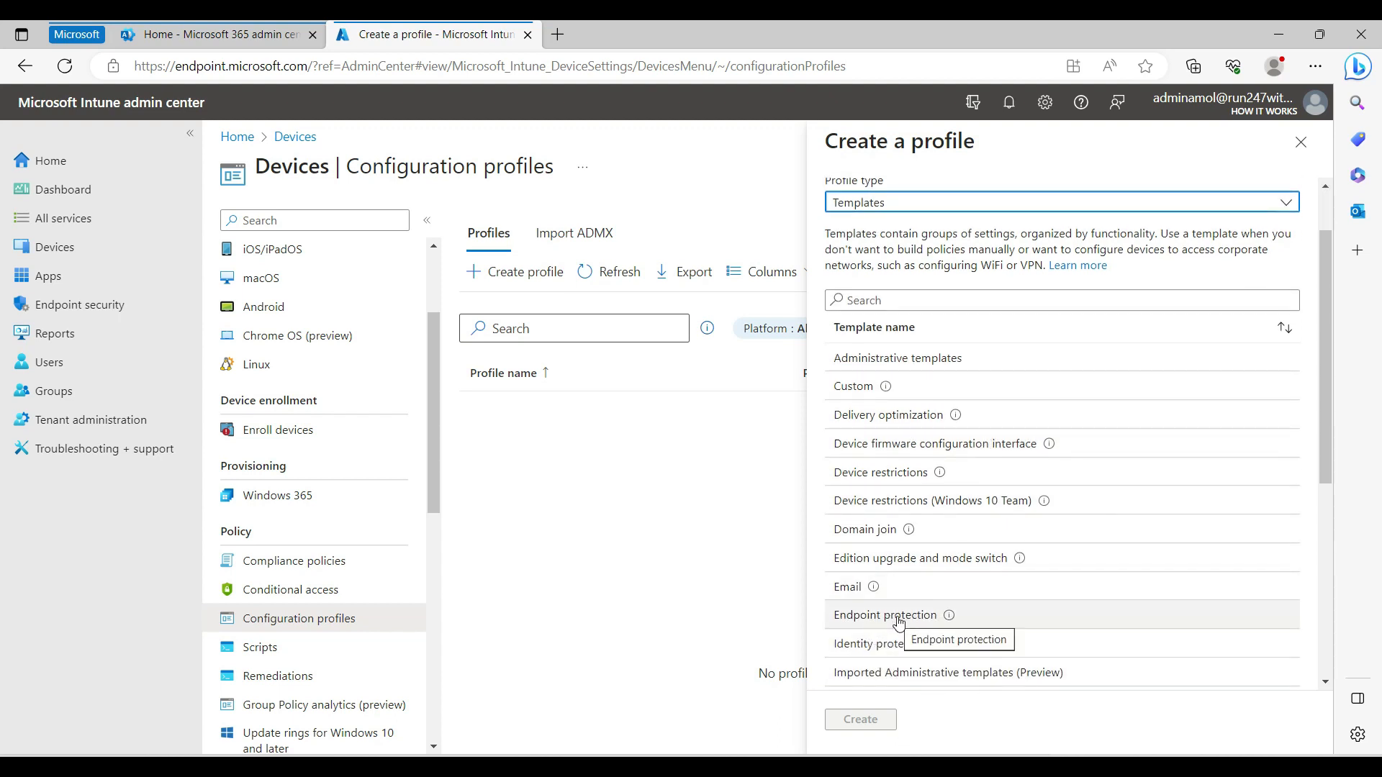
click(859, 720)
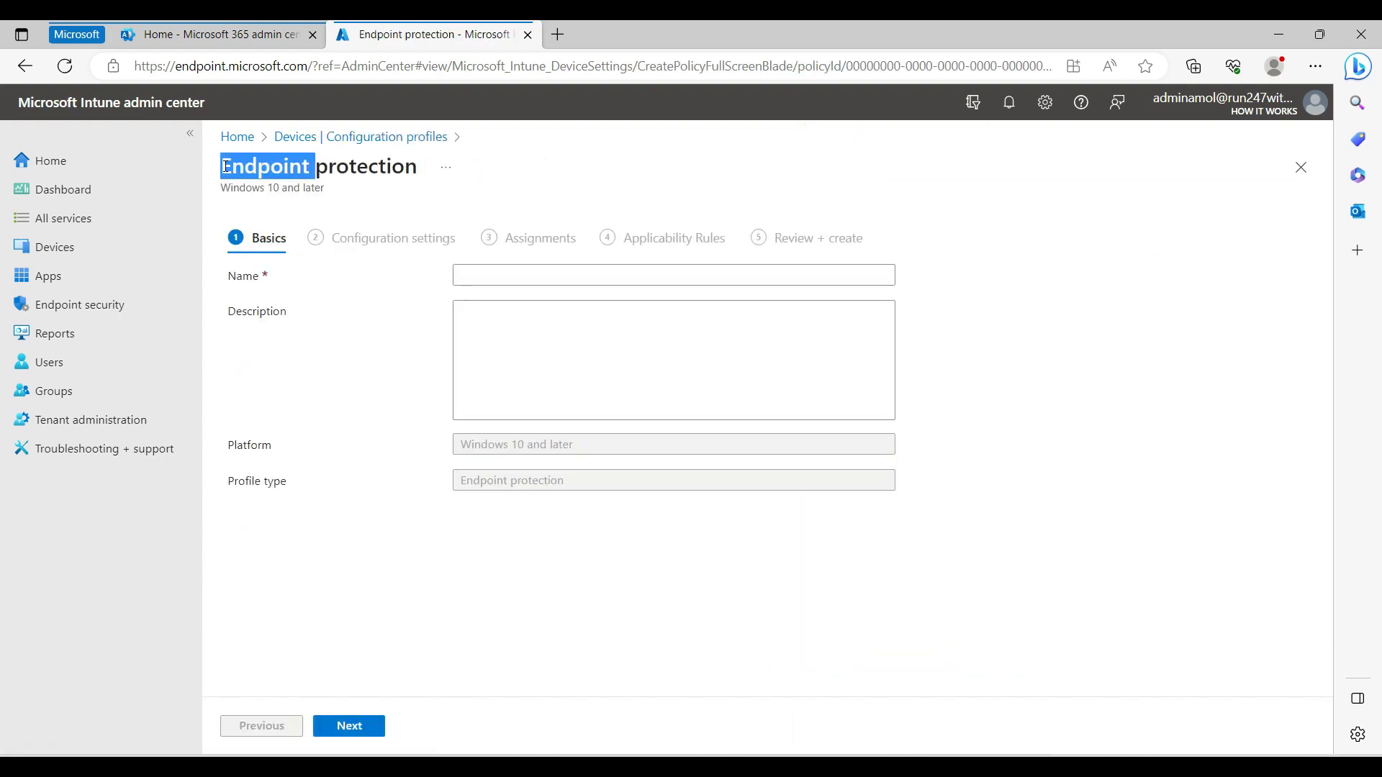
Step: Name the profile 'Endpoint protection', advance to Configuration settings and review the expanded Windows Encryption BitLocker options
text(Endpoint protection)
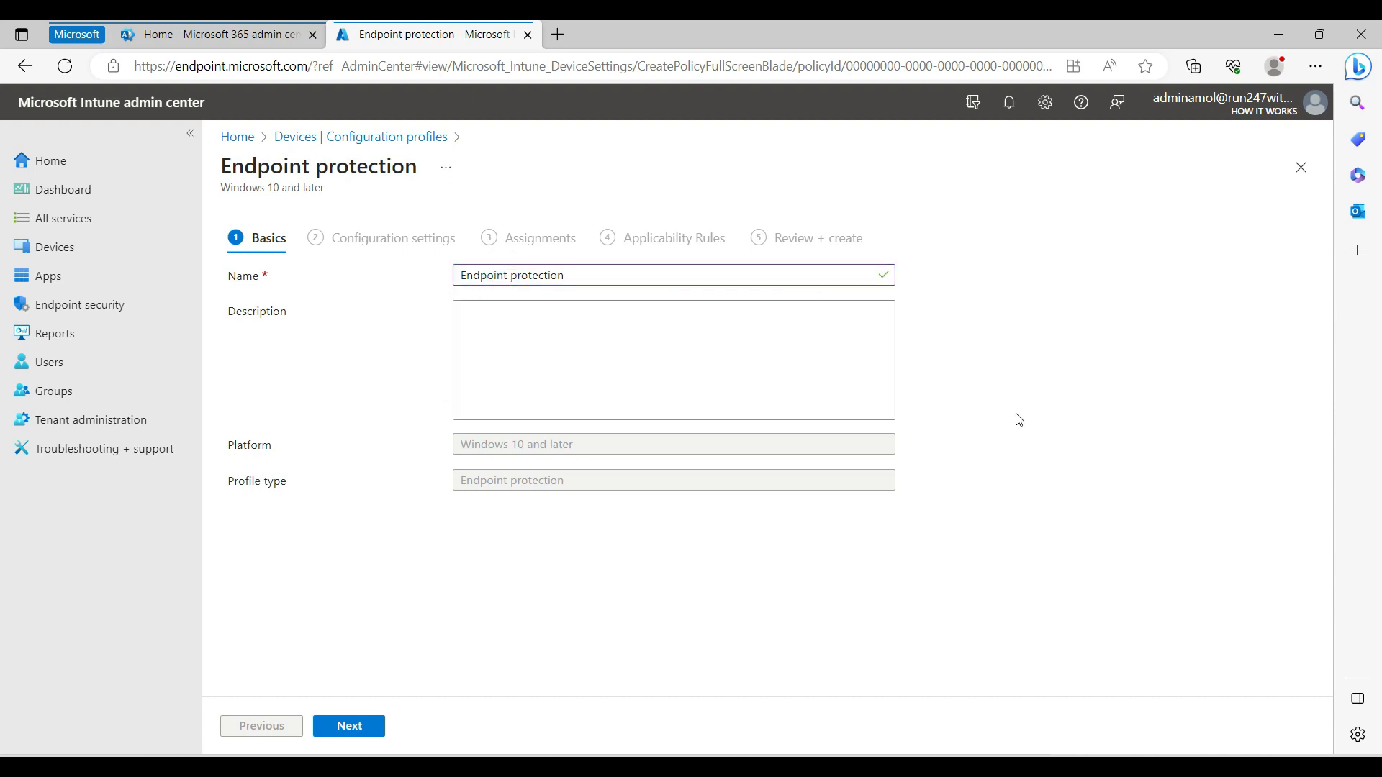
click(348, 726)
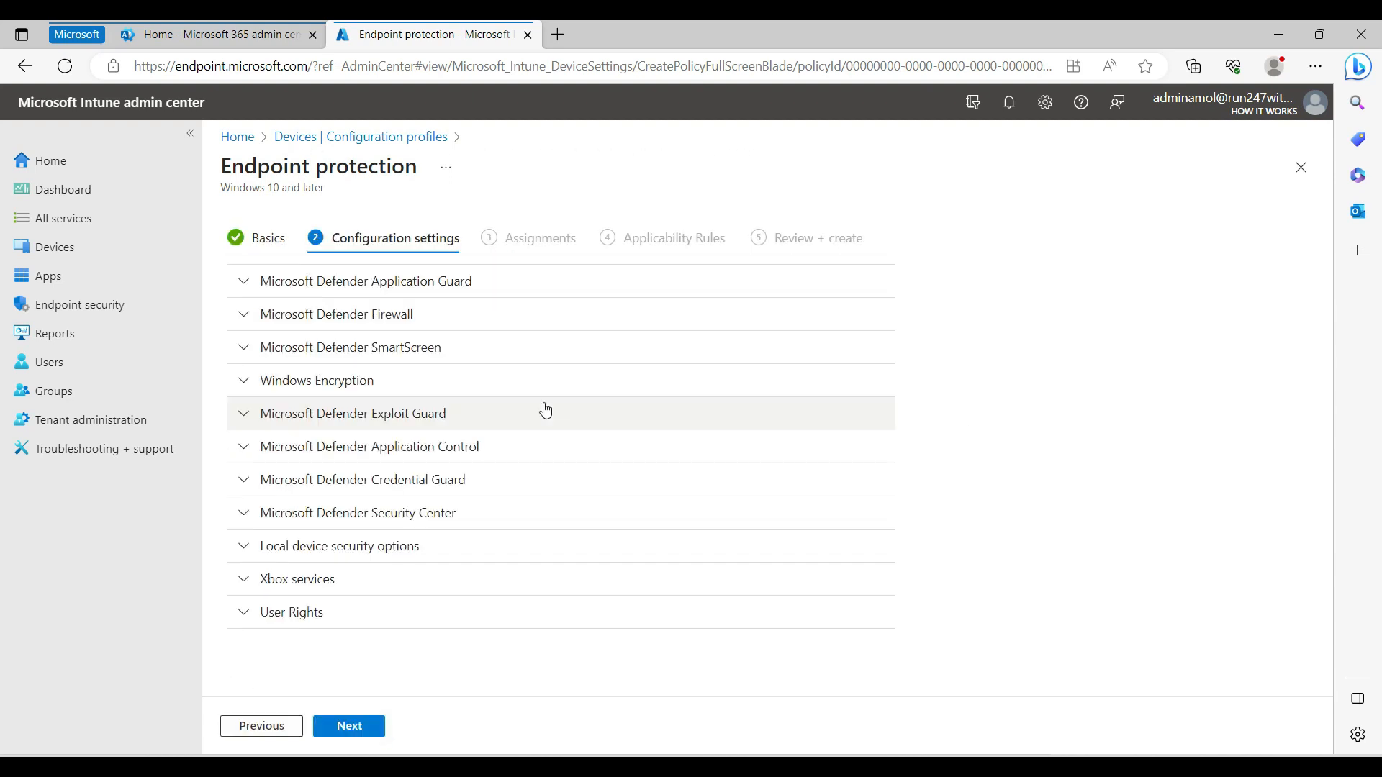
click(317, 380)
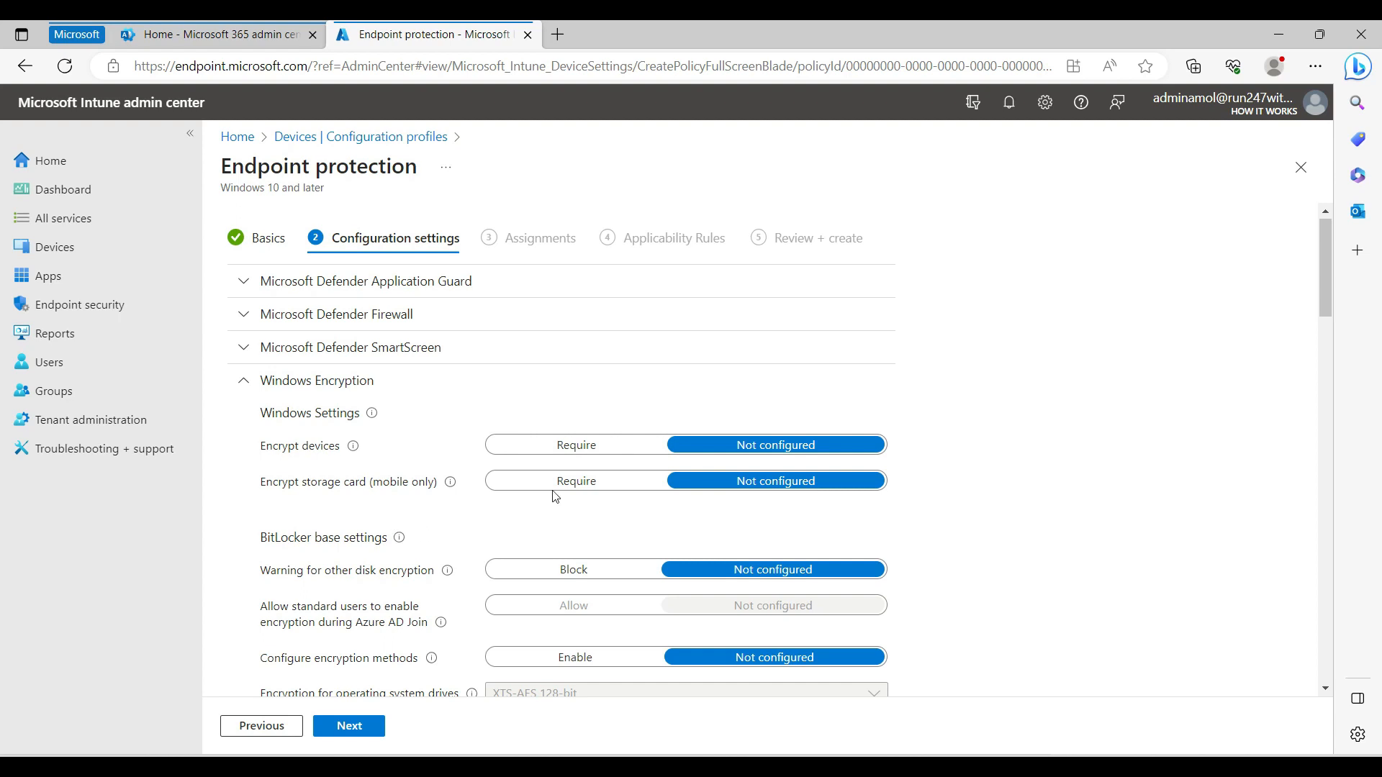
scroll(down, 3)
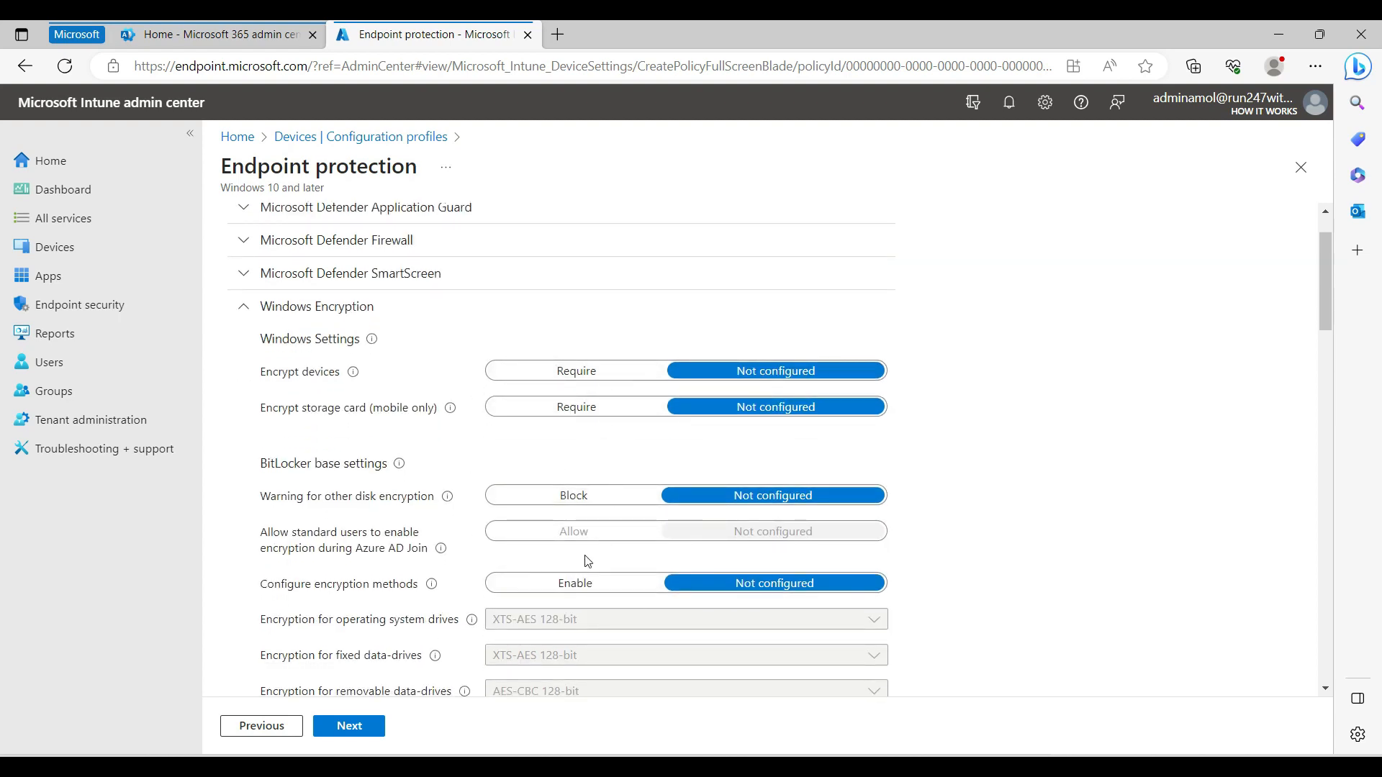
scroll(down, 3)
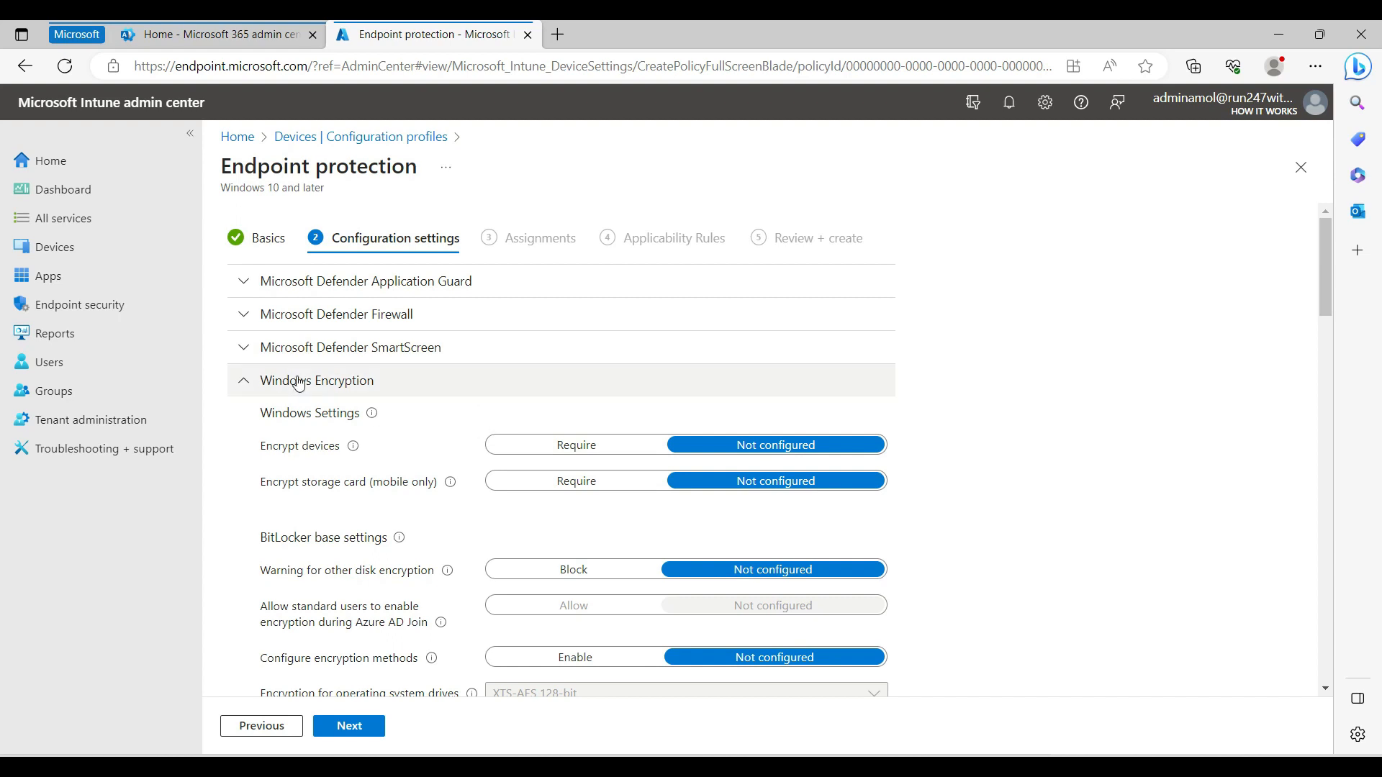
mouse_move(470, 435)
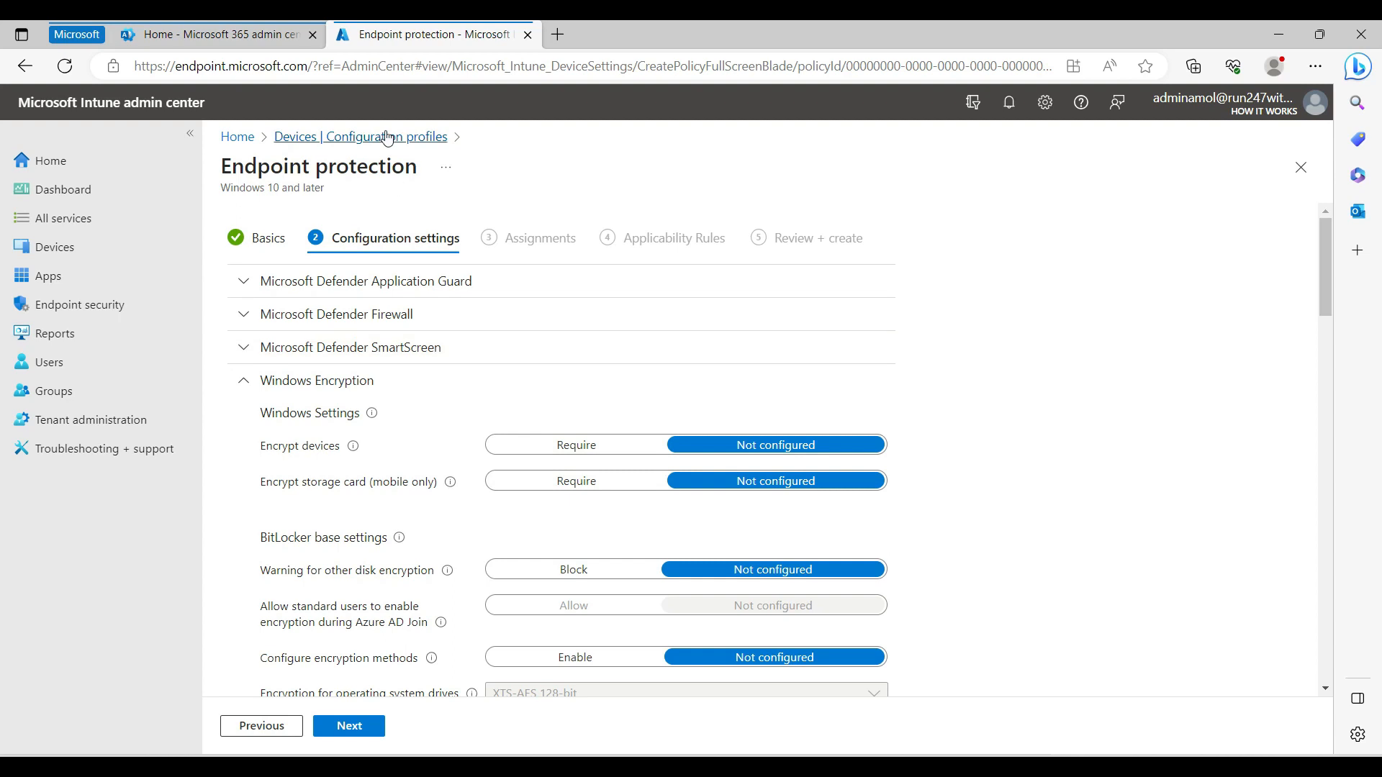
Step: Start another profile targeting Windows 10 and later, this time built from the Settings catalog
click(360, 137)
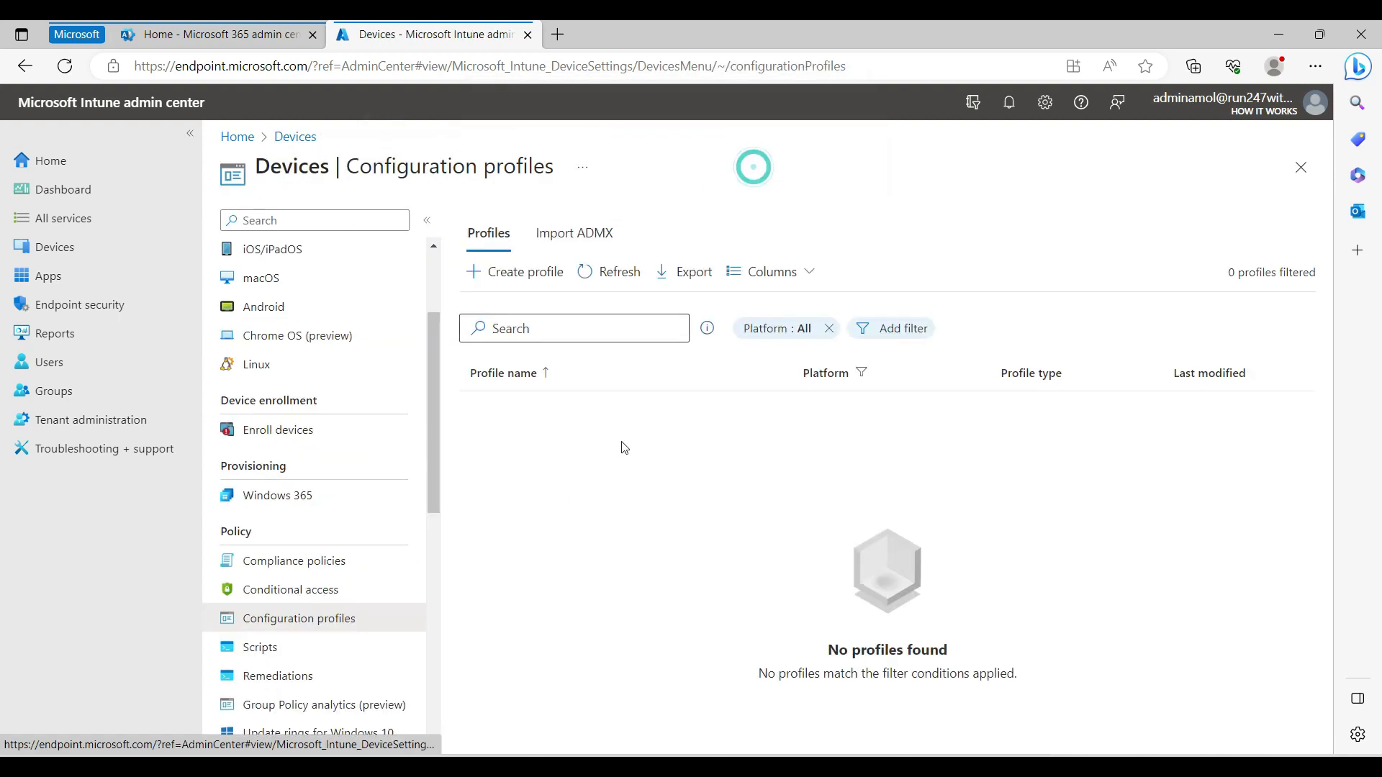
click(524, 272)
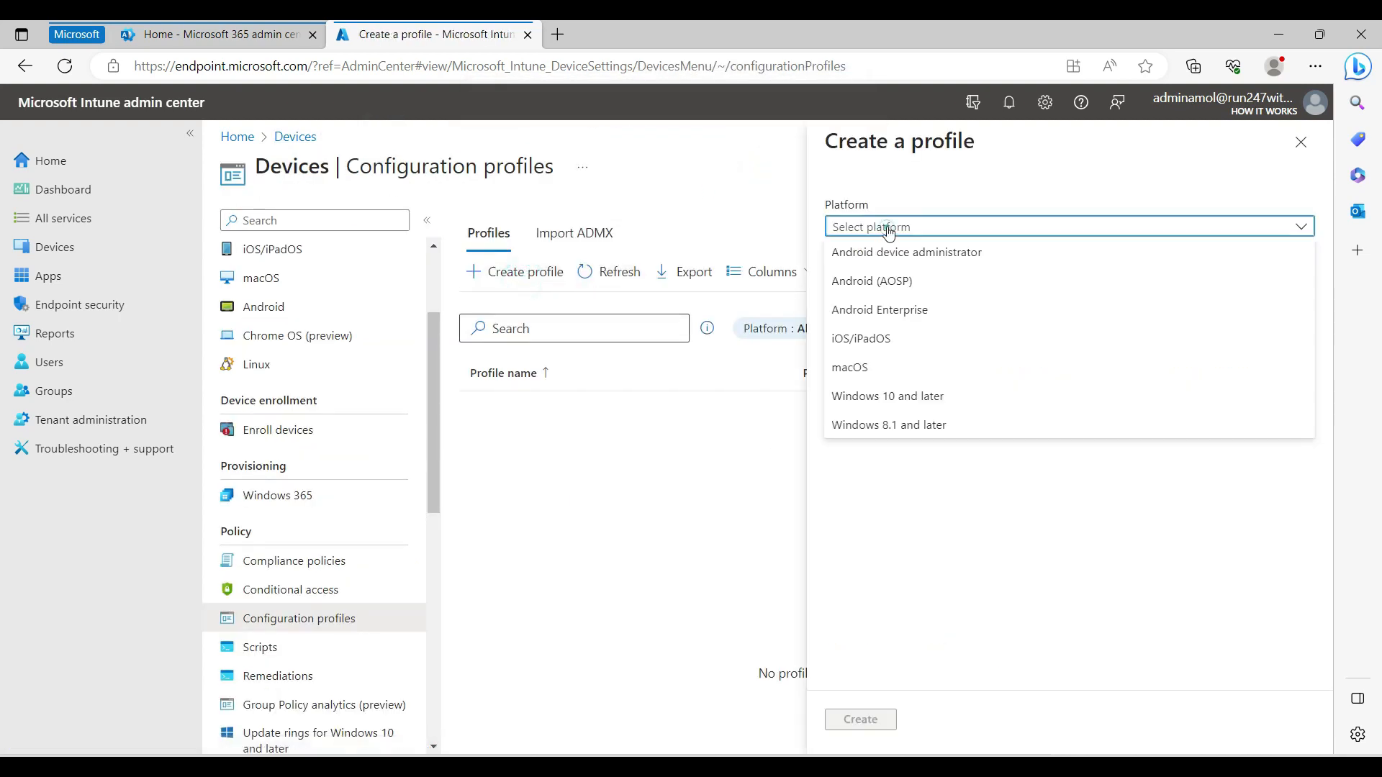
mouse_move(917, 403)
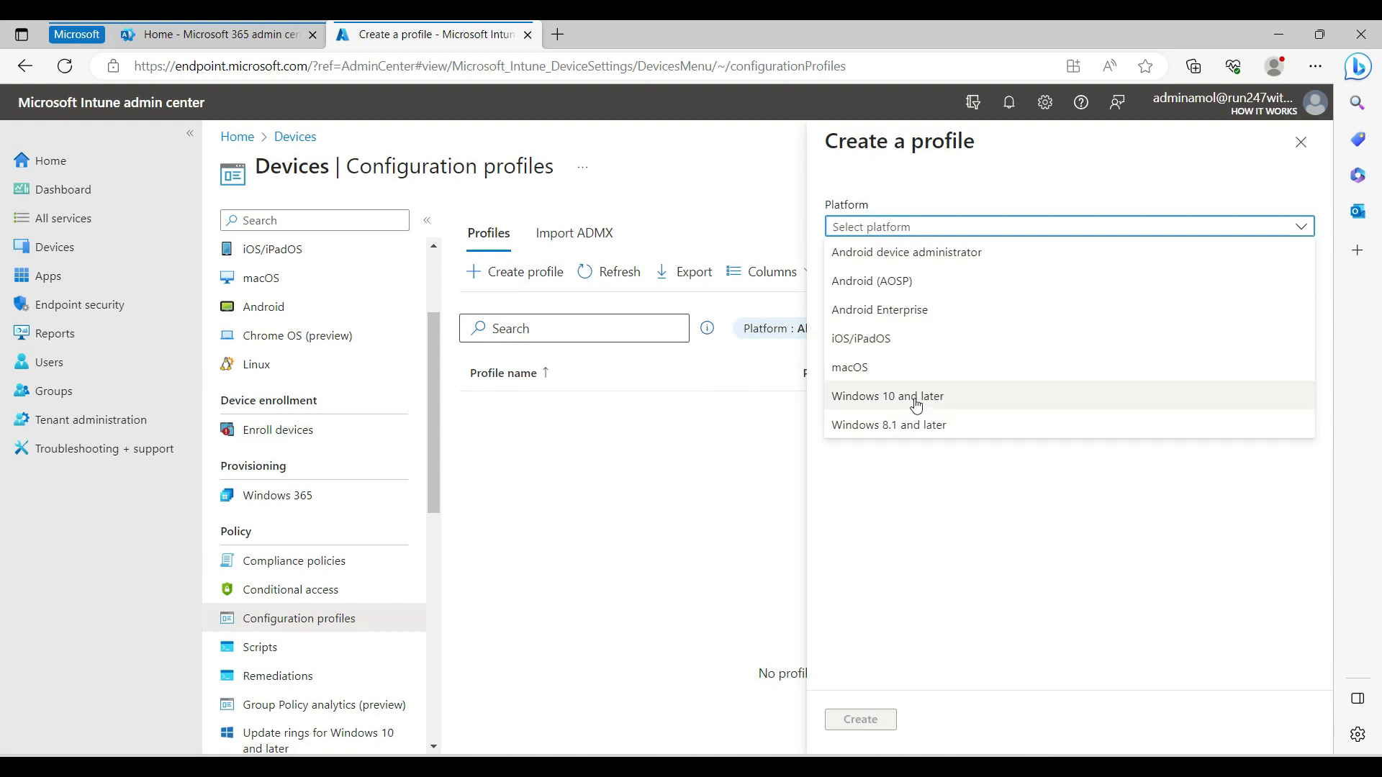
click(888, 396)
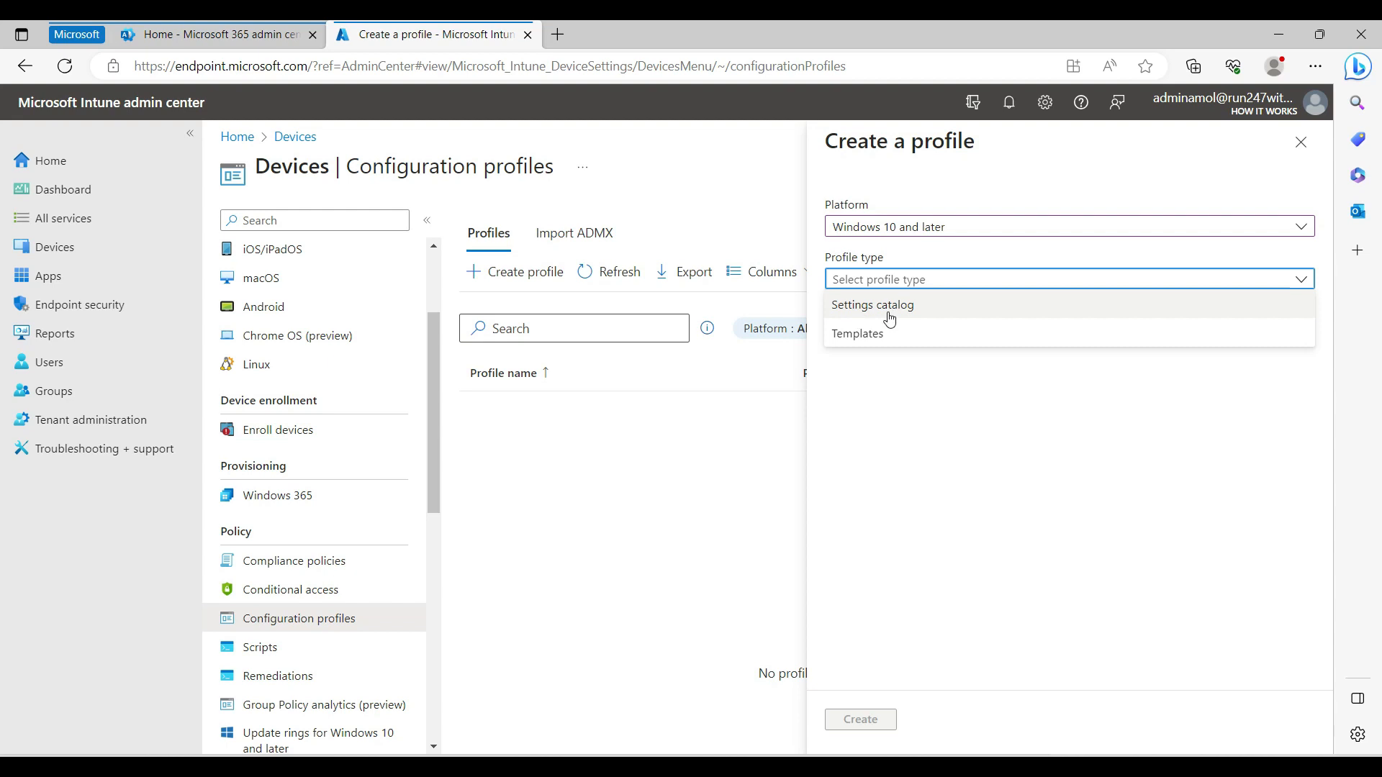
click(873, 304)
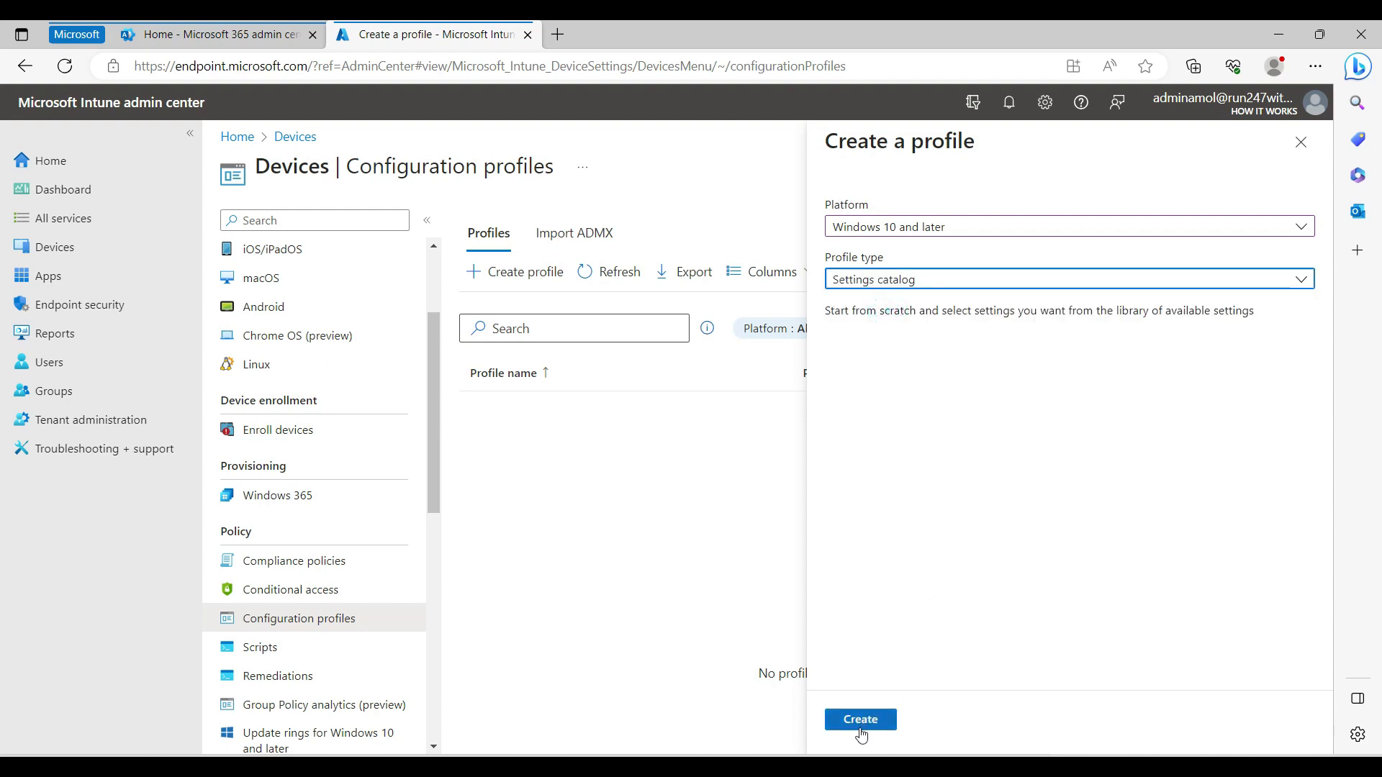
click(860, 720)
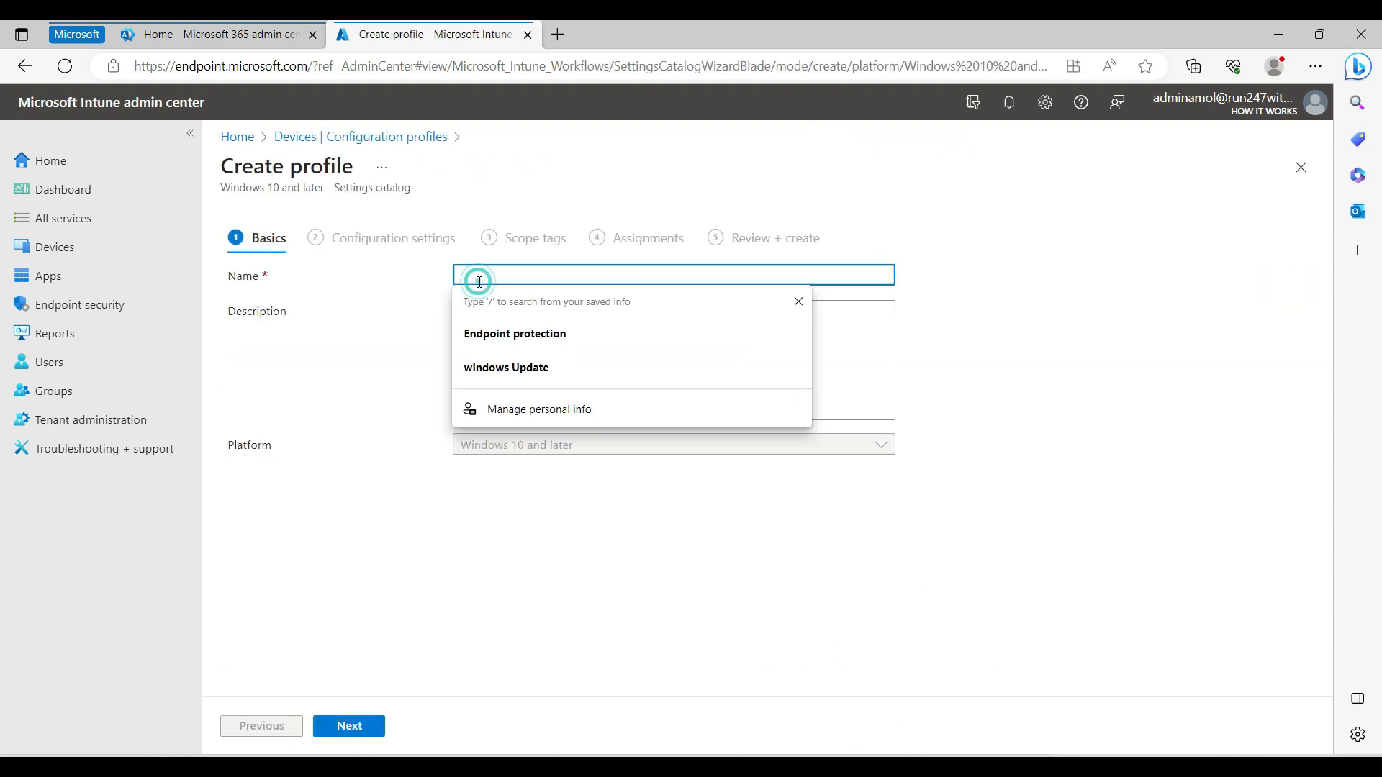
Step: Name the profile Endpoint protection and search the settings catalog for 'Bitloc'
click(515, 332)
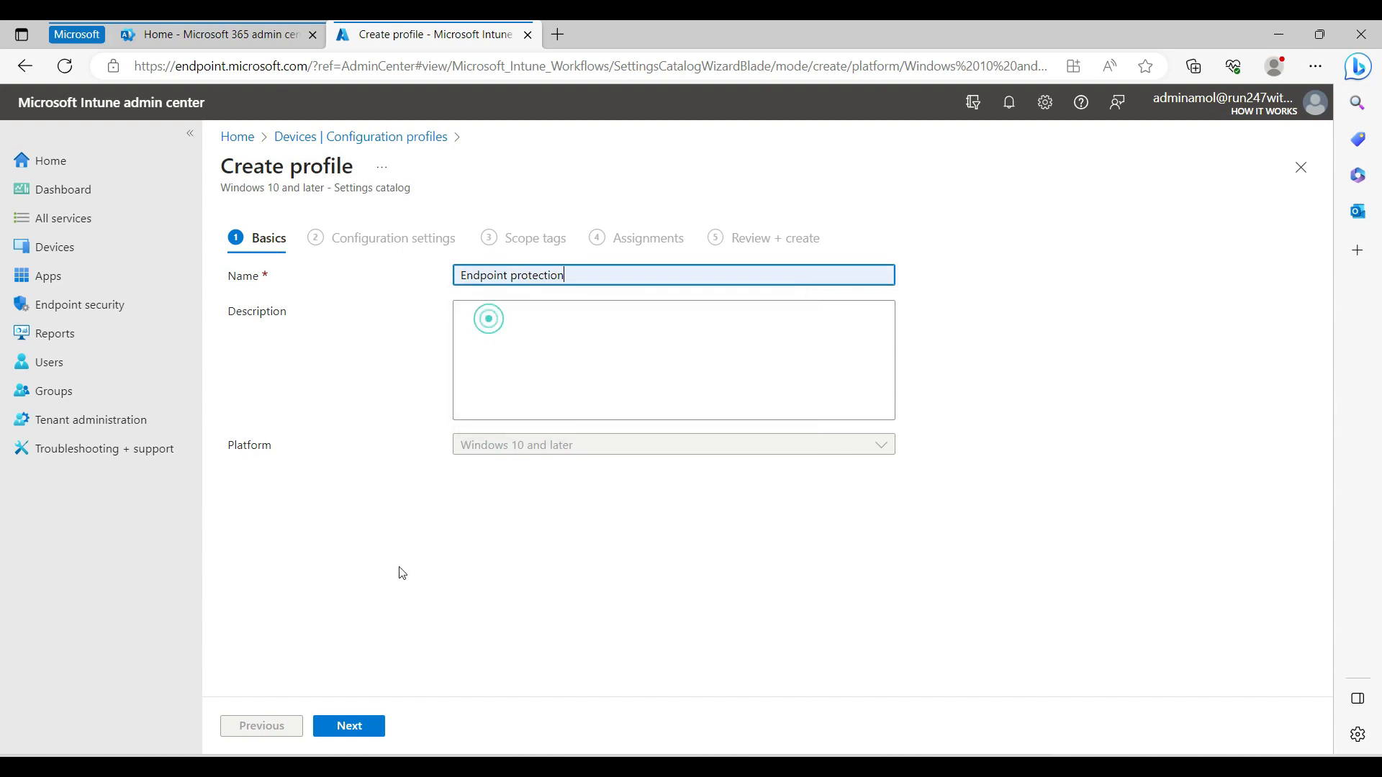
click(349, 725)
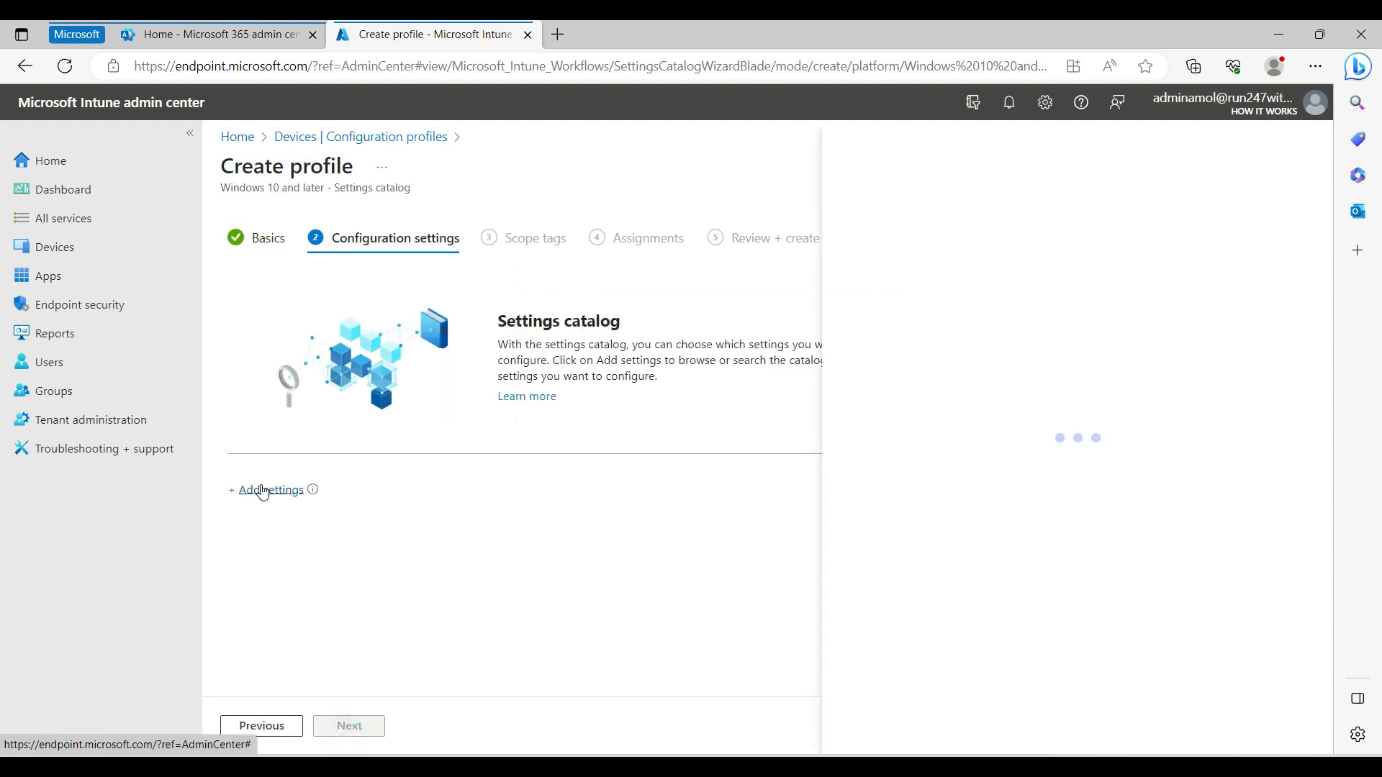
click(271, 490)
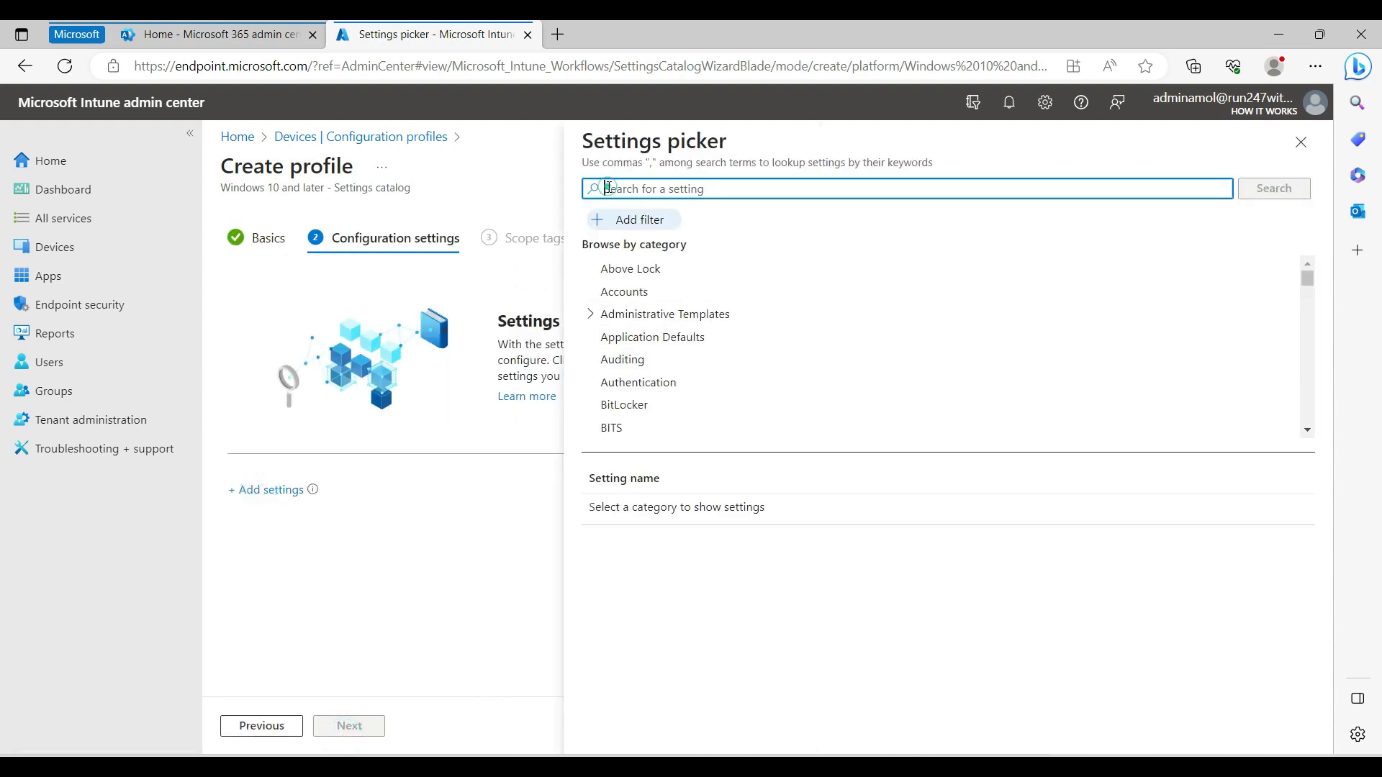
text(Bitlocker)
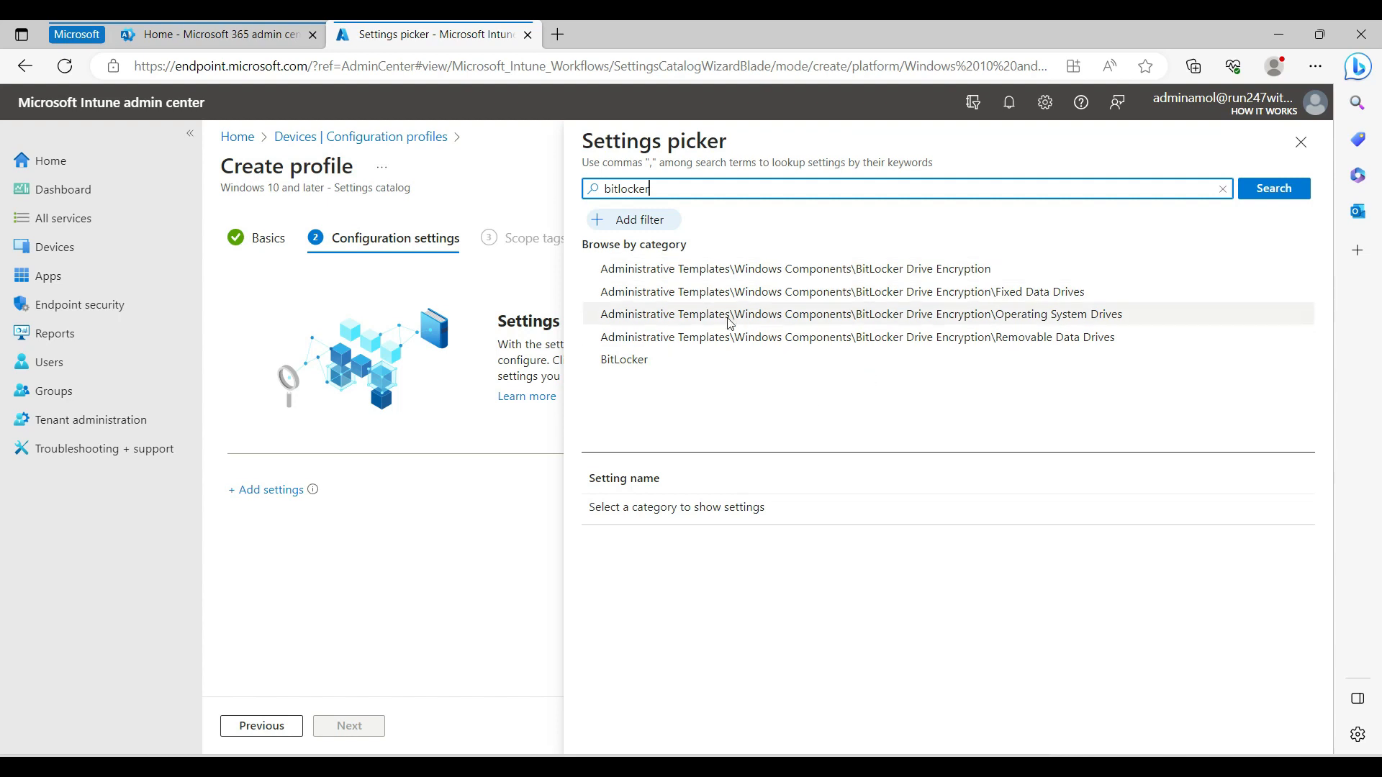
Step: Add all BitLocker Drive Encryption settings, review Operating System and Fixed Data Drives settings, and return to the profile
click(794, 268)
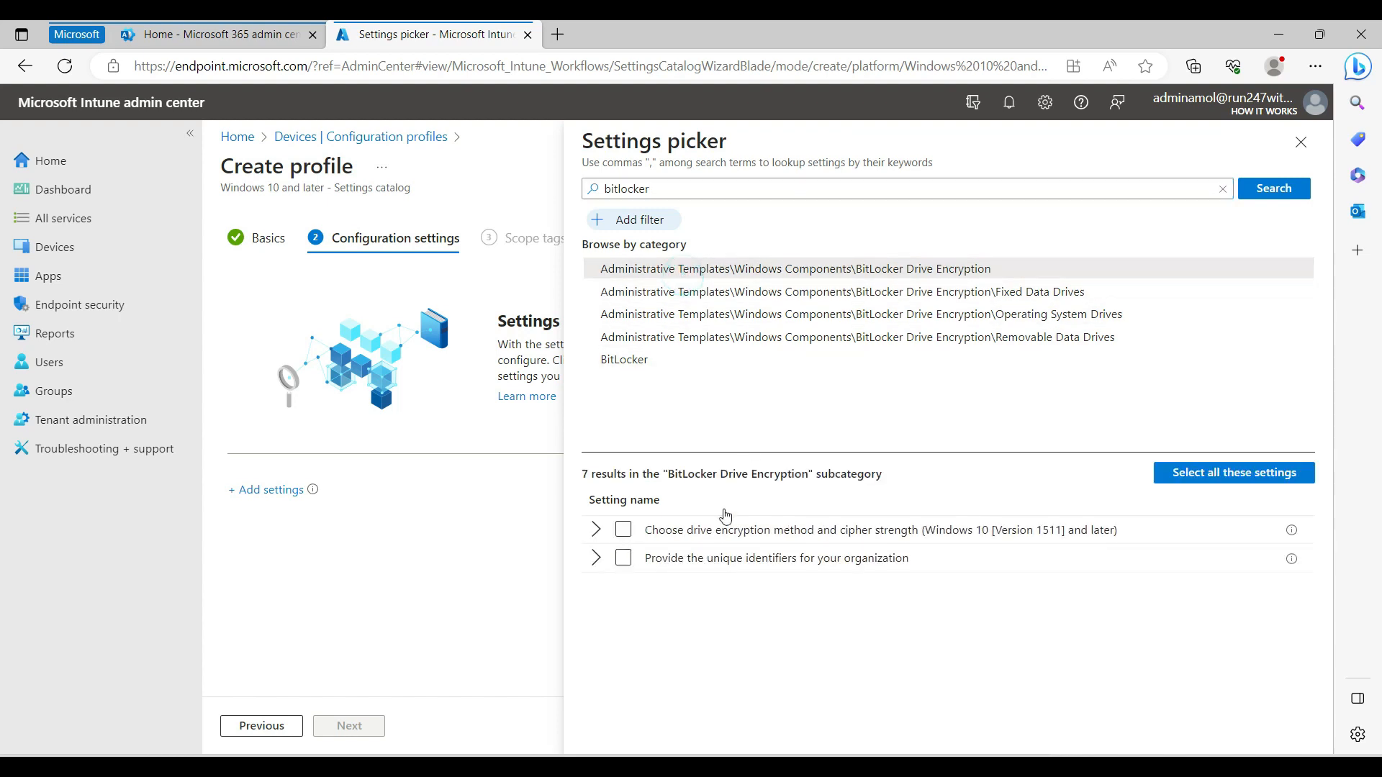
click(1232, 473)
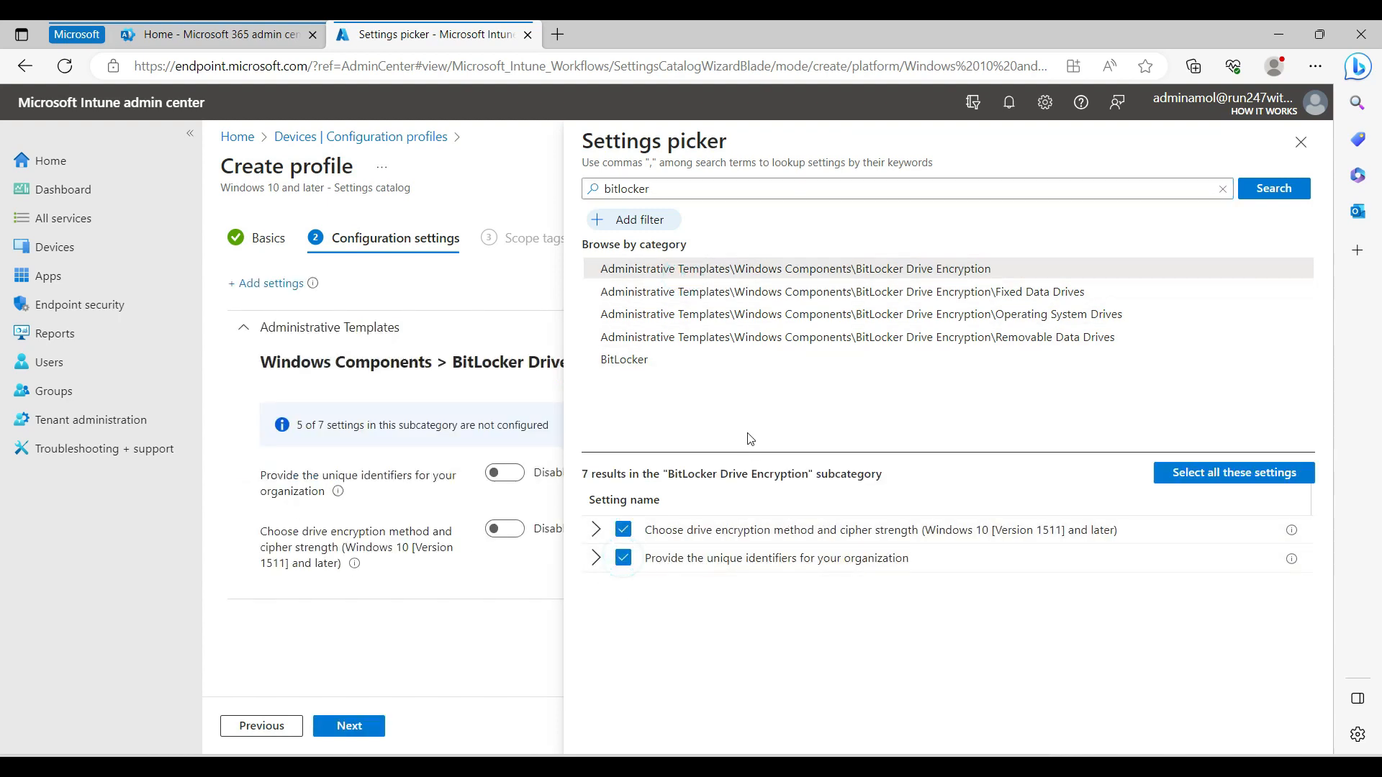
click(859, 314)
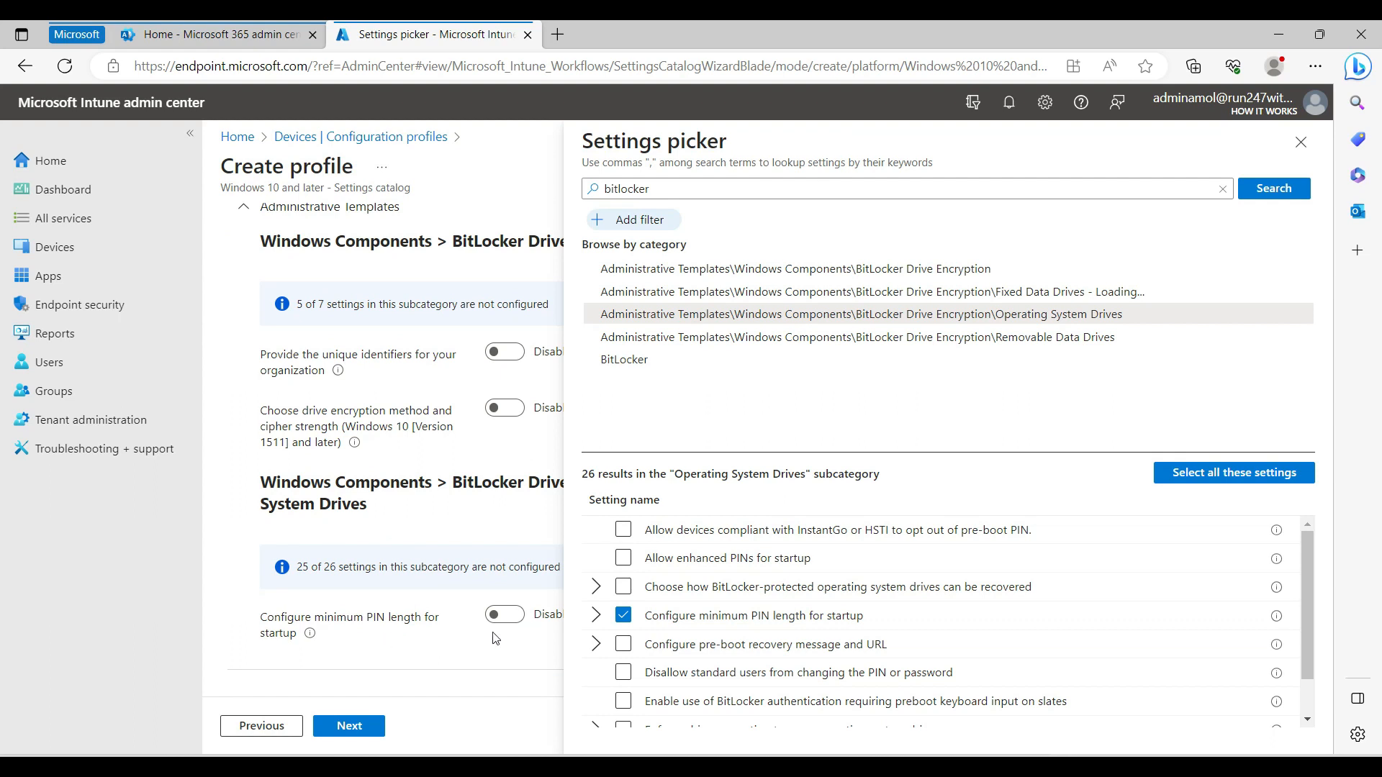
click(838, 292)
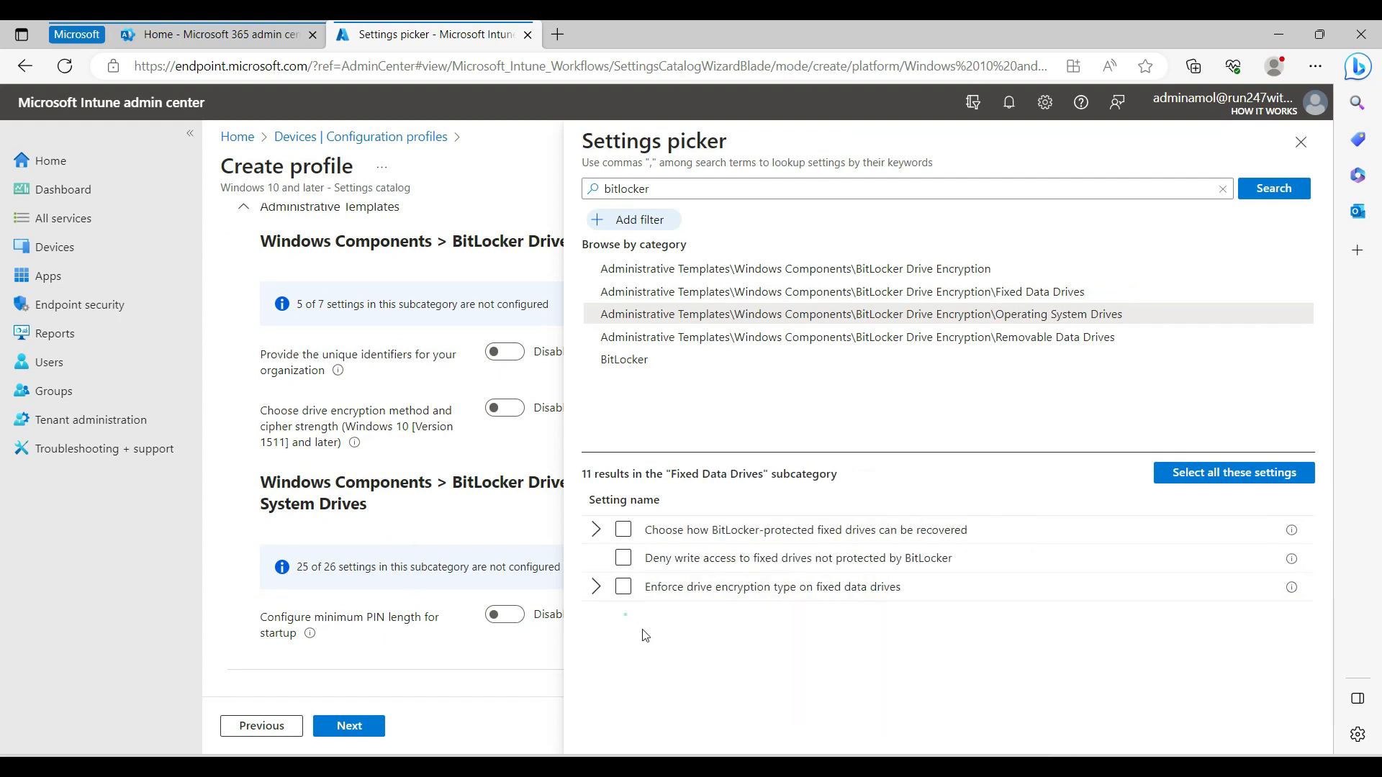
mouse_move(729, 337)
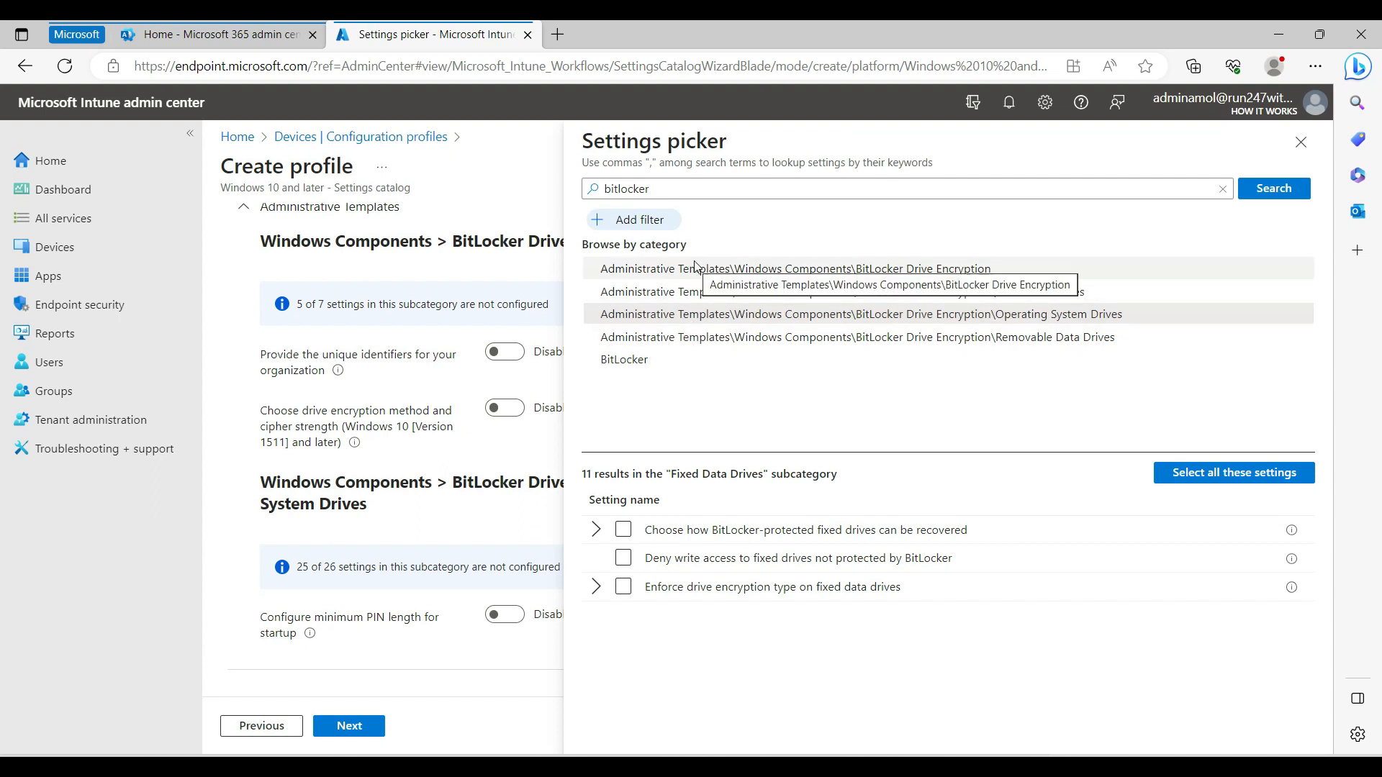
mouse_move(736, 292)
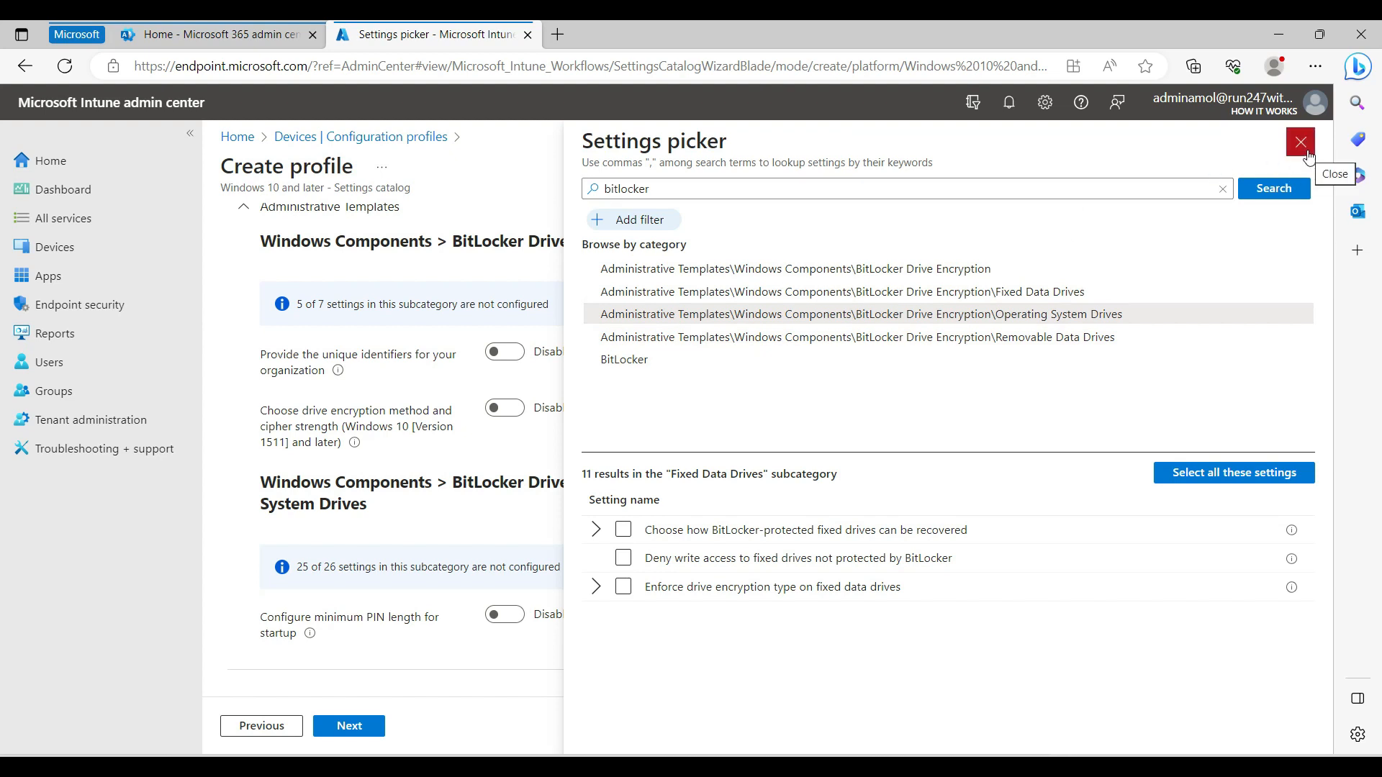
click(1299, 143)
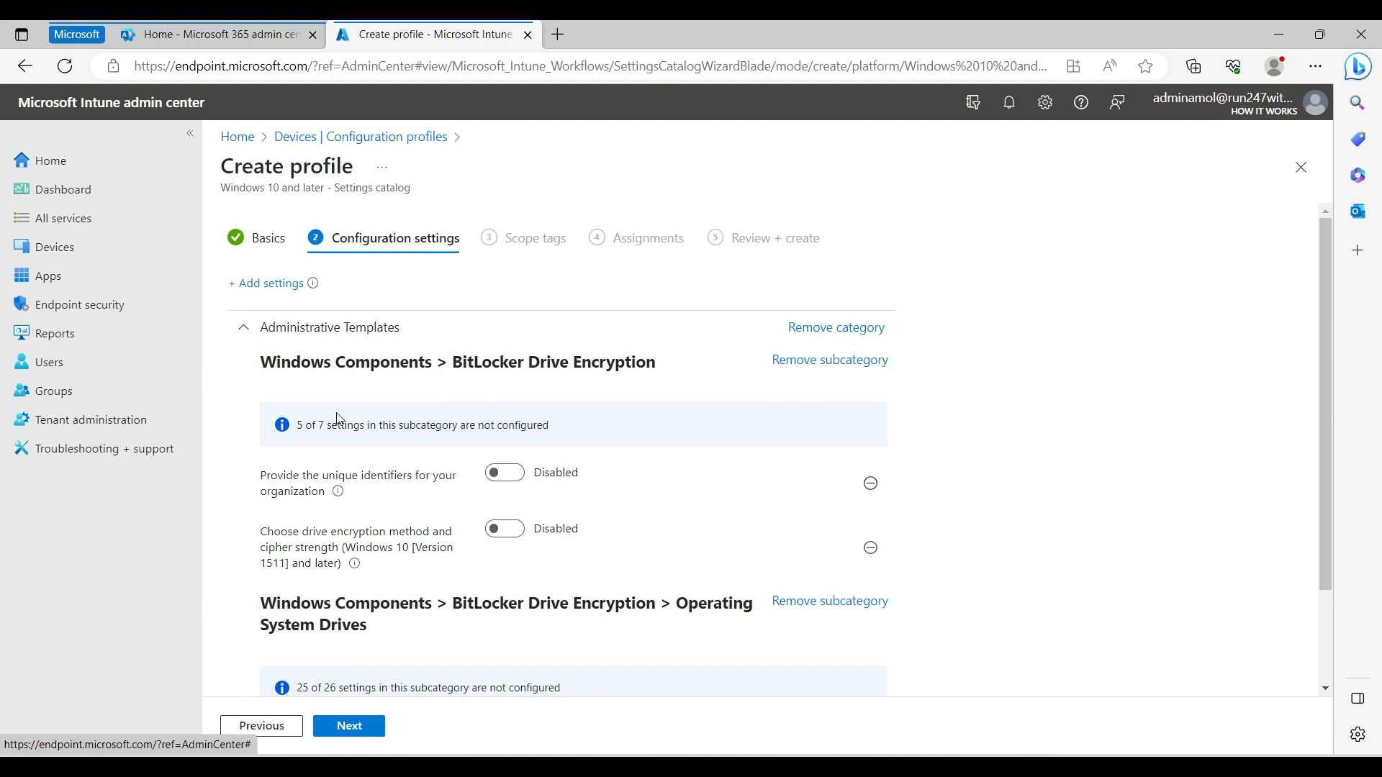
mouse_move(494, 517)
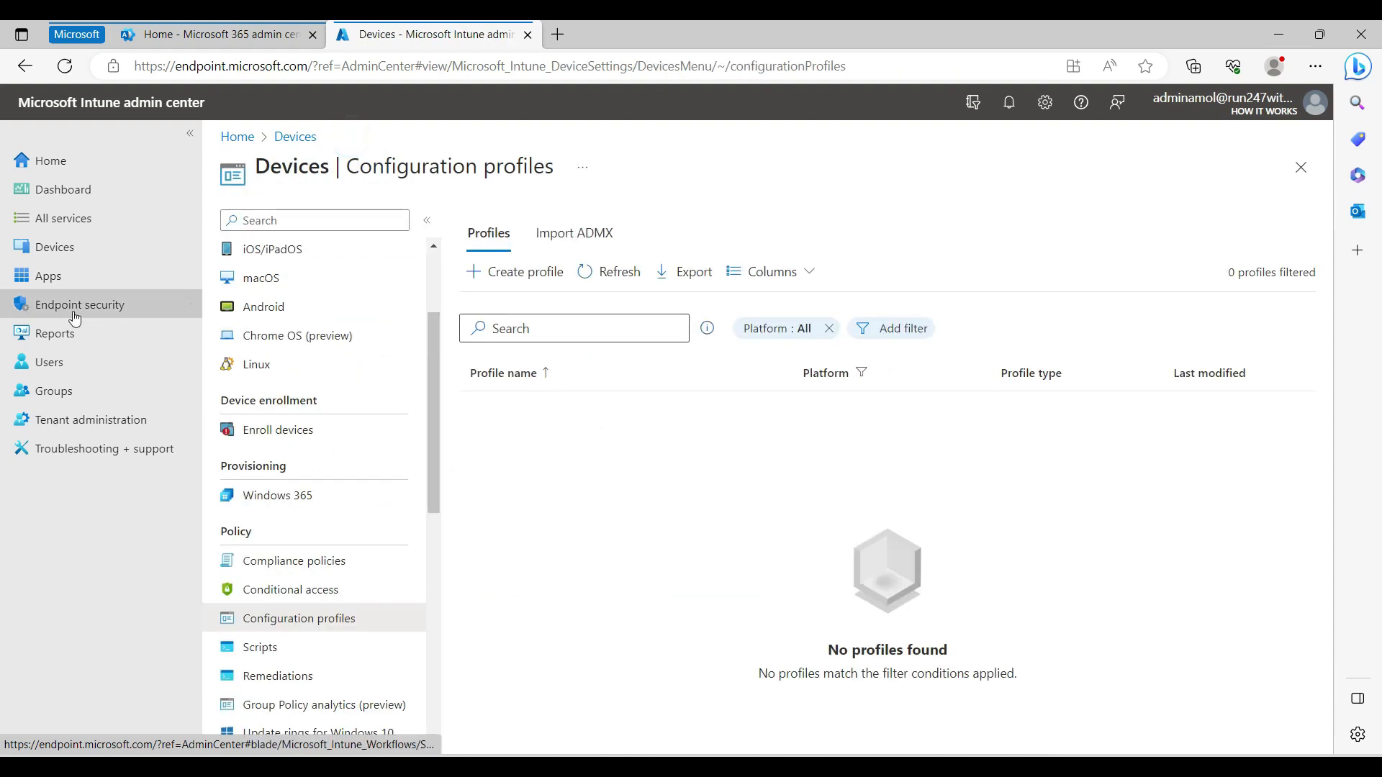
mouse_move(62, 189)
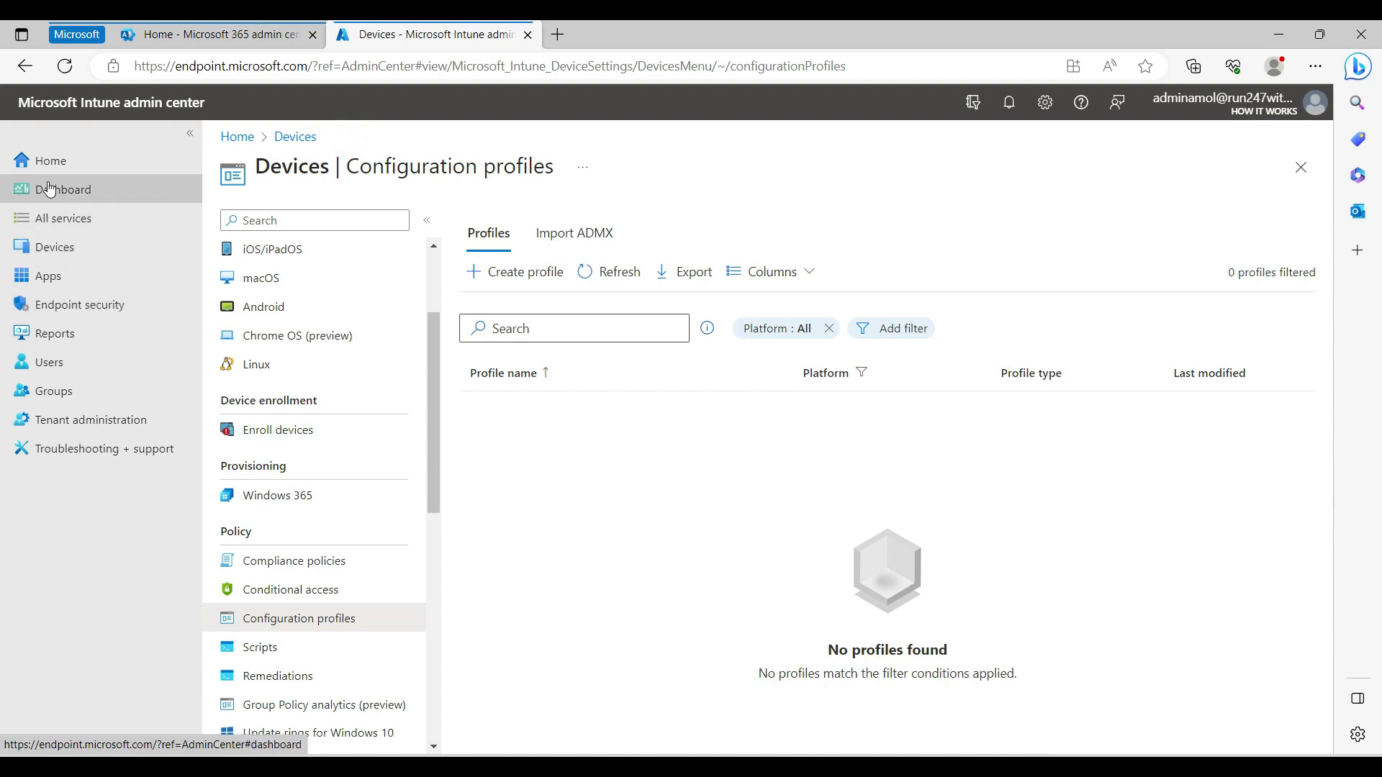
mouse_move(78, 304)
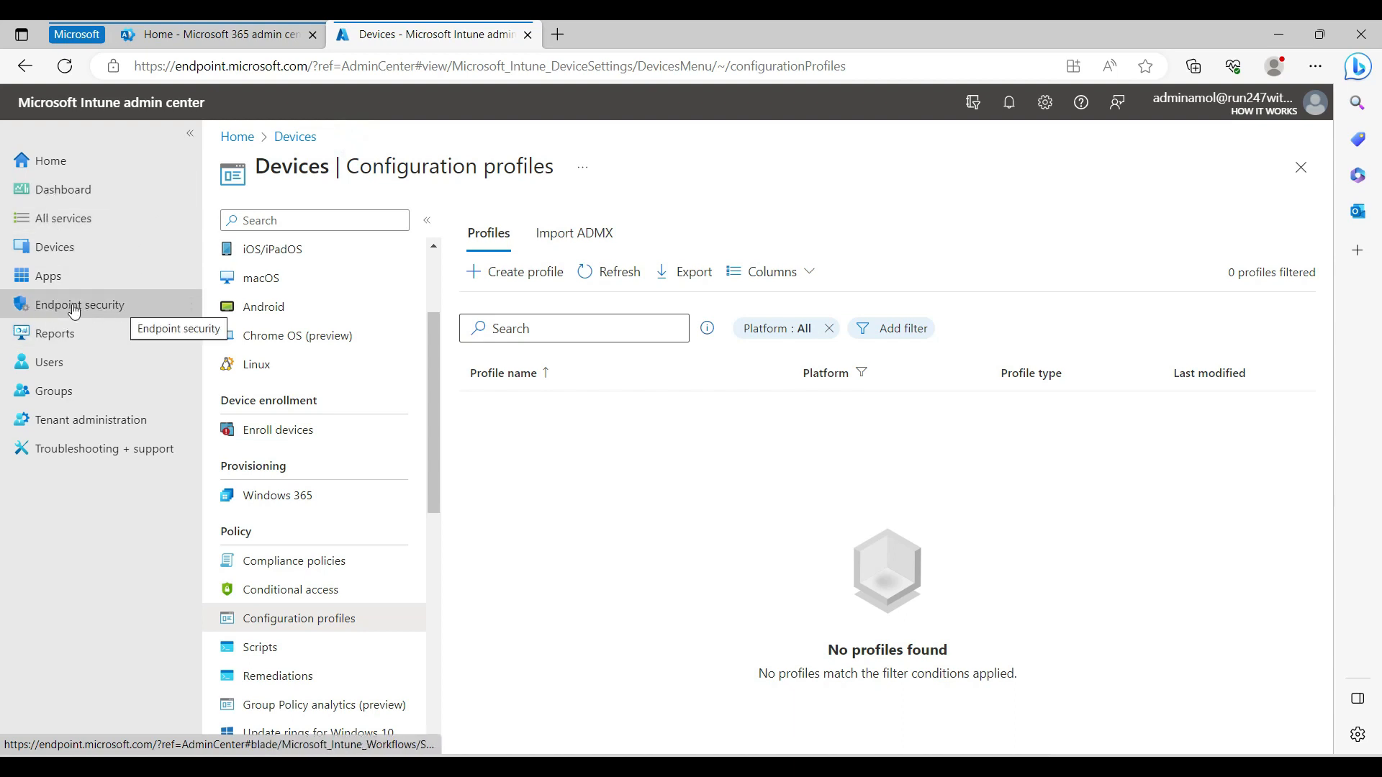
Step: Open the existing Bitlocker Policy from Endpoint security's Disk encryption list
click(79, 304)
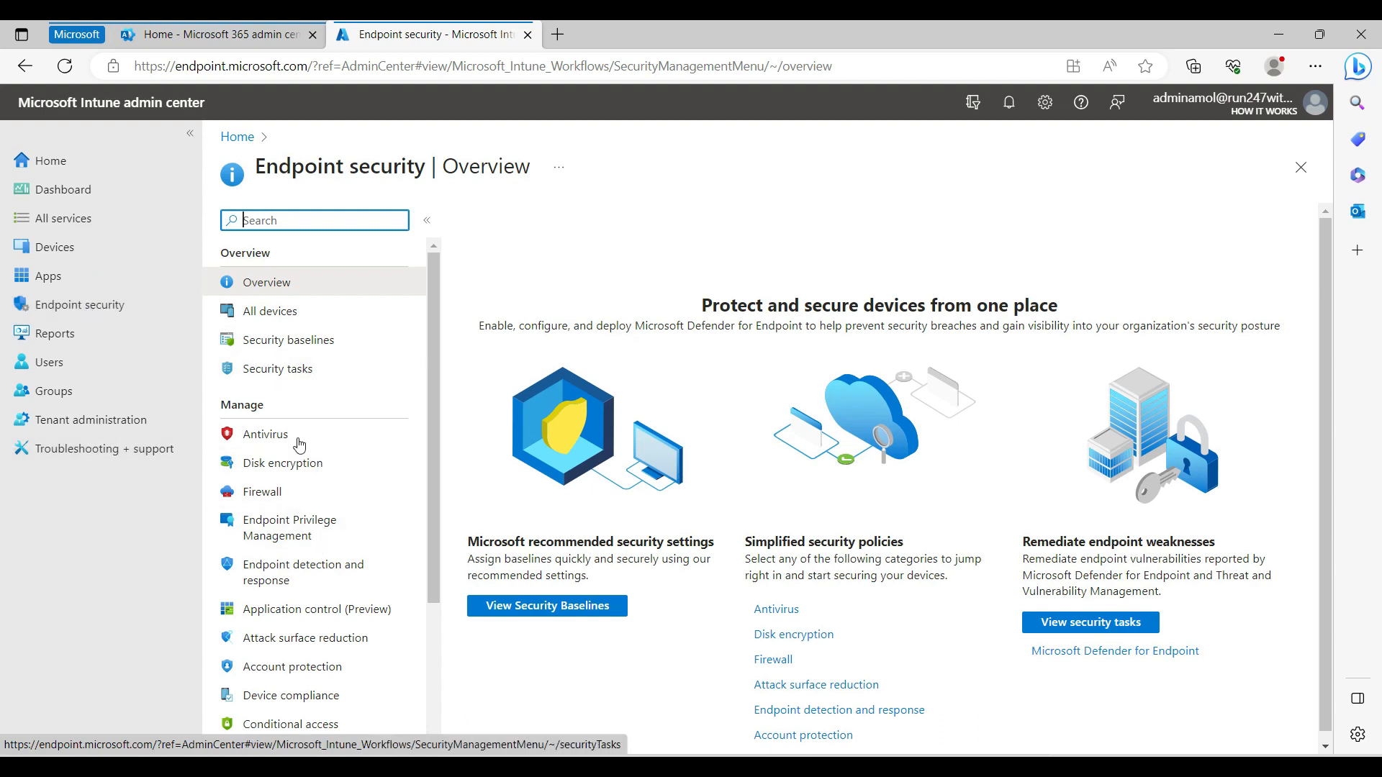
click(282, 462)
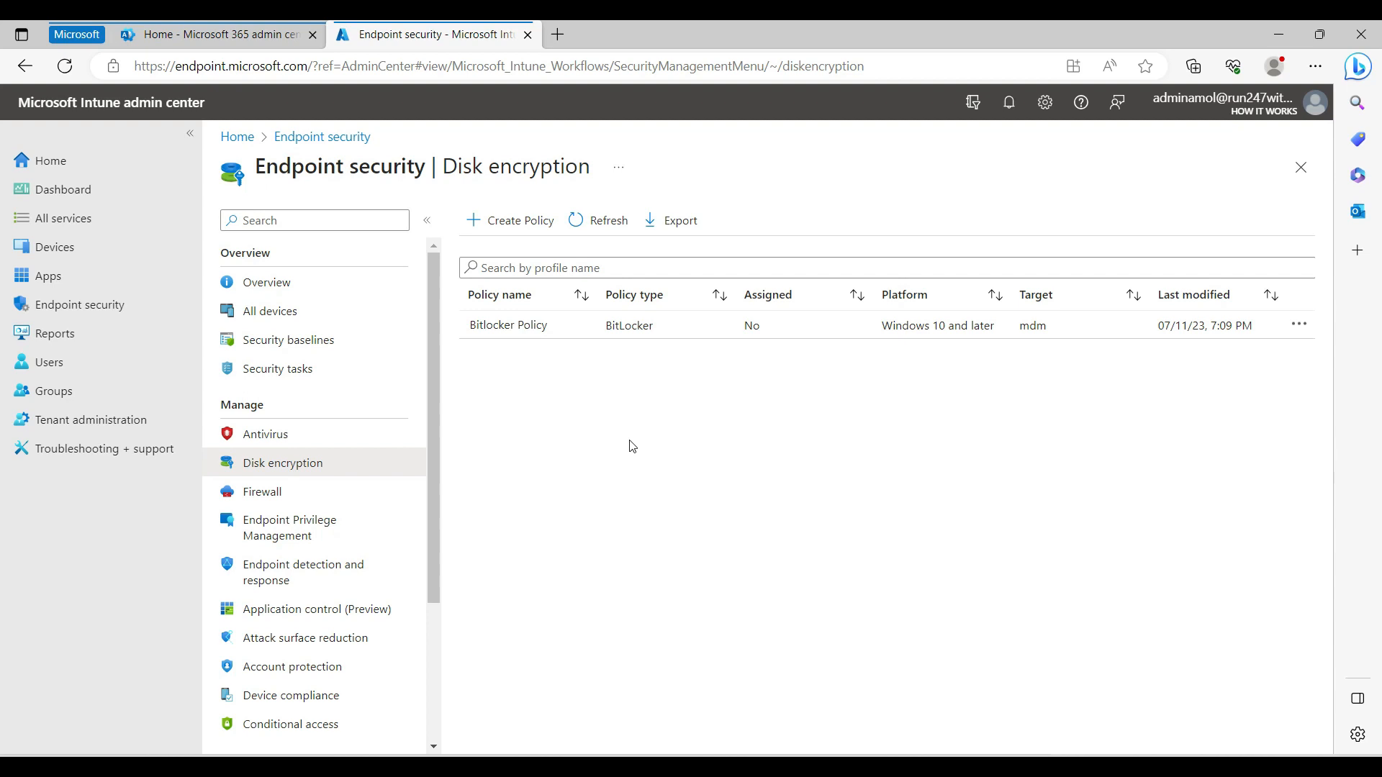
mouse_move(499, 331)
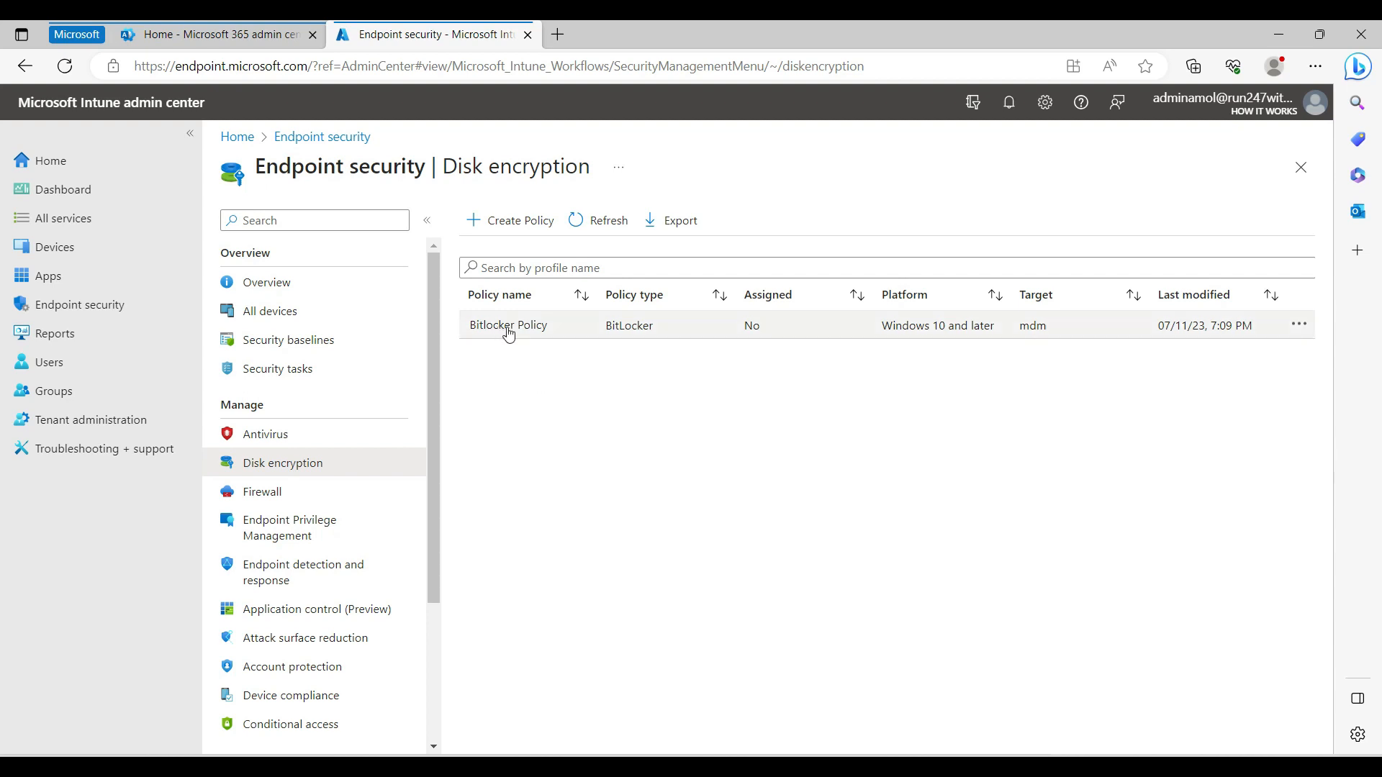
click(508, 324)
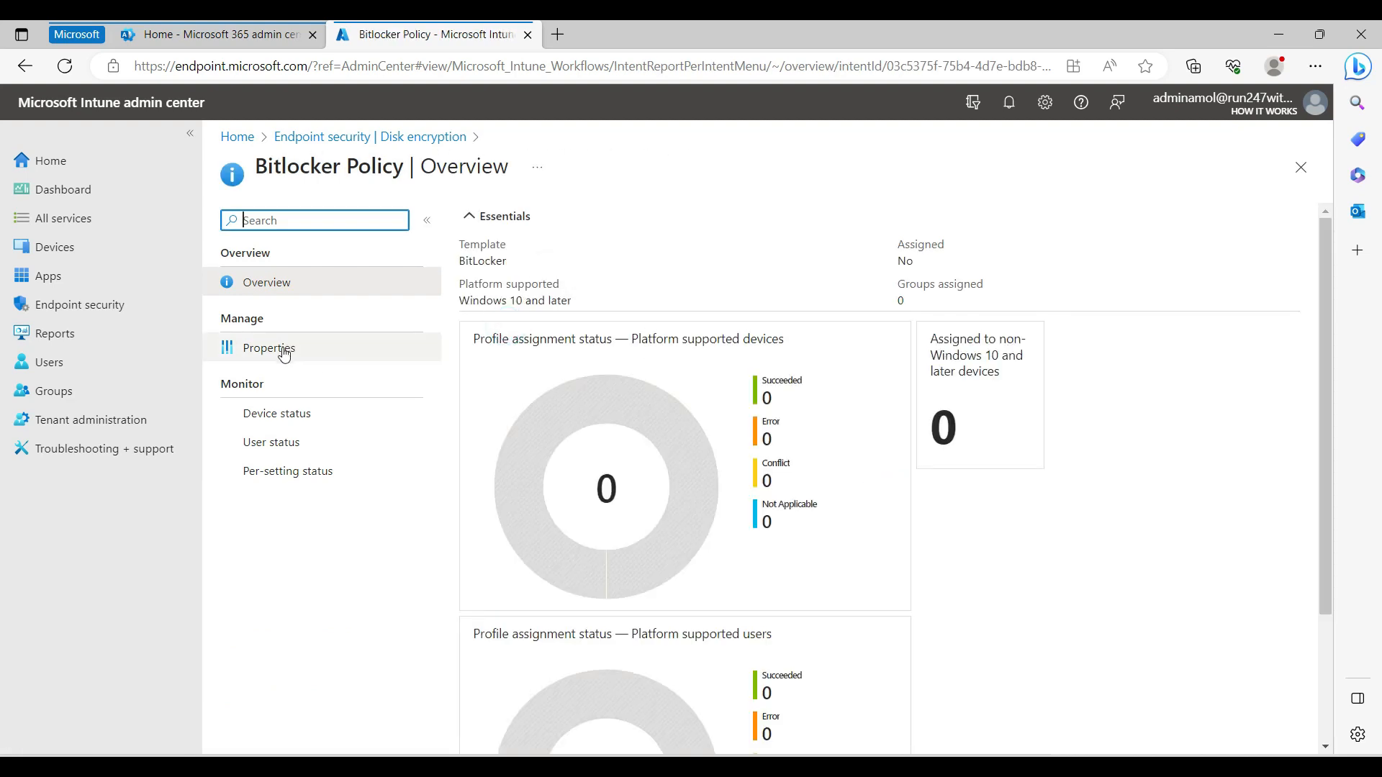
Step: Edit the Bitlocker Policy's configuration settings from Properties and review the BitLocker - Base Settings group
click(269, 347)
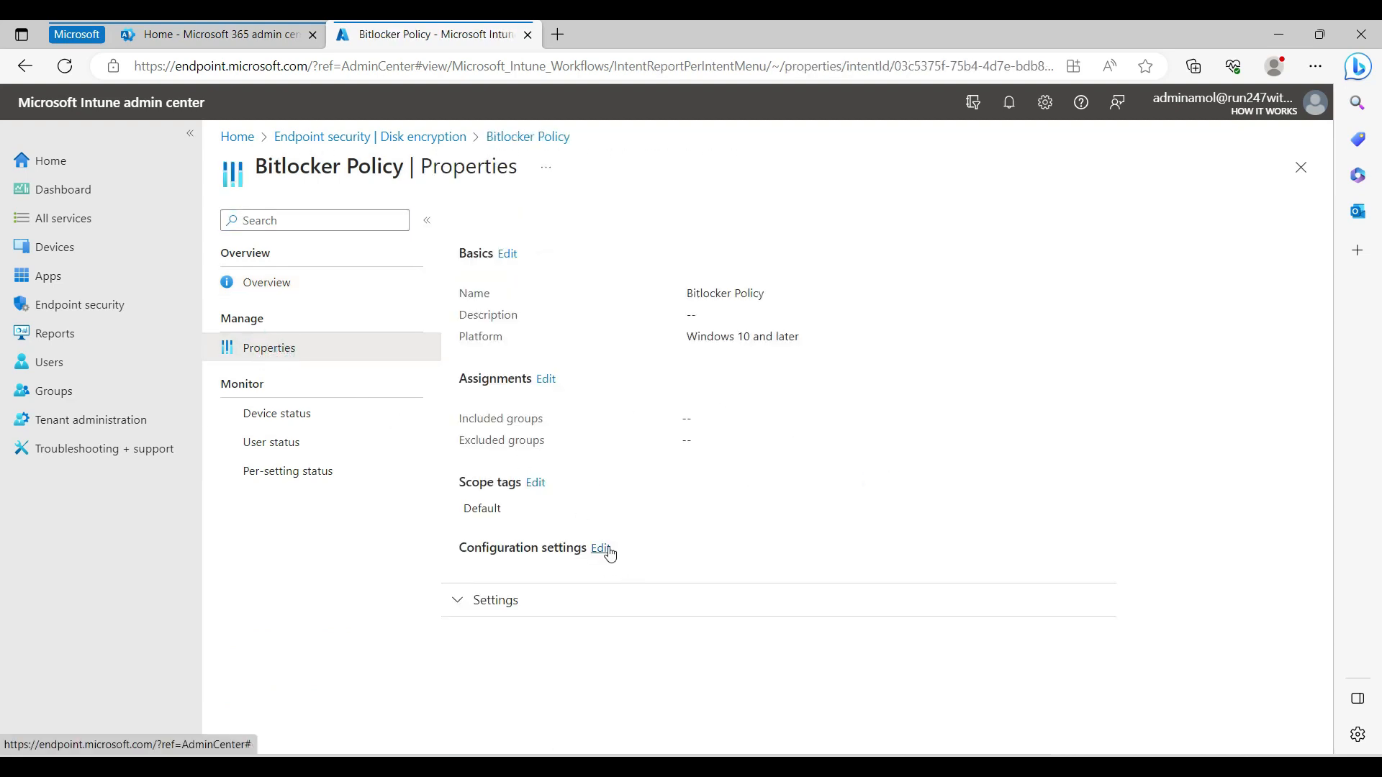
click(602, 547)
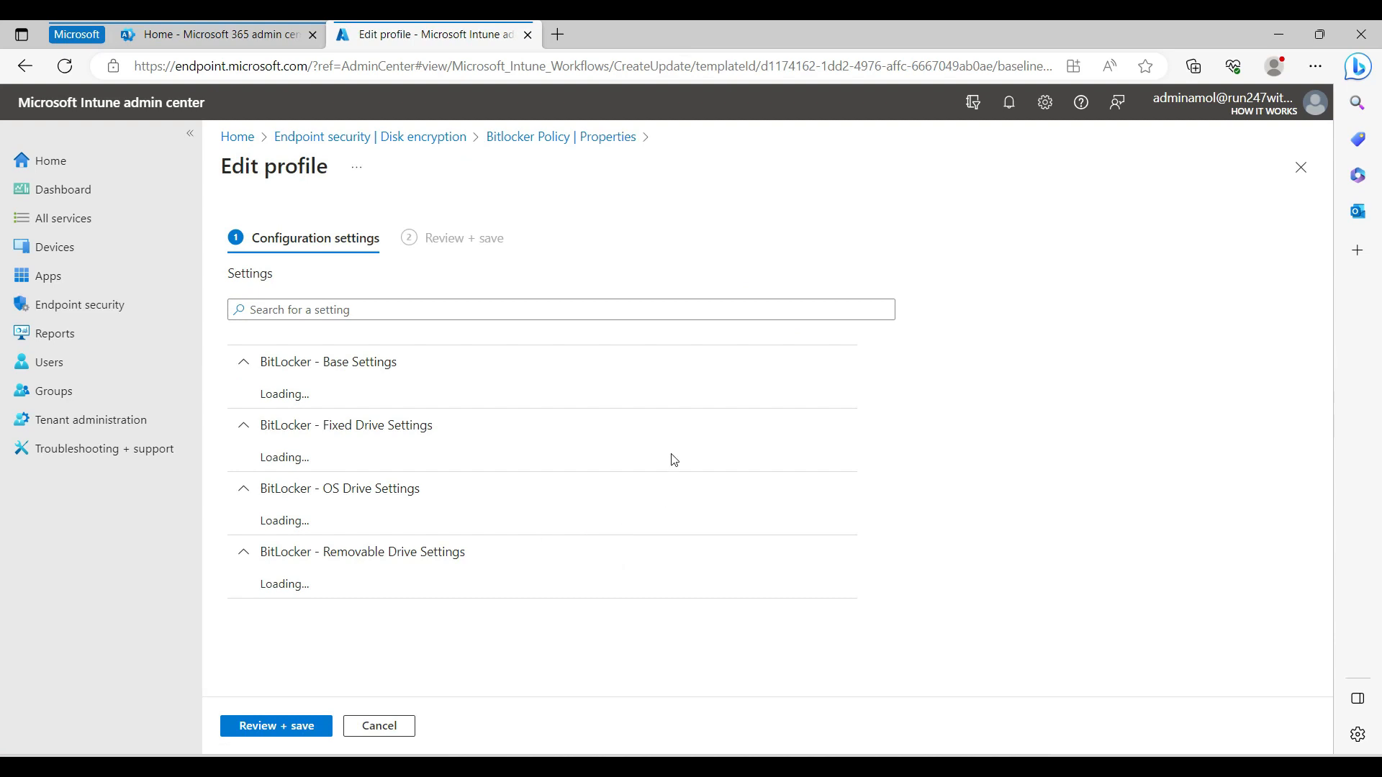
click(245, 365)
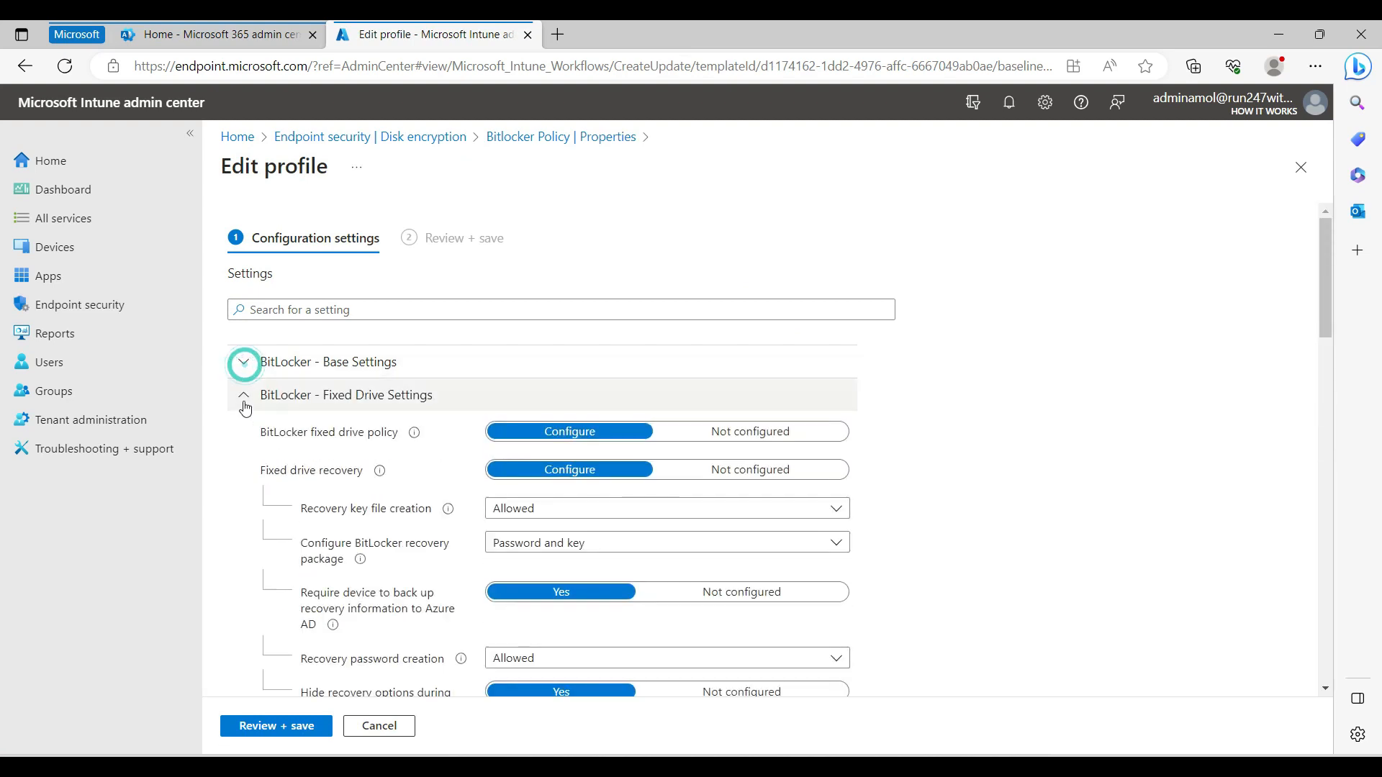
click(243, 394)
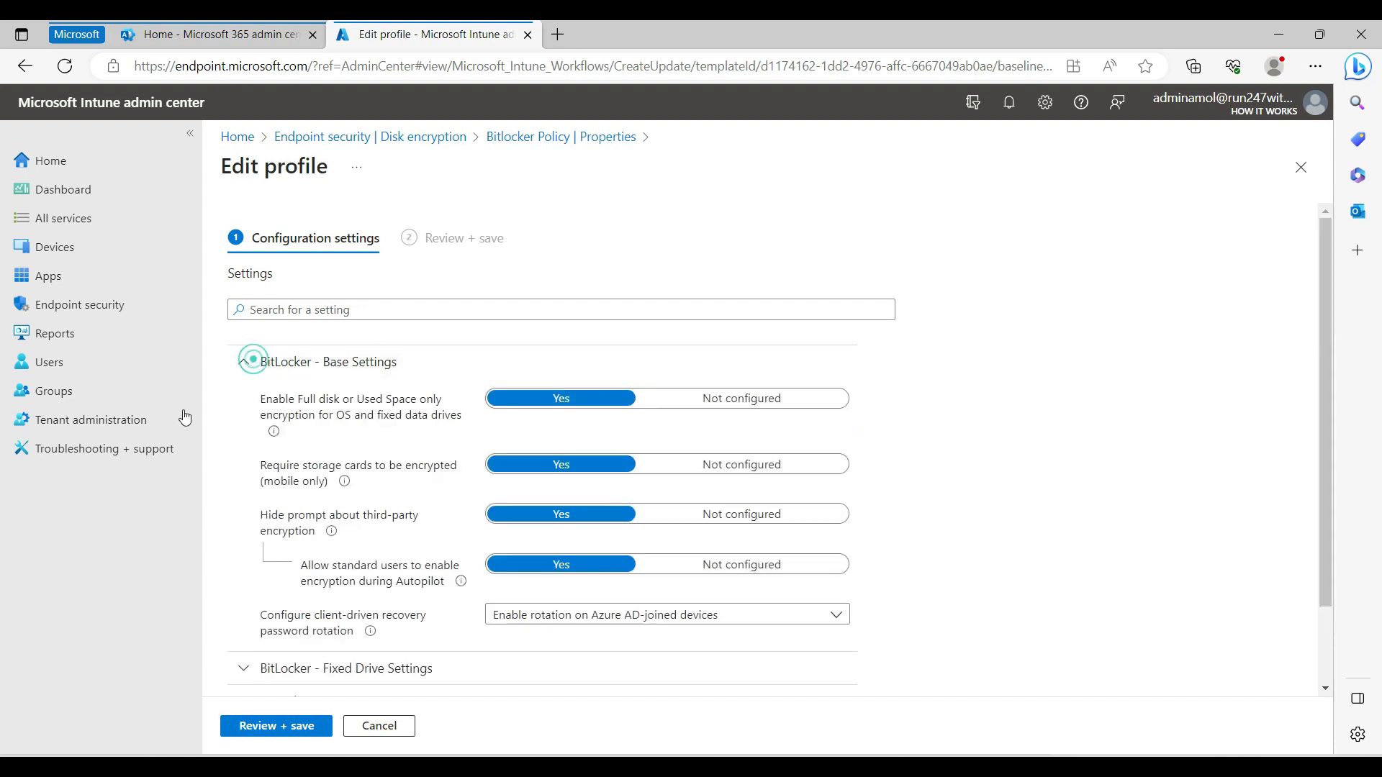
scroll(down, 3)
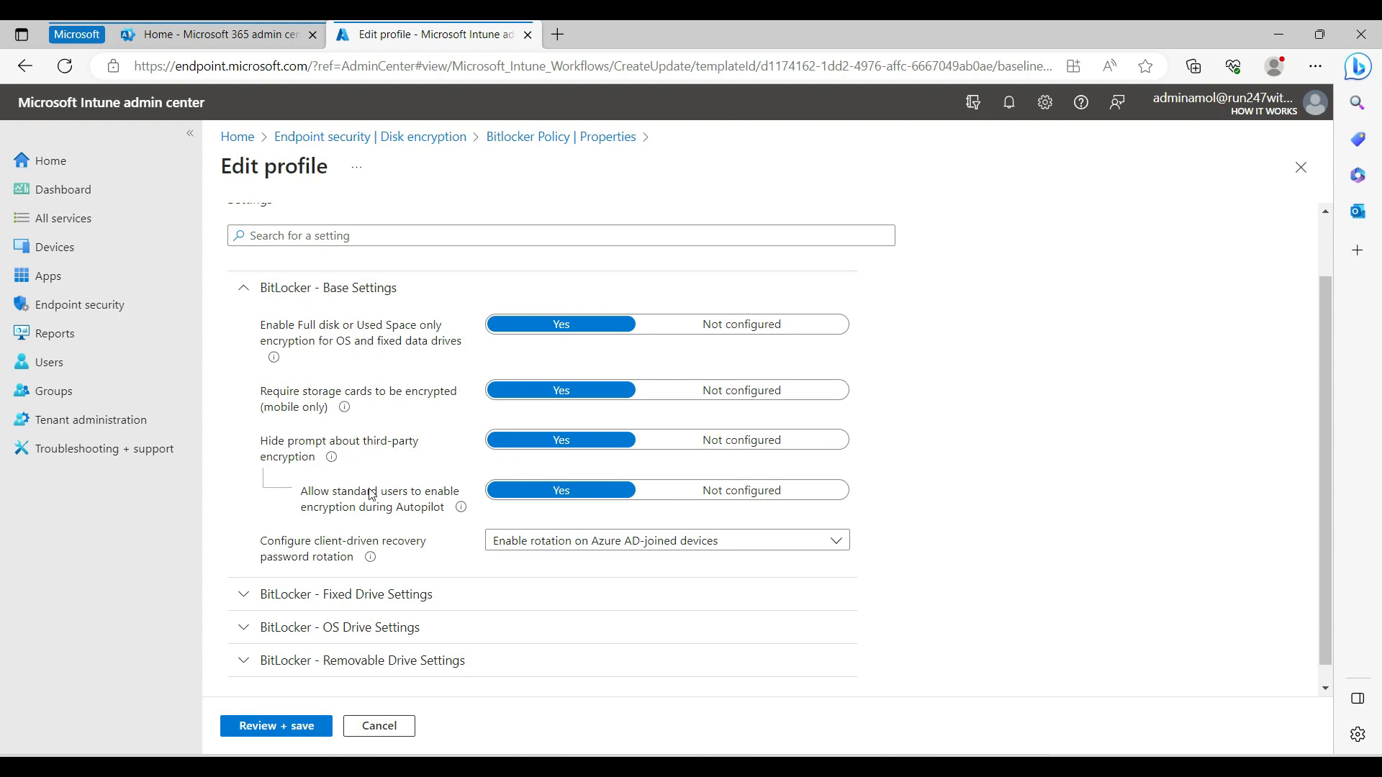
mouse_move(292, 358)
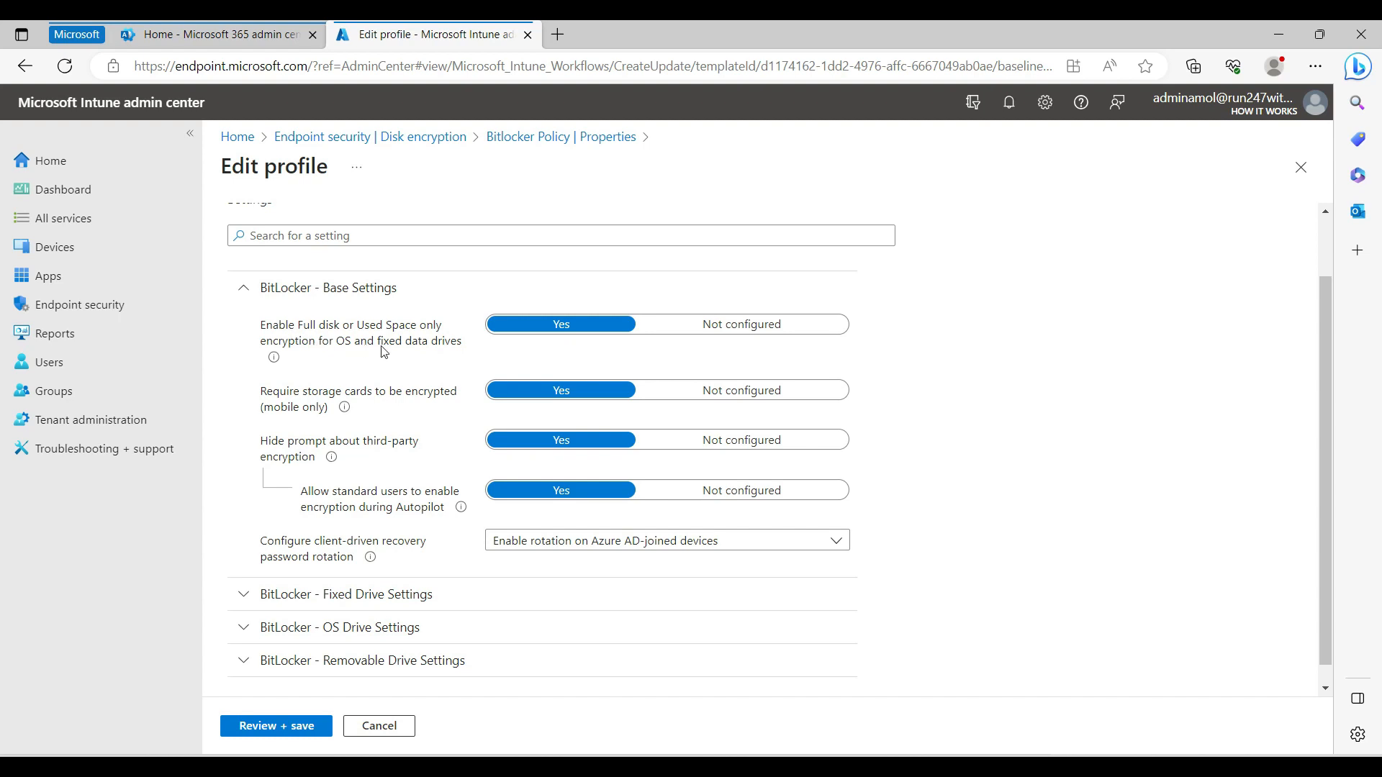
mouse_move(335, 372)
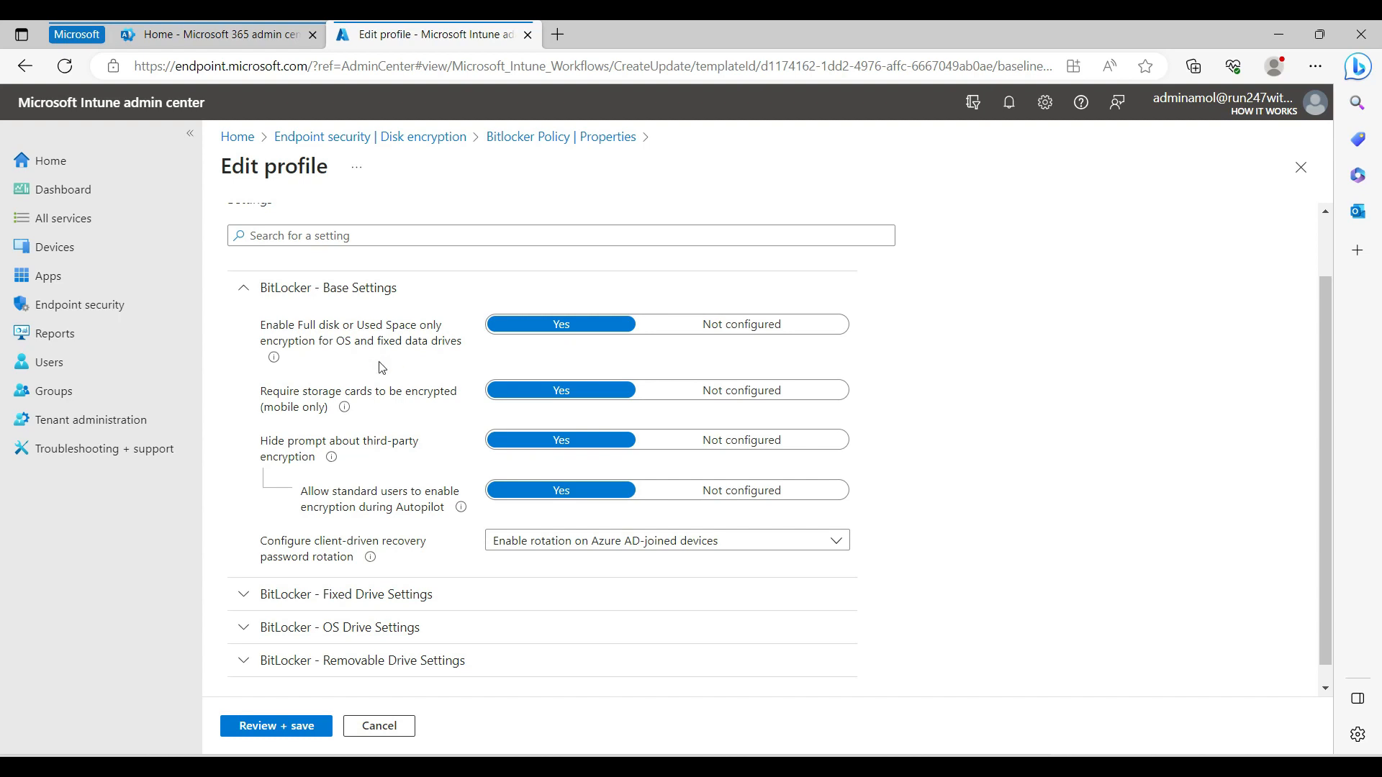
mouse_move(352, 349)
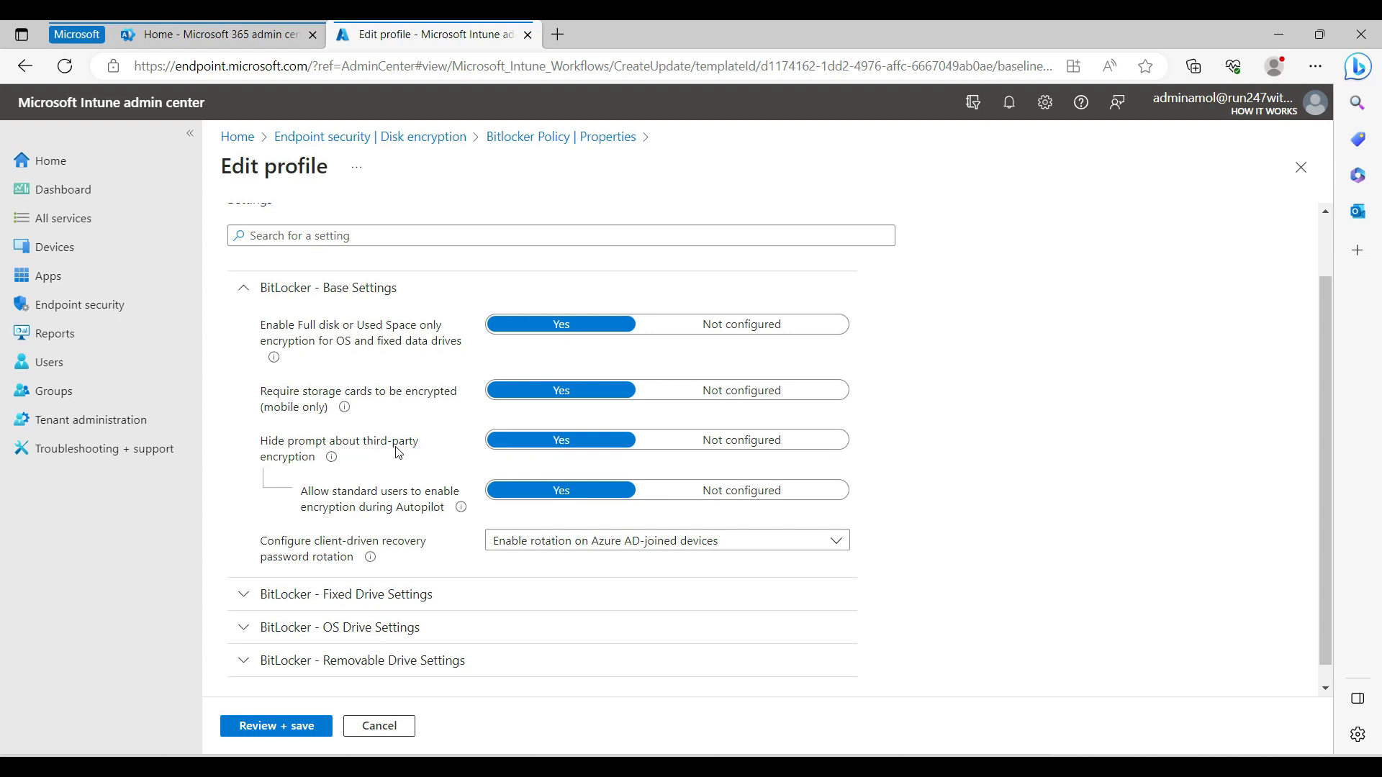
mouse_move(331, 457)
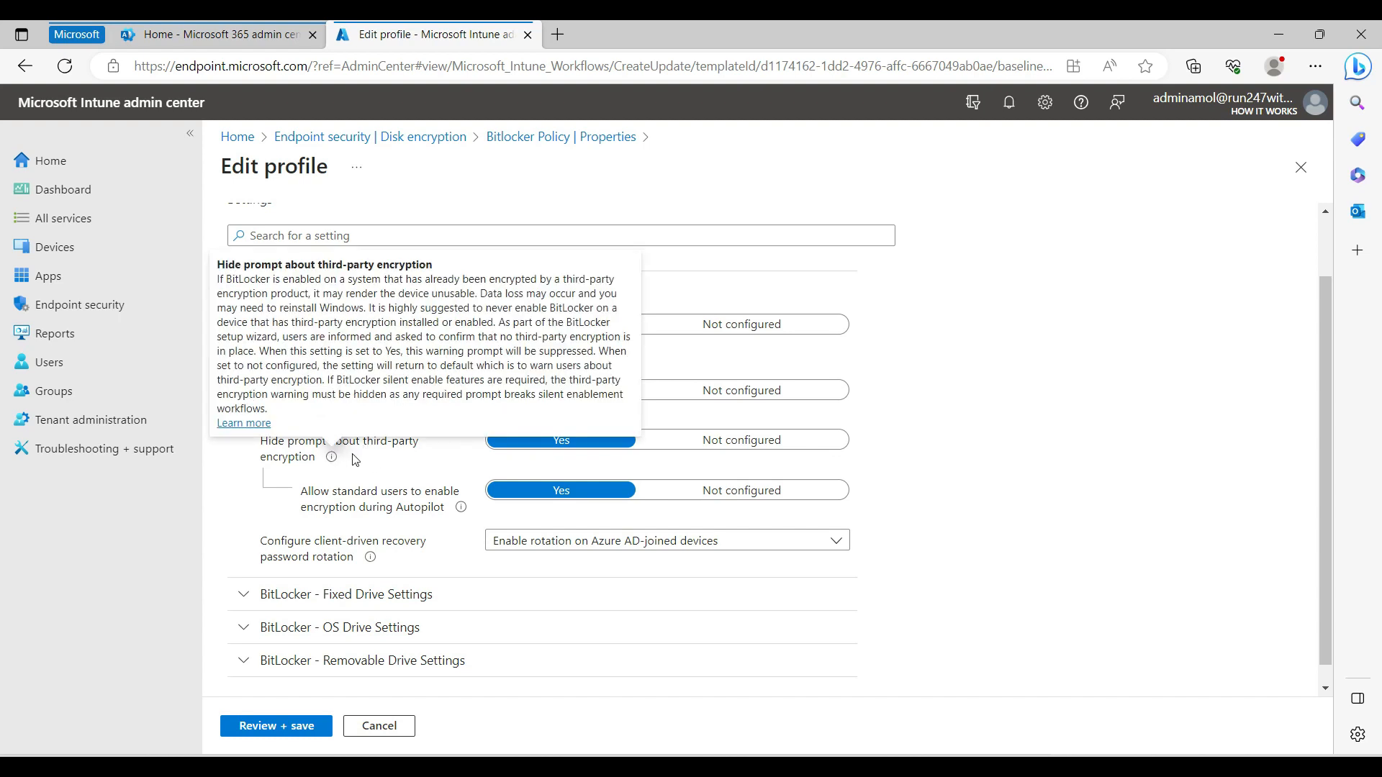
mouse_move(768, 466)
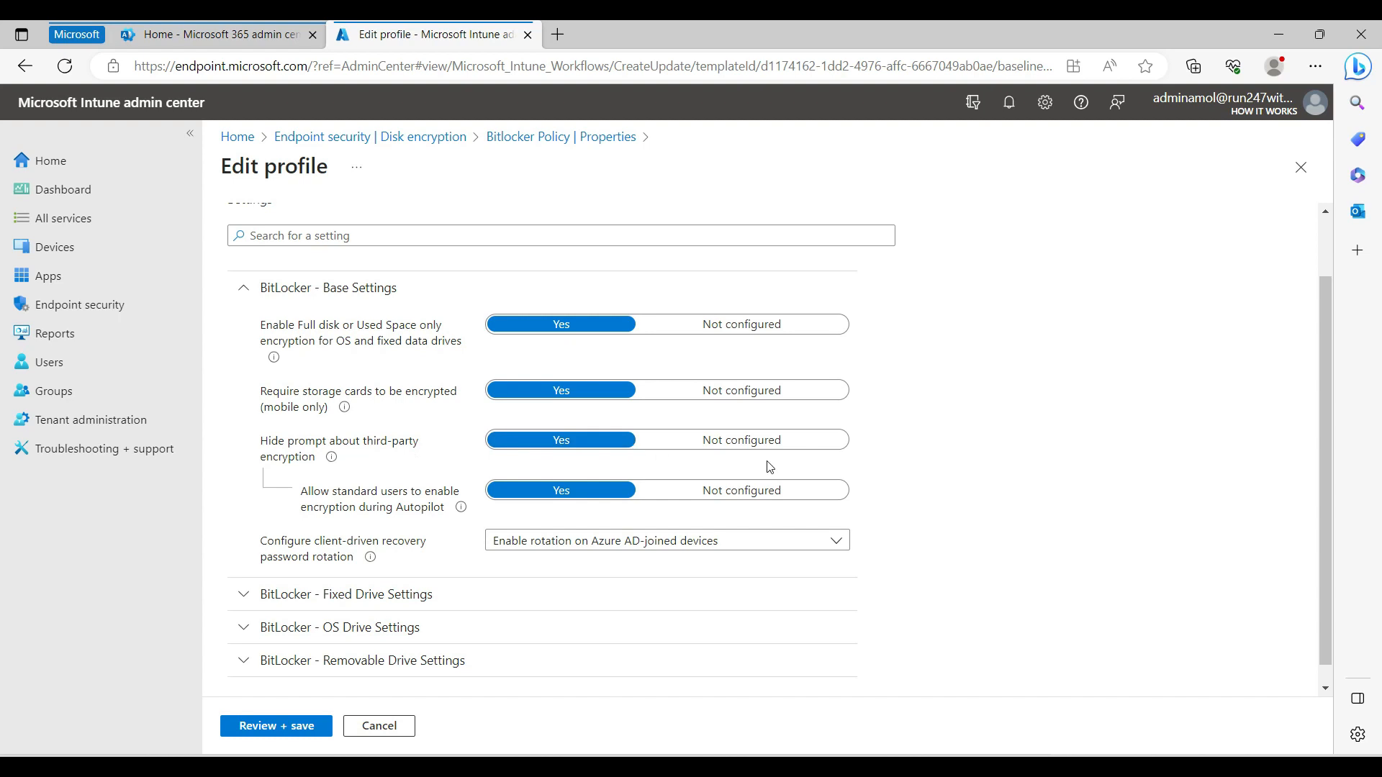
mouse_move(941, 467)
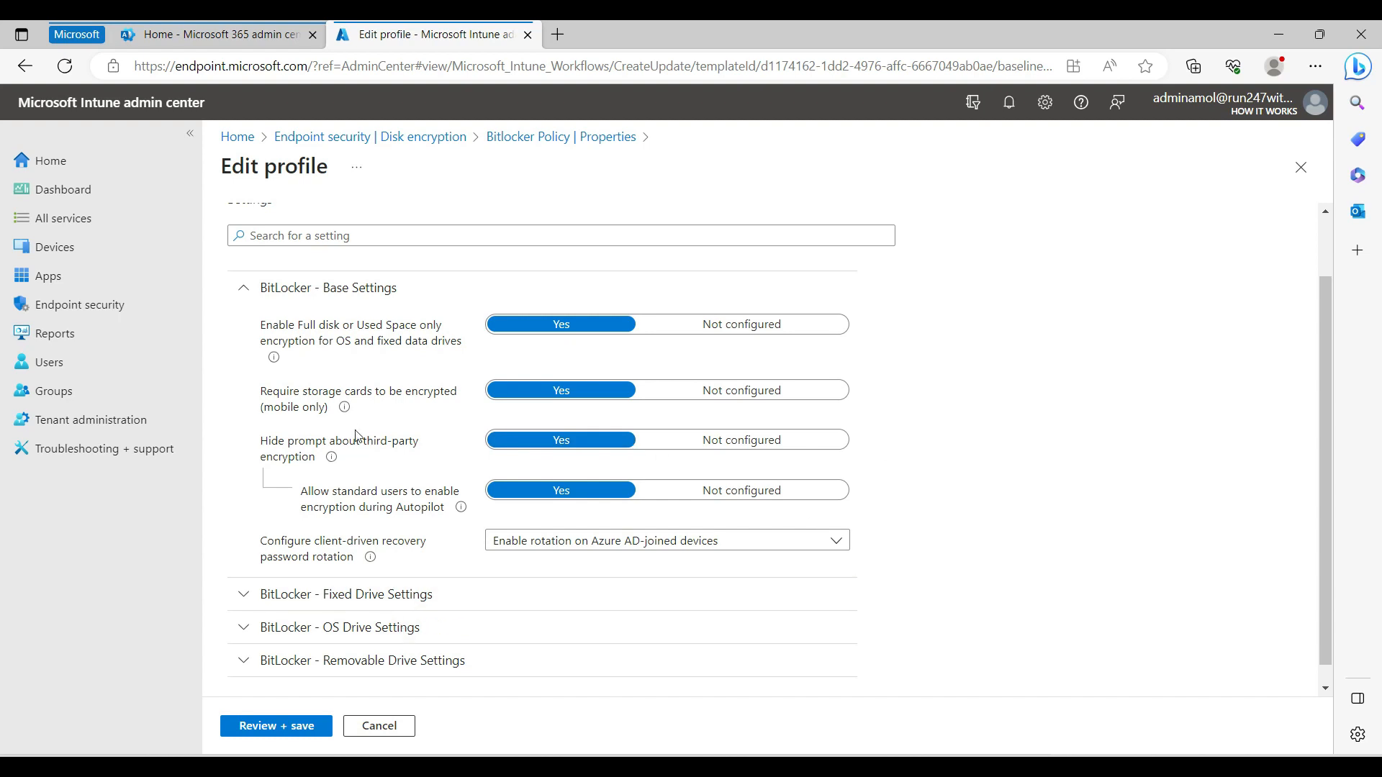
mouse_move(543, 457)
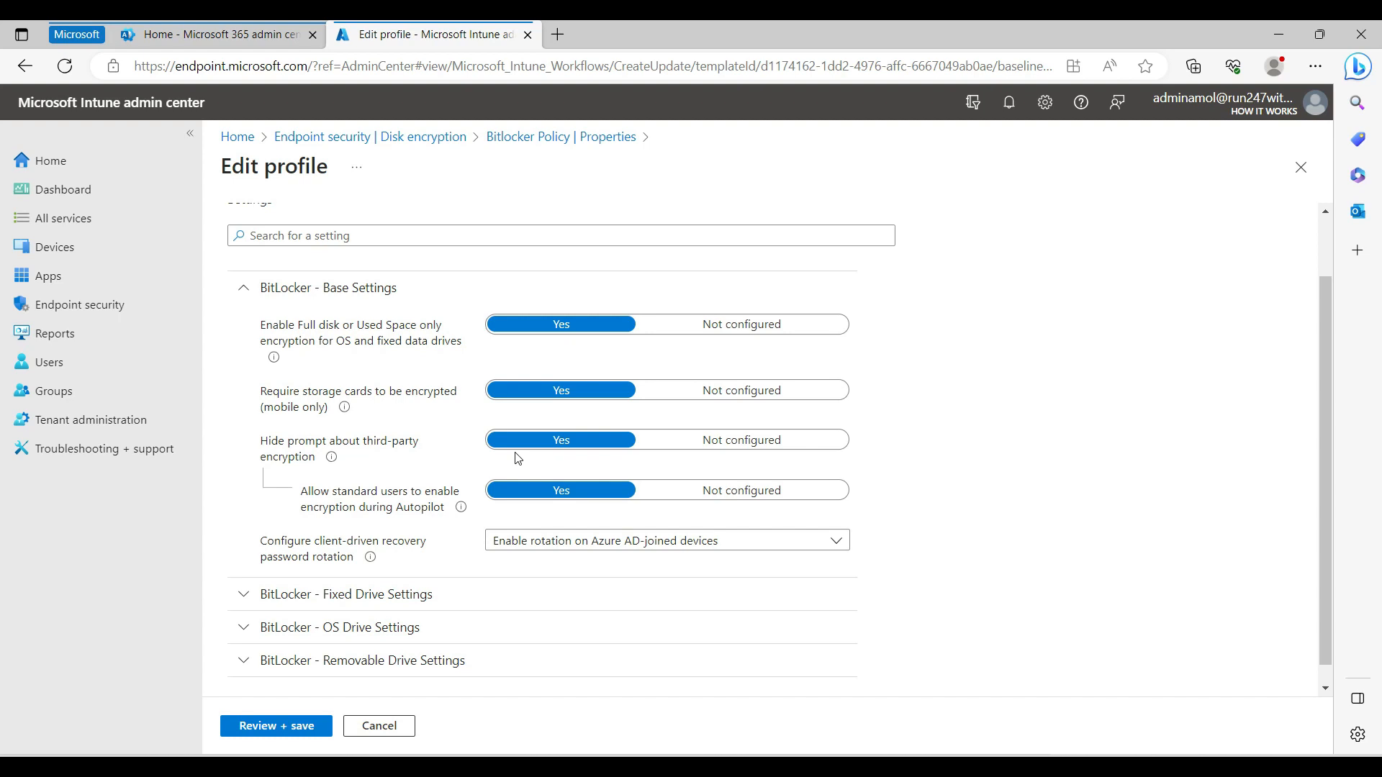
mouse_move(425, 532)
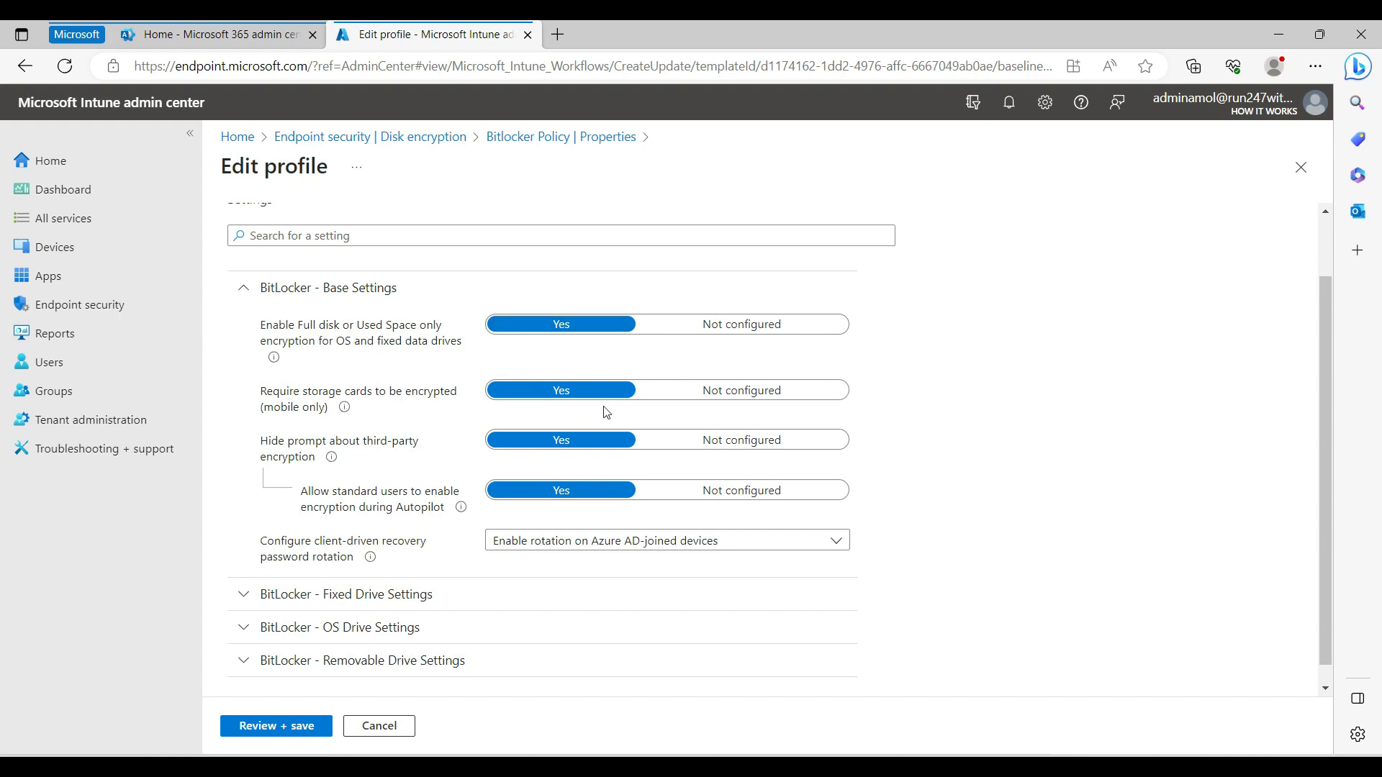
mouse_move(360, 477)
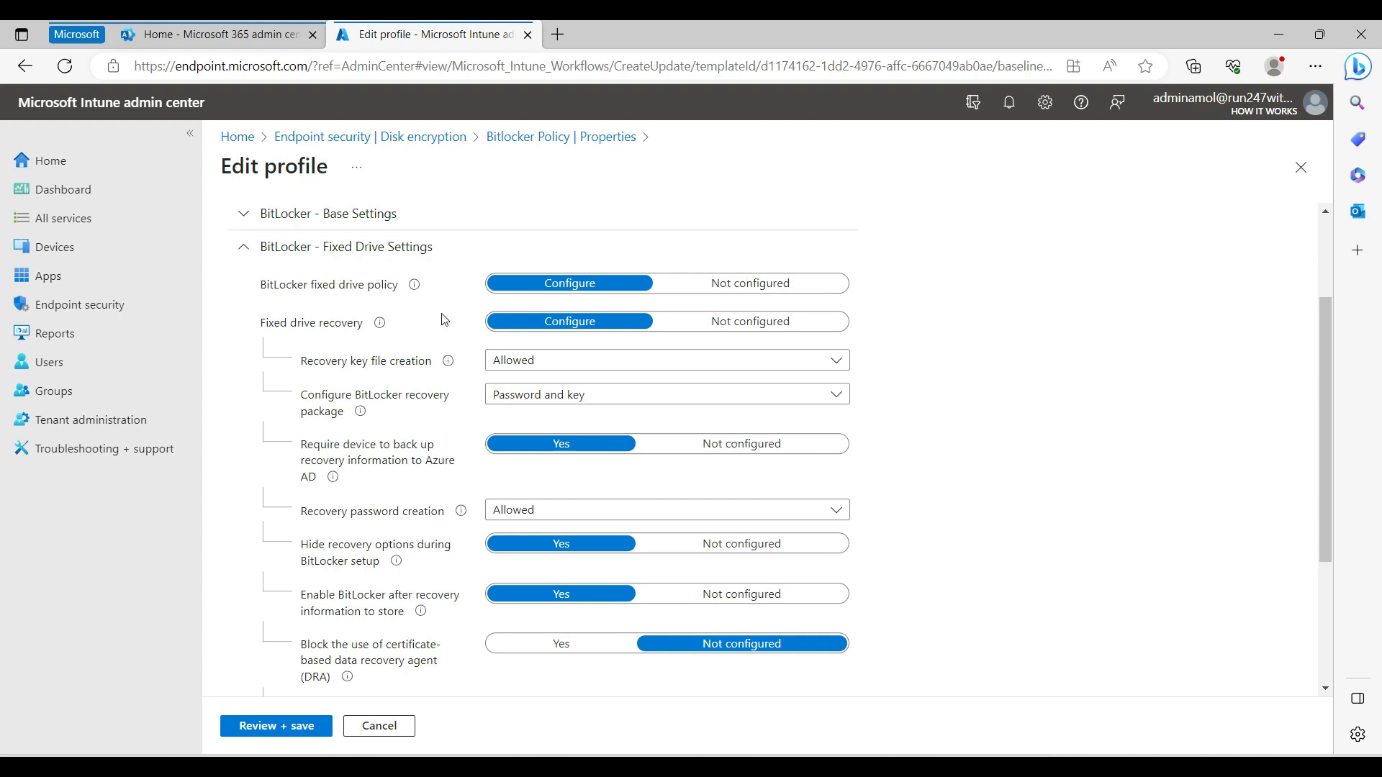
mouse_move(322, 424)
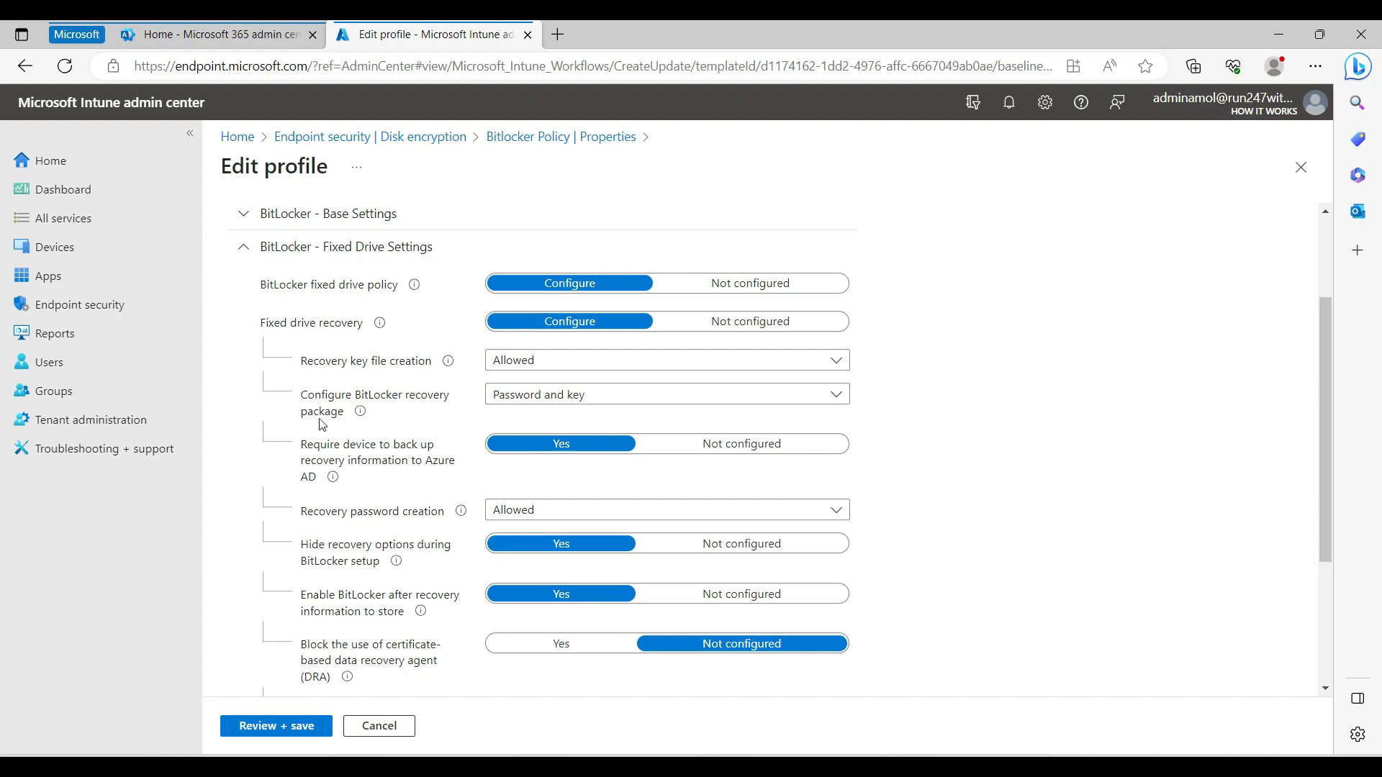
mouse_move(481, 529)
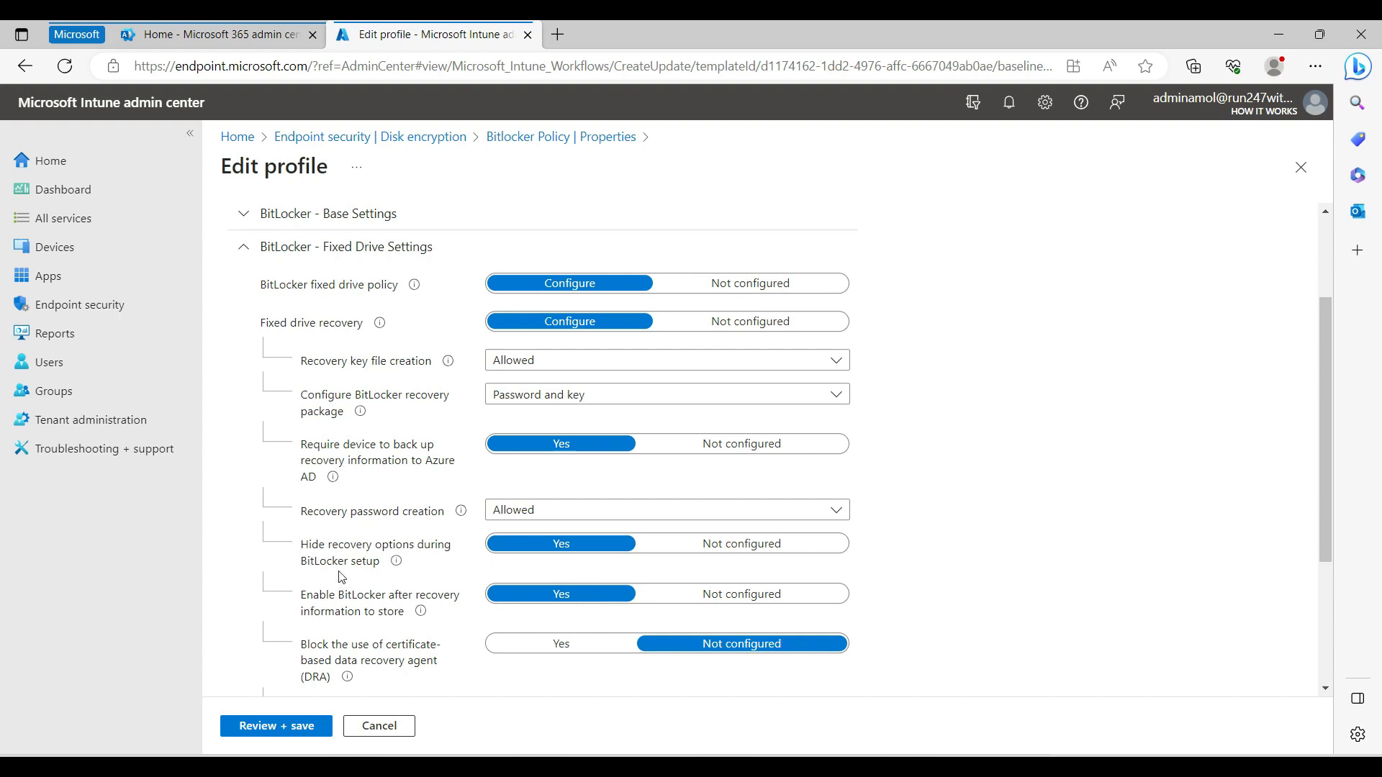
Step: Review the fixed drive settings and the available encryption methods, keeping AES 256bit XTS
scroll(down, 3)
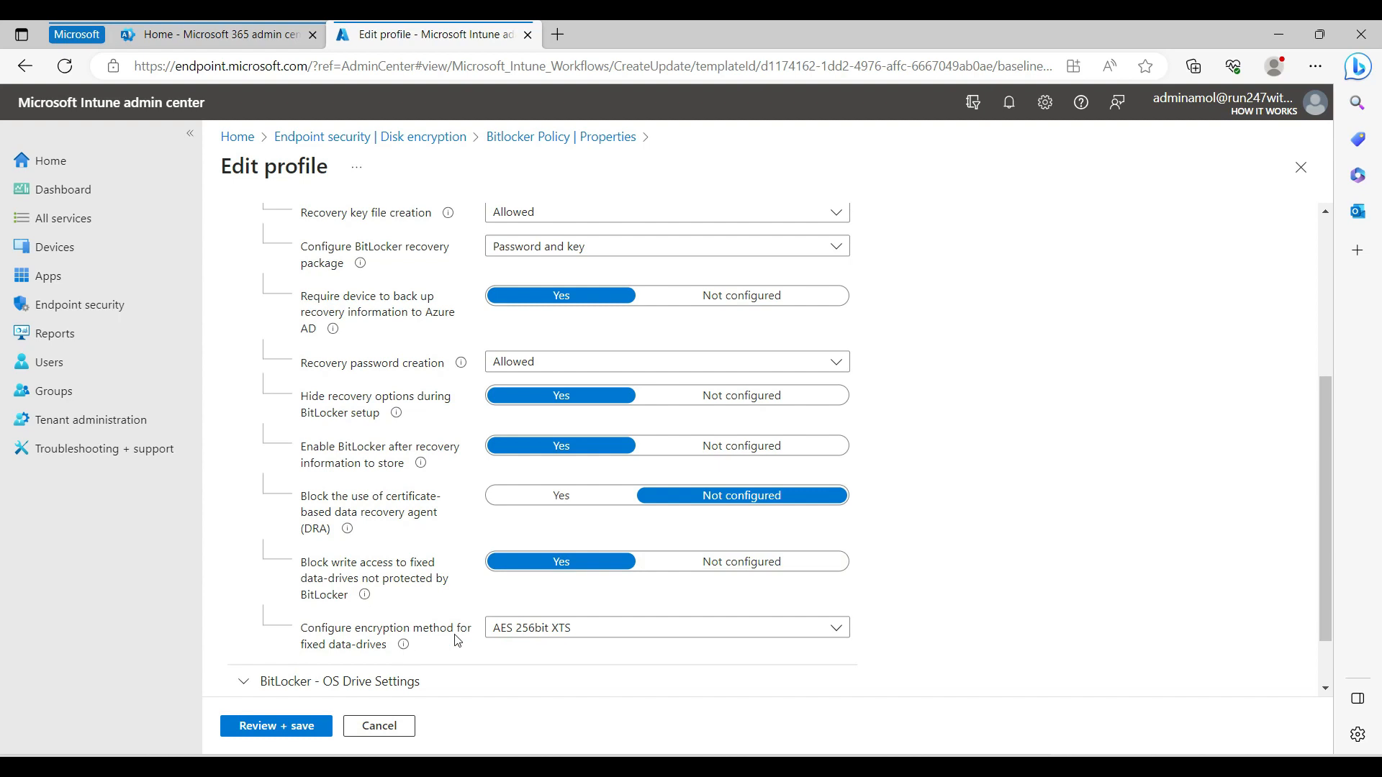
mouse_move(386, 682)
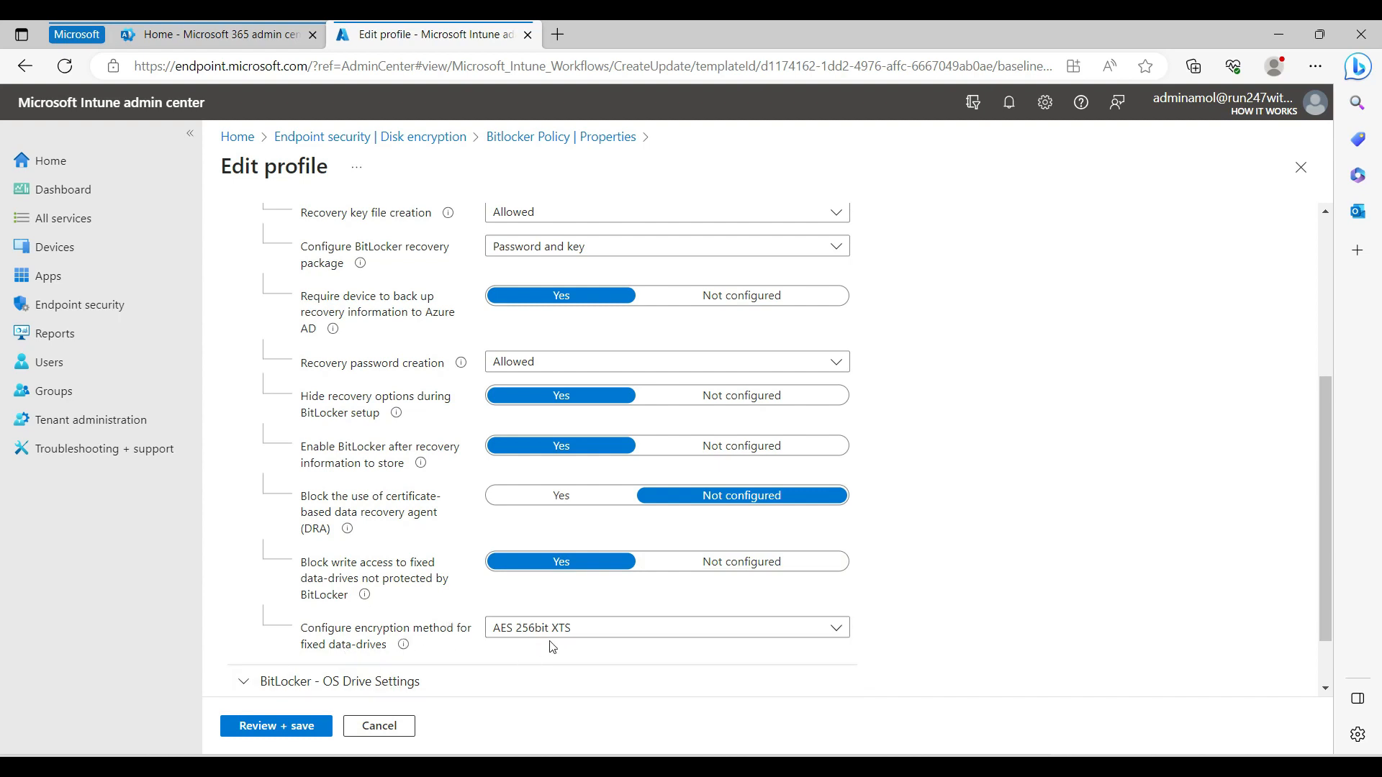
mouse_move(513, 652)
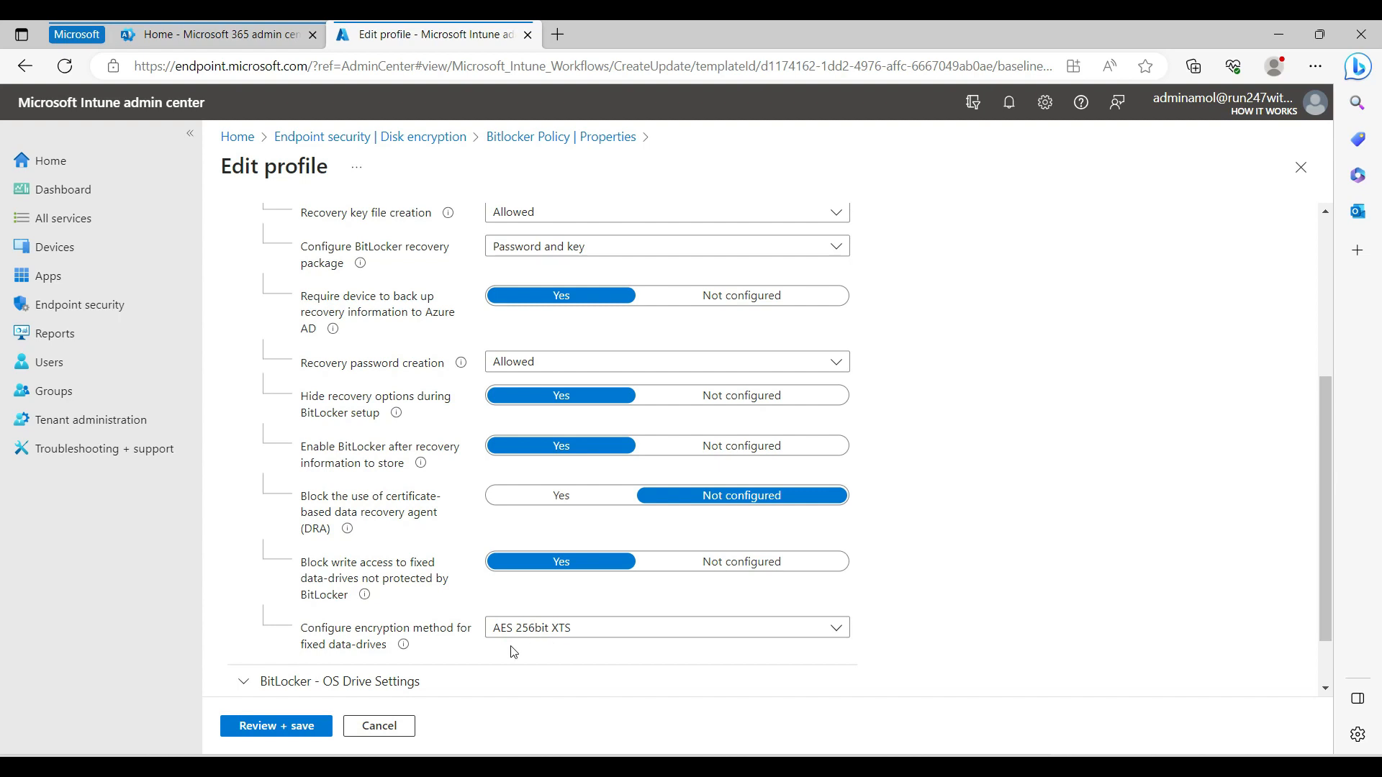
mouse_move(570, 650)
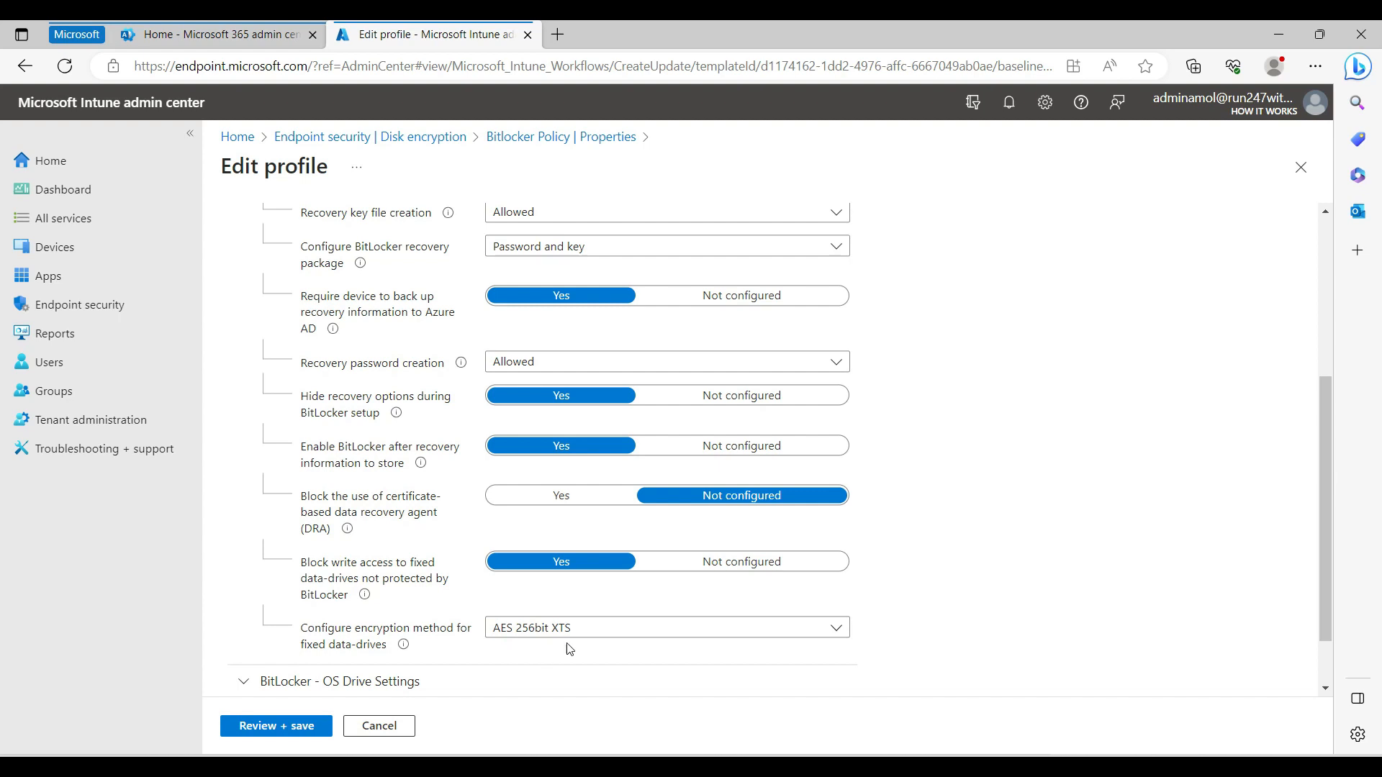
mouse_move(964, 587)
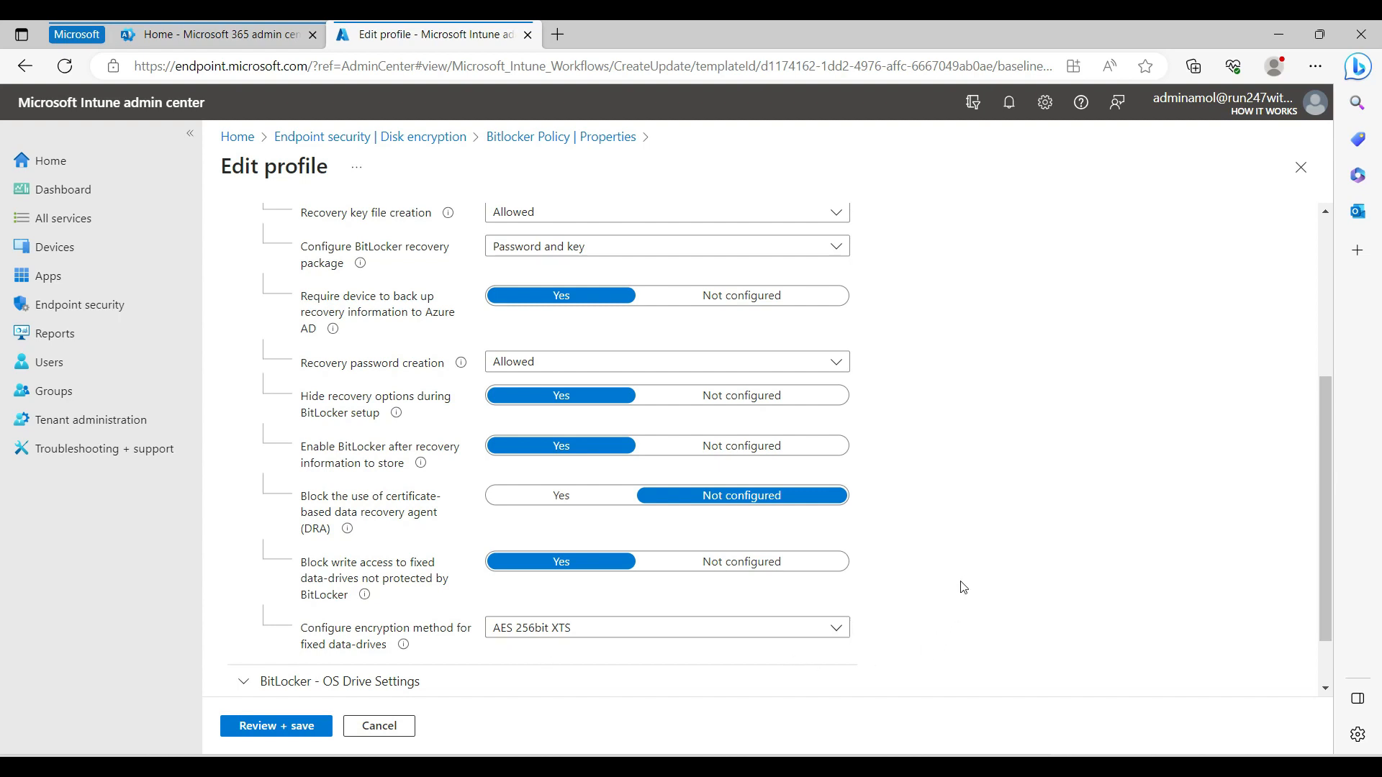
click(665, 627)
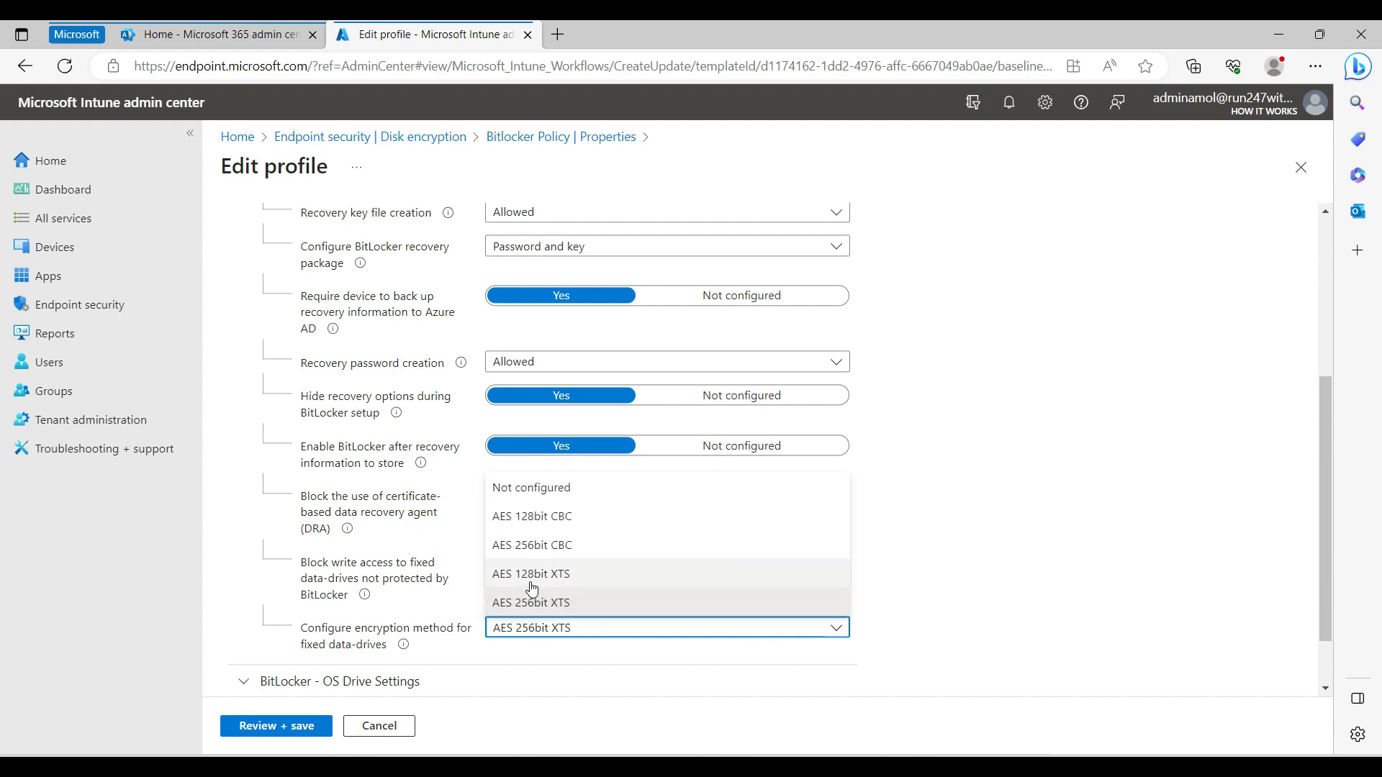
mouse_move(607, 576)
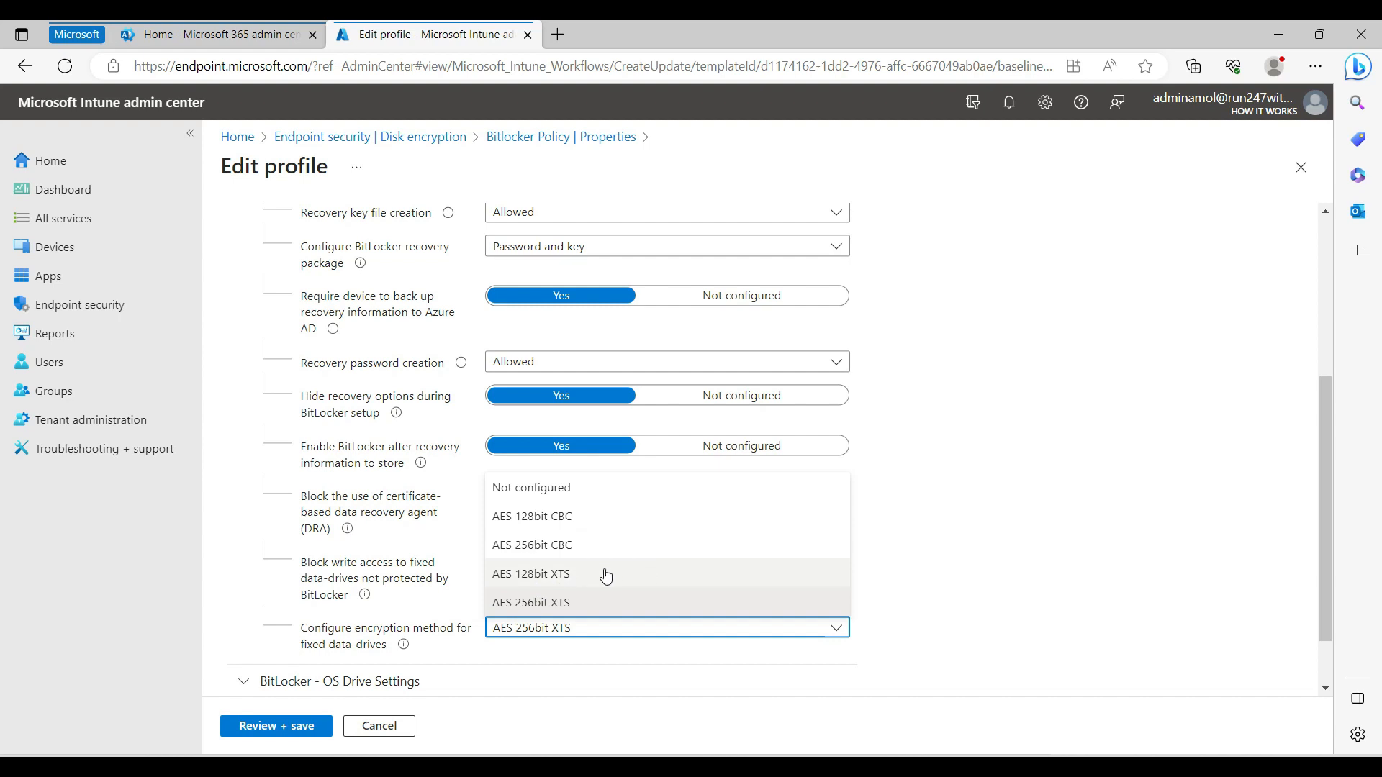
mouse_move(553, 607)
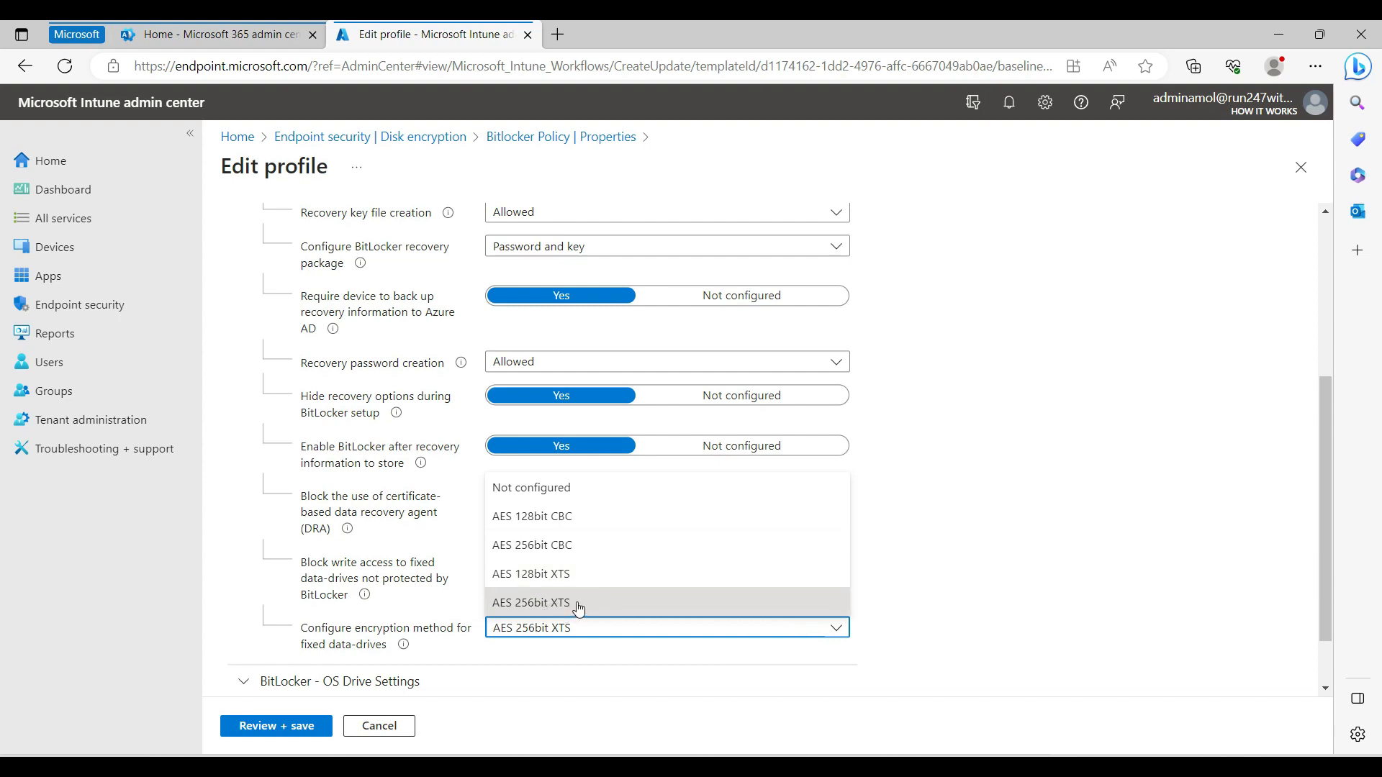
mouse_move(1149, 605)
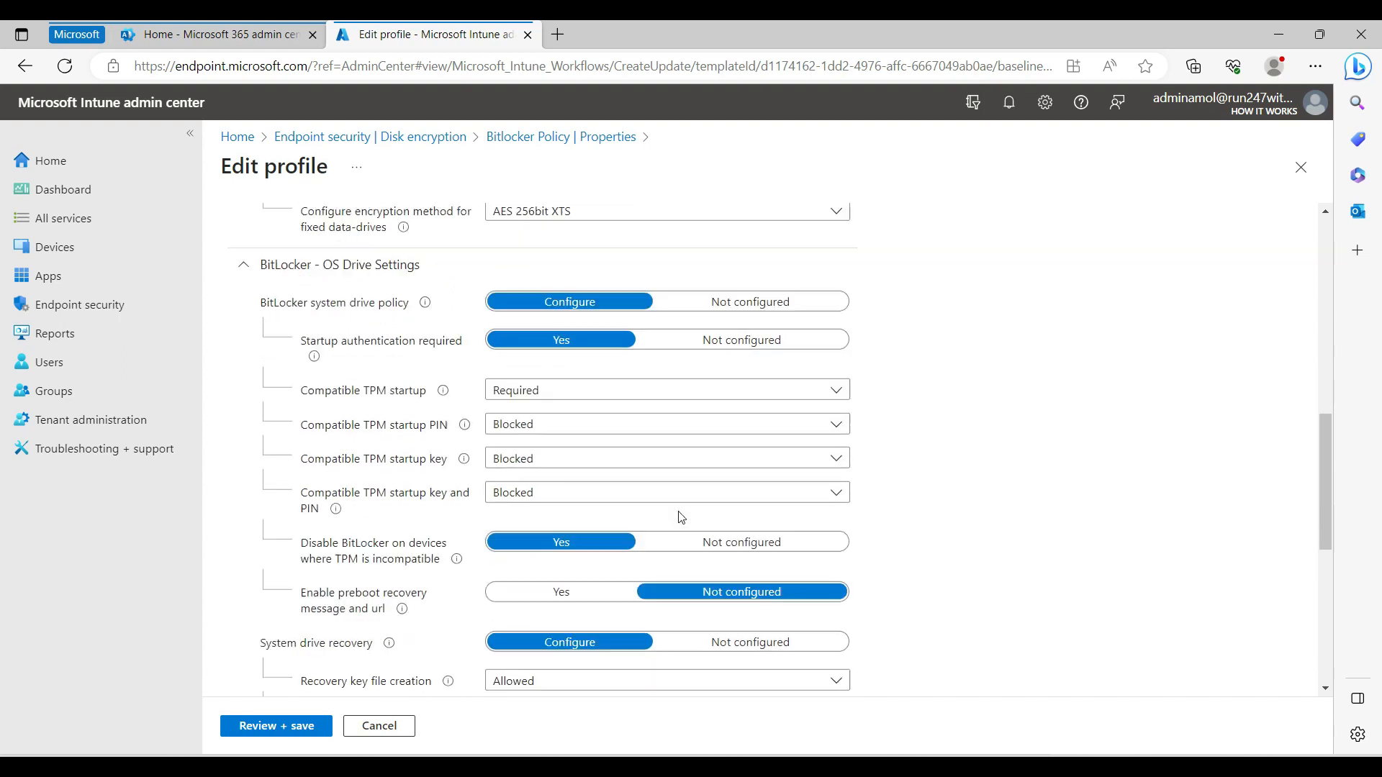
scroll(down, 3)
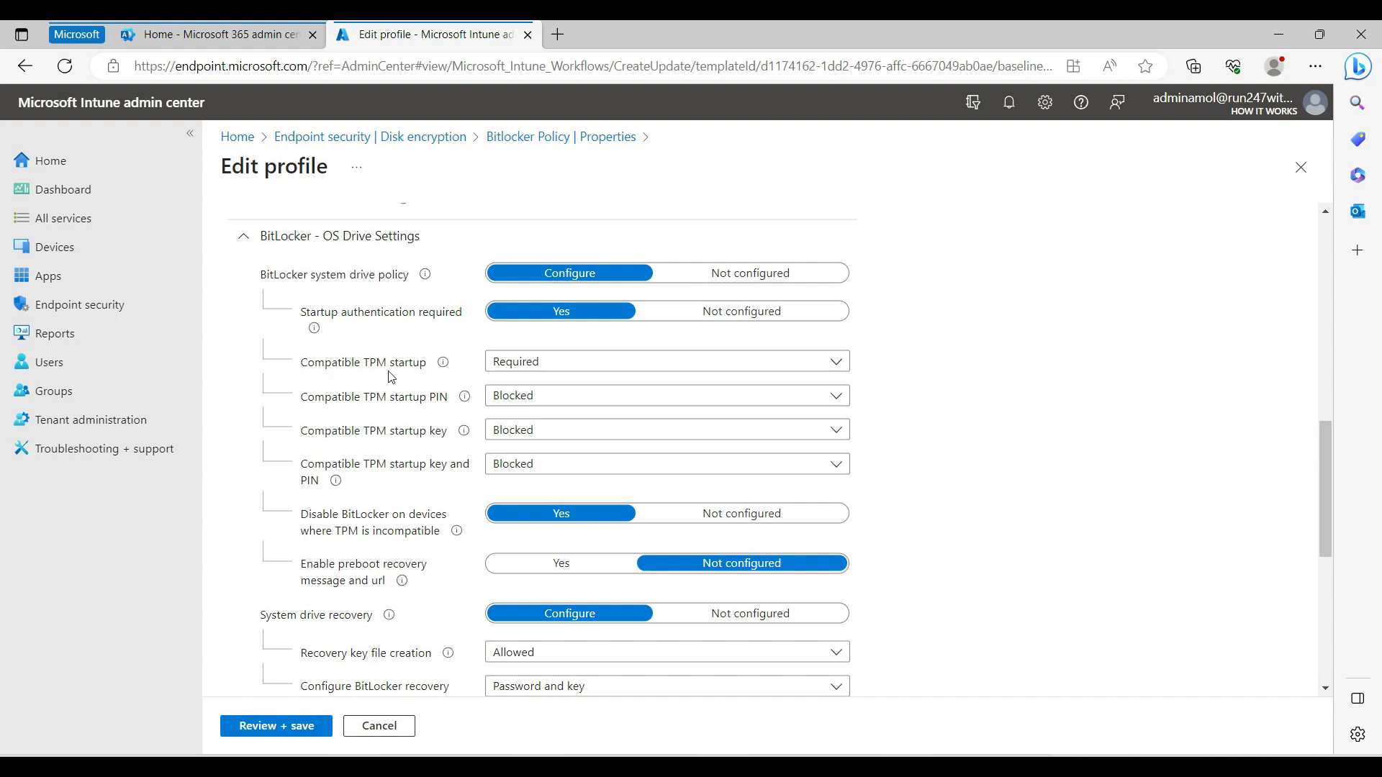
mouse_move(407, 375)
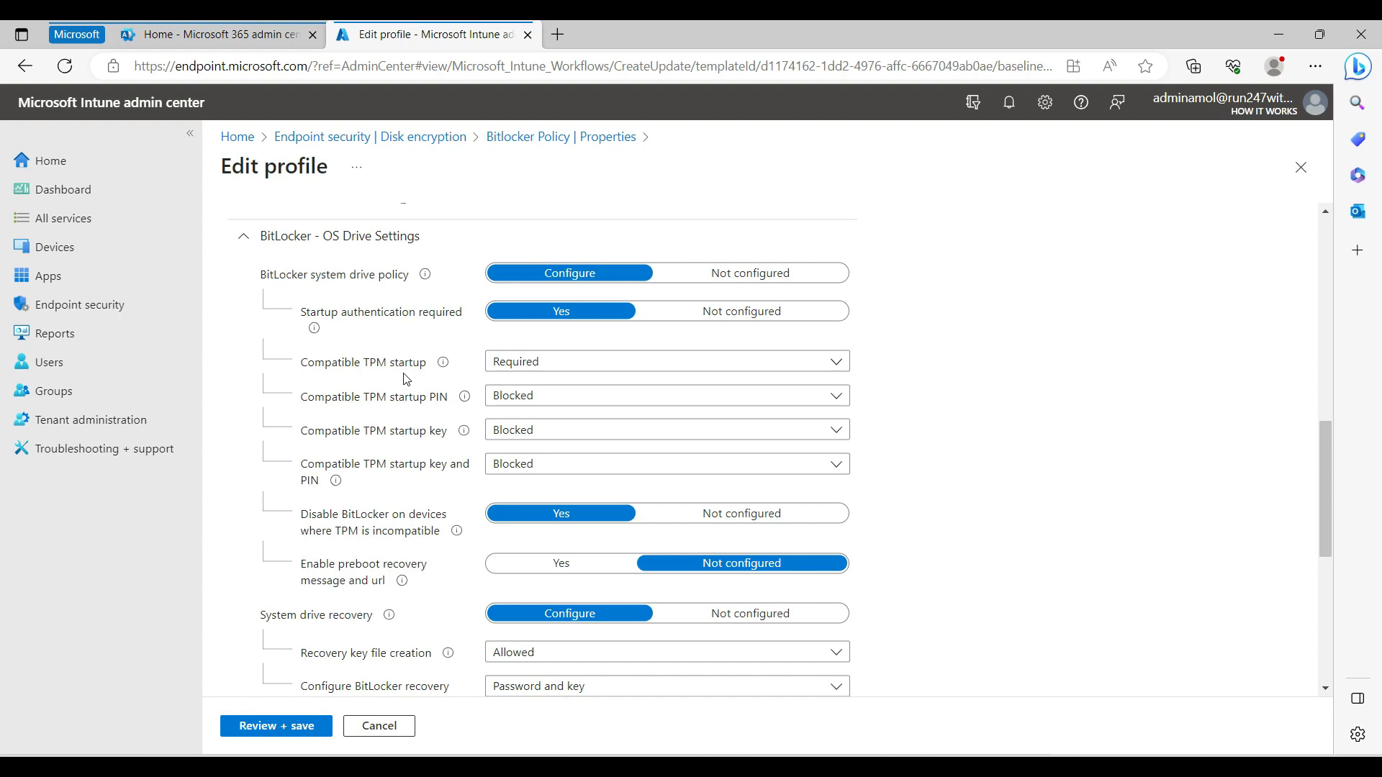
mouse_move(967, 507)
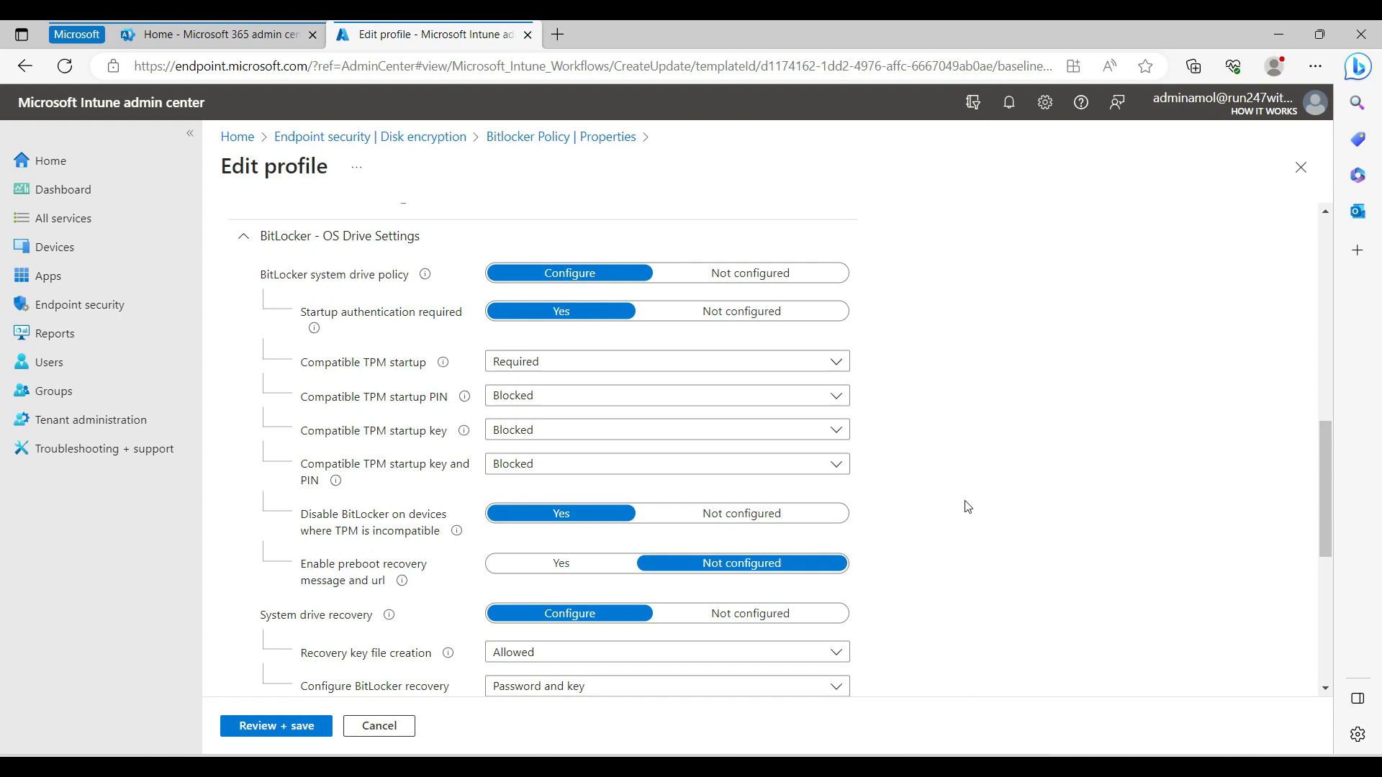
mouse_move(568, 365)
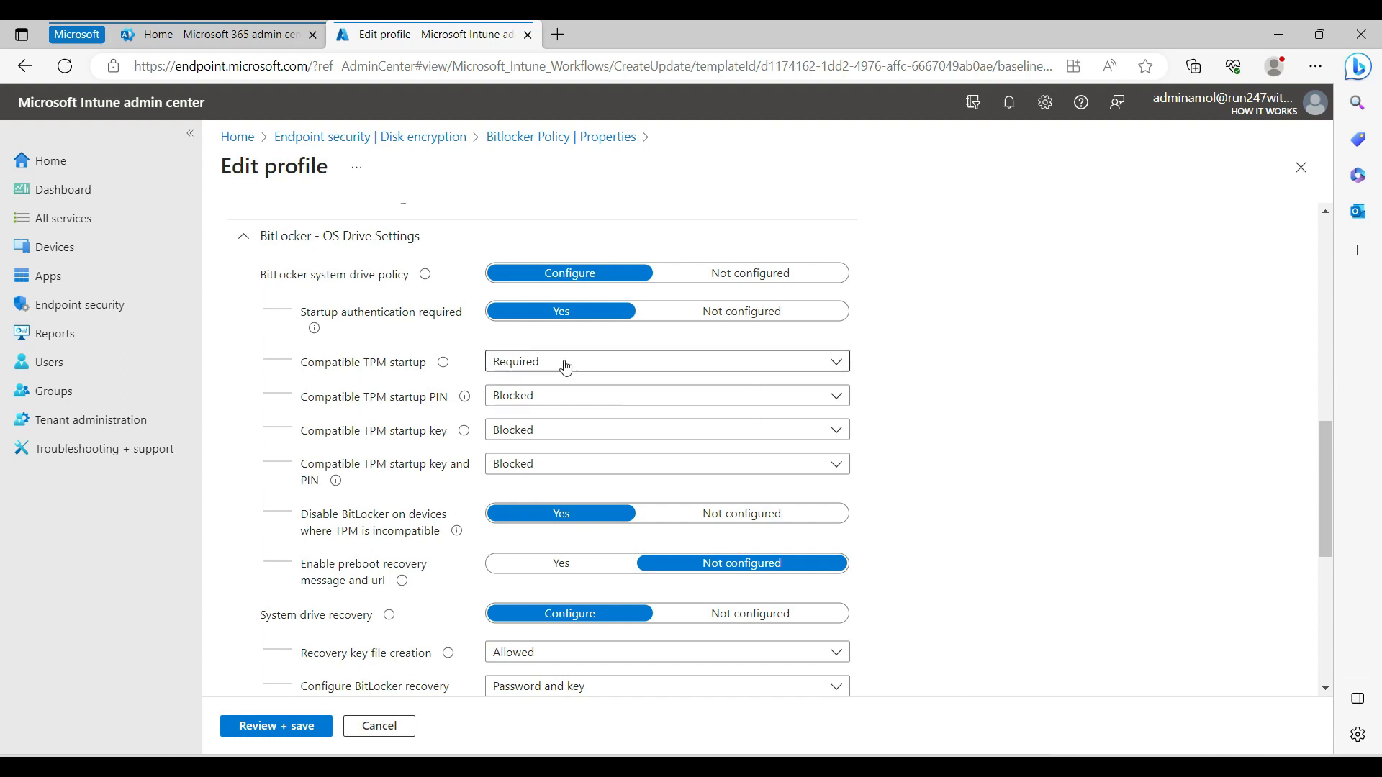
mouse_move(1071, 445)
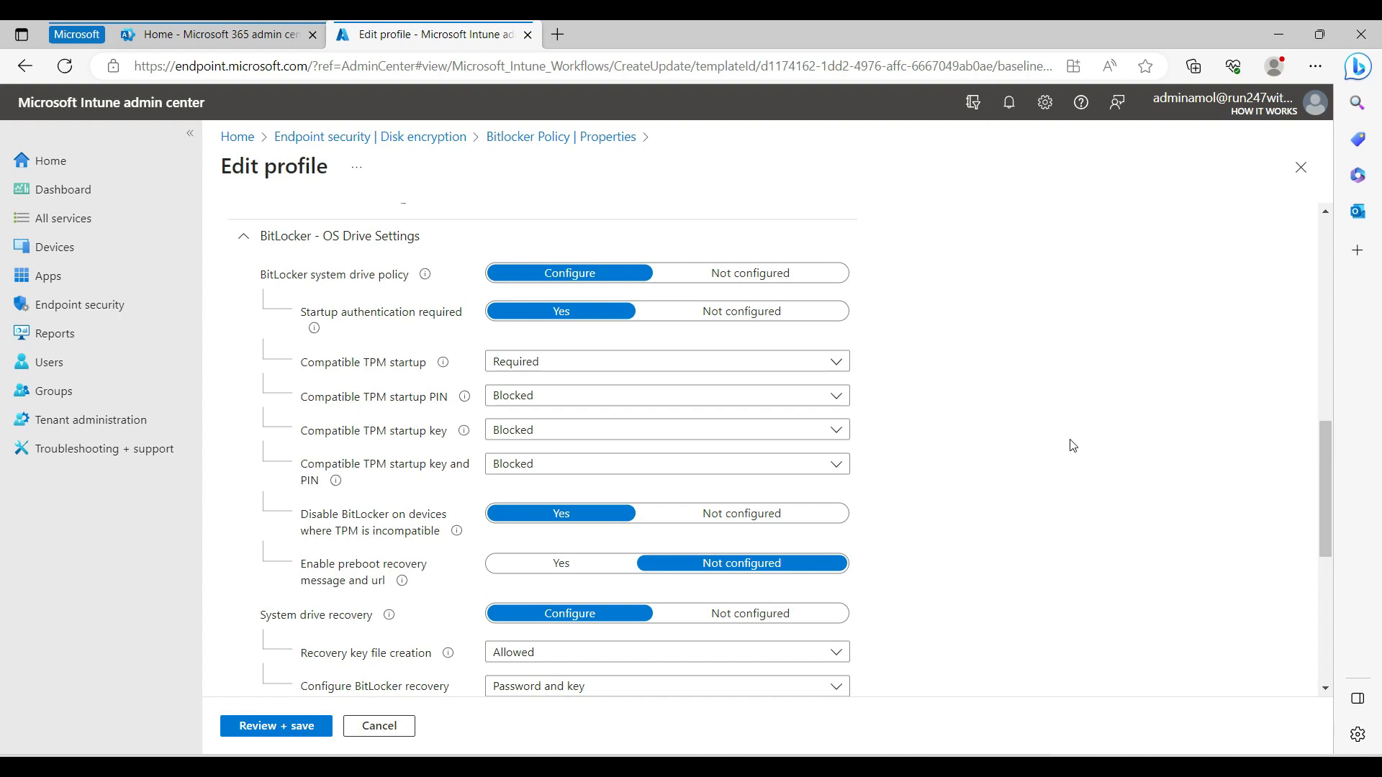
scroll(down, 3)
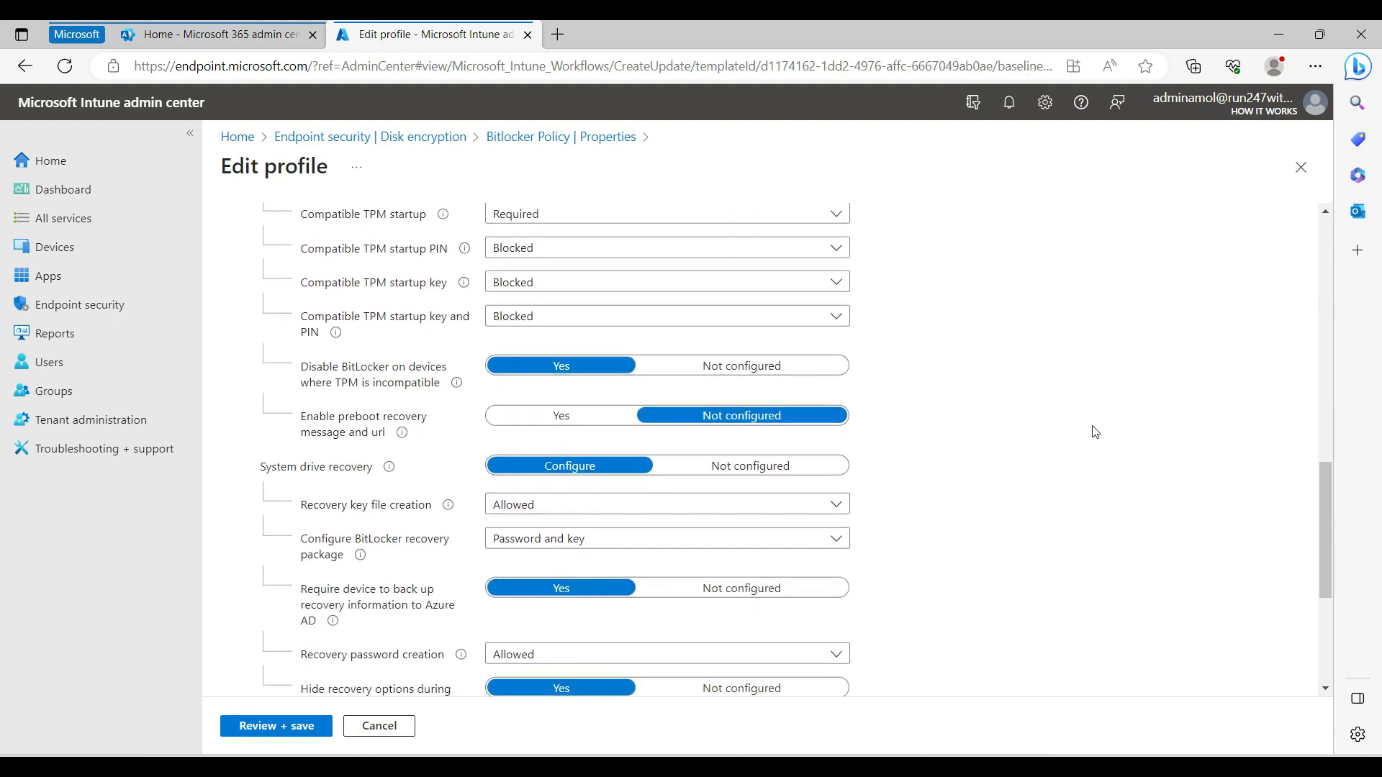
mouse_move(434, 298)
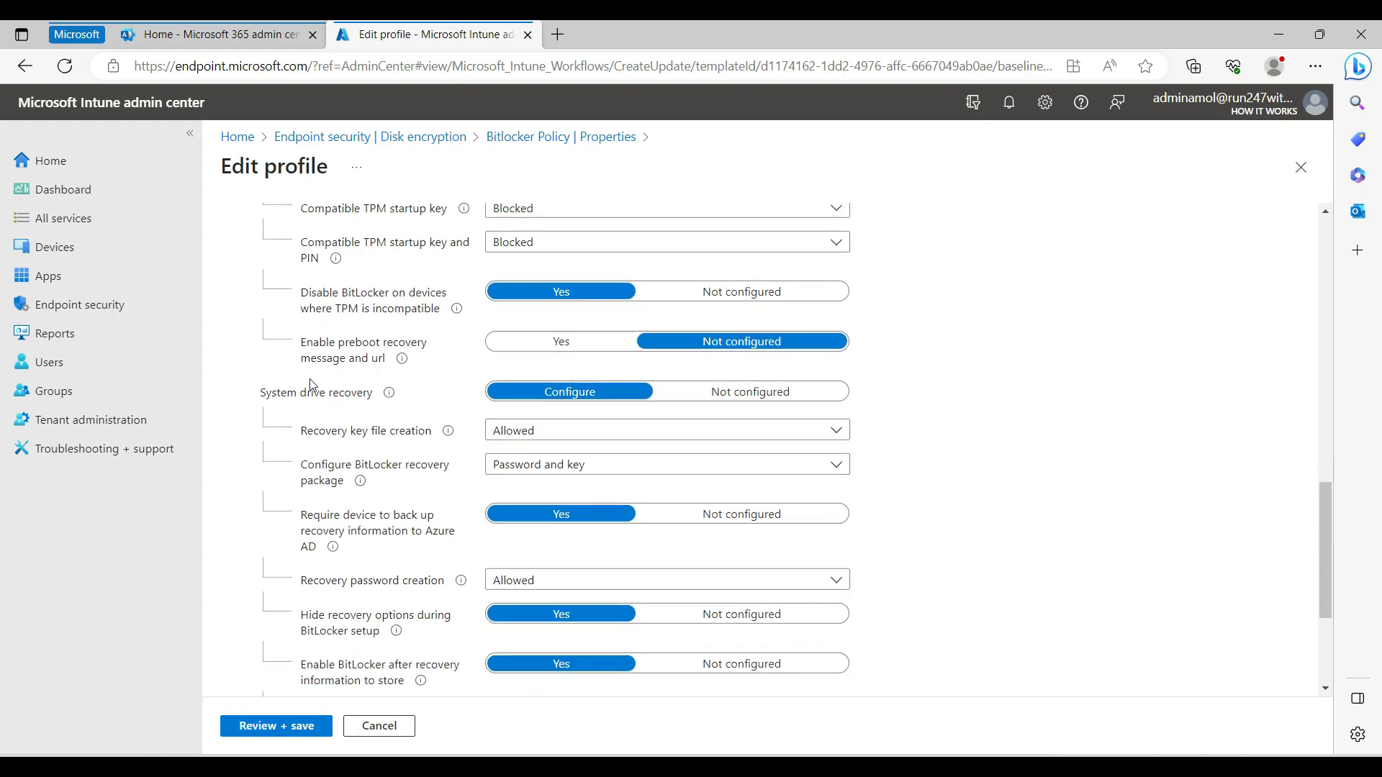
scroll(down, 3)
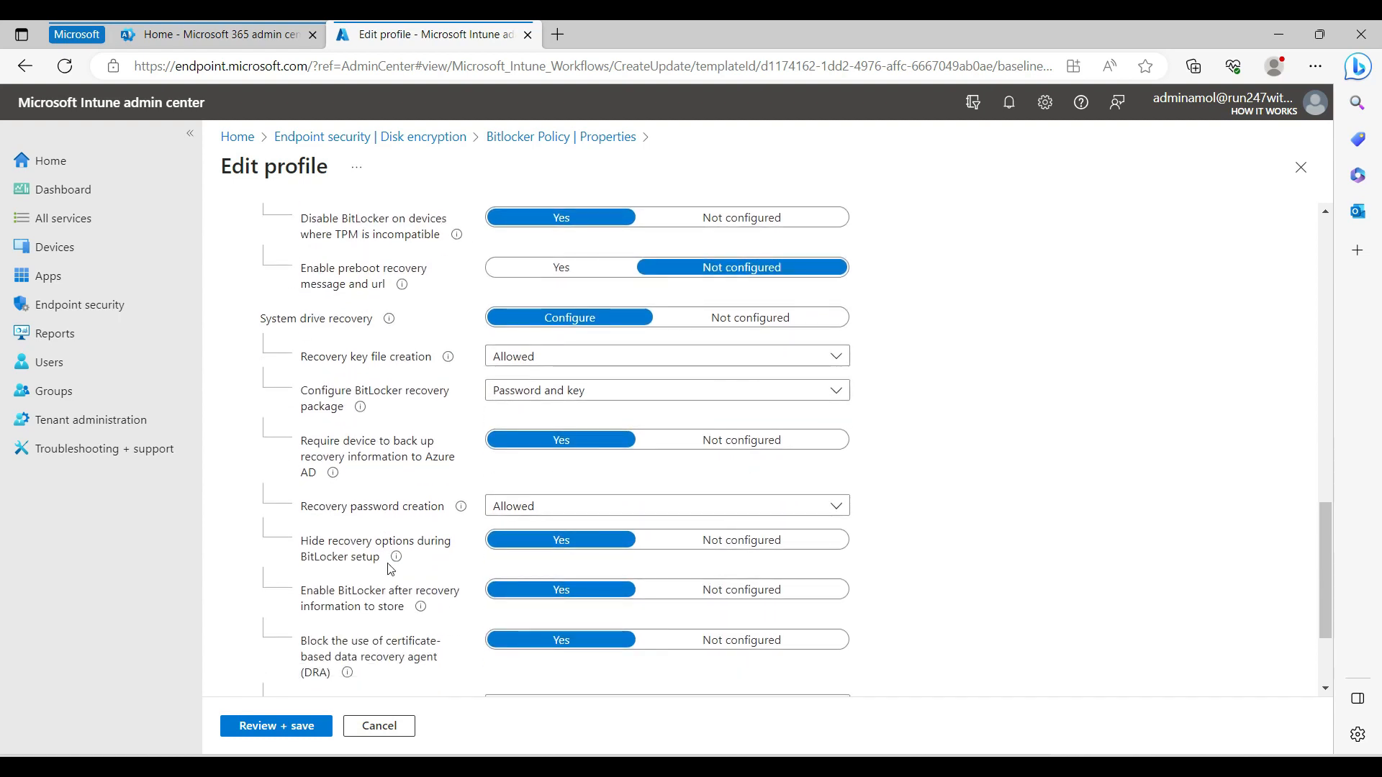
scroll(down, 3)
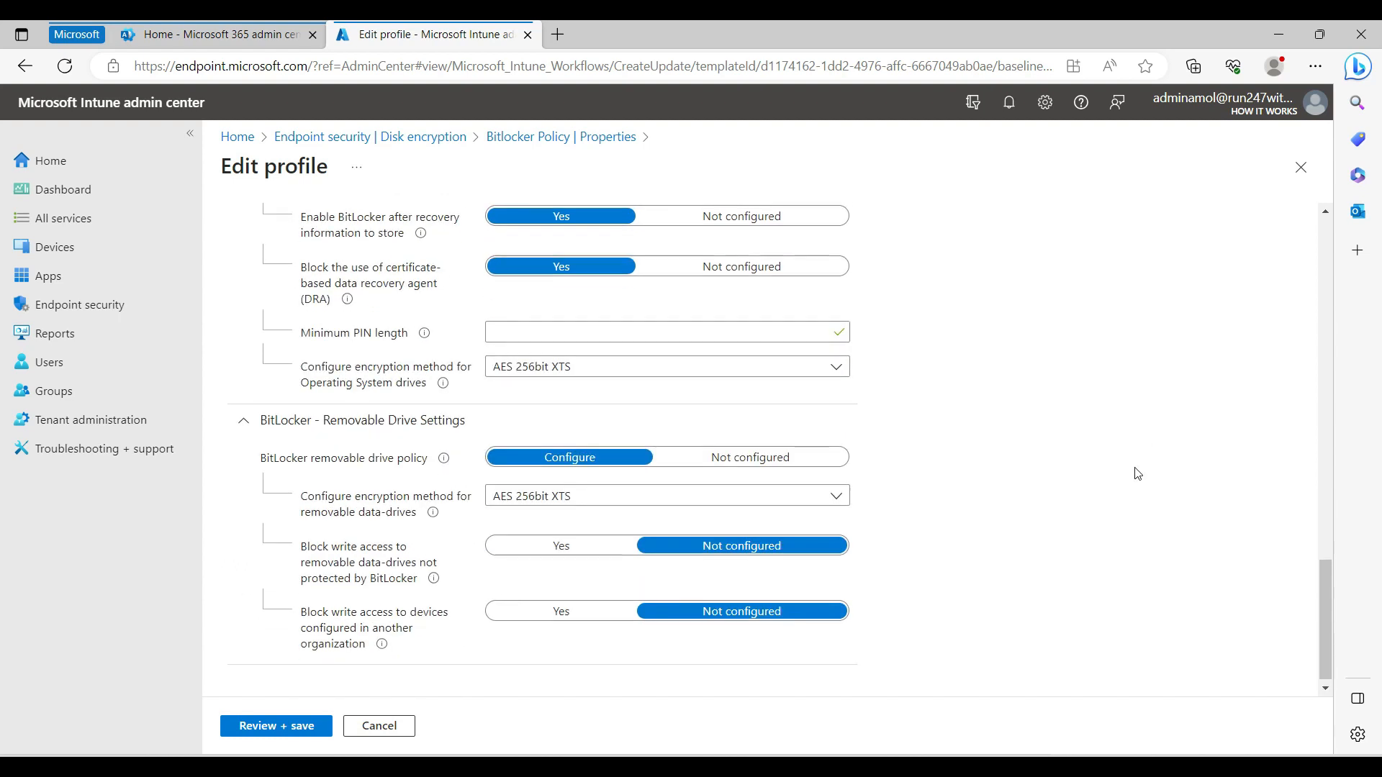
scroll(down, 3)
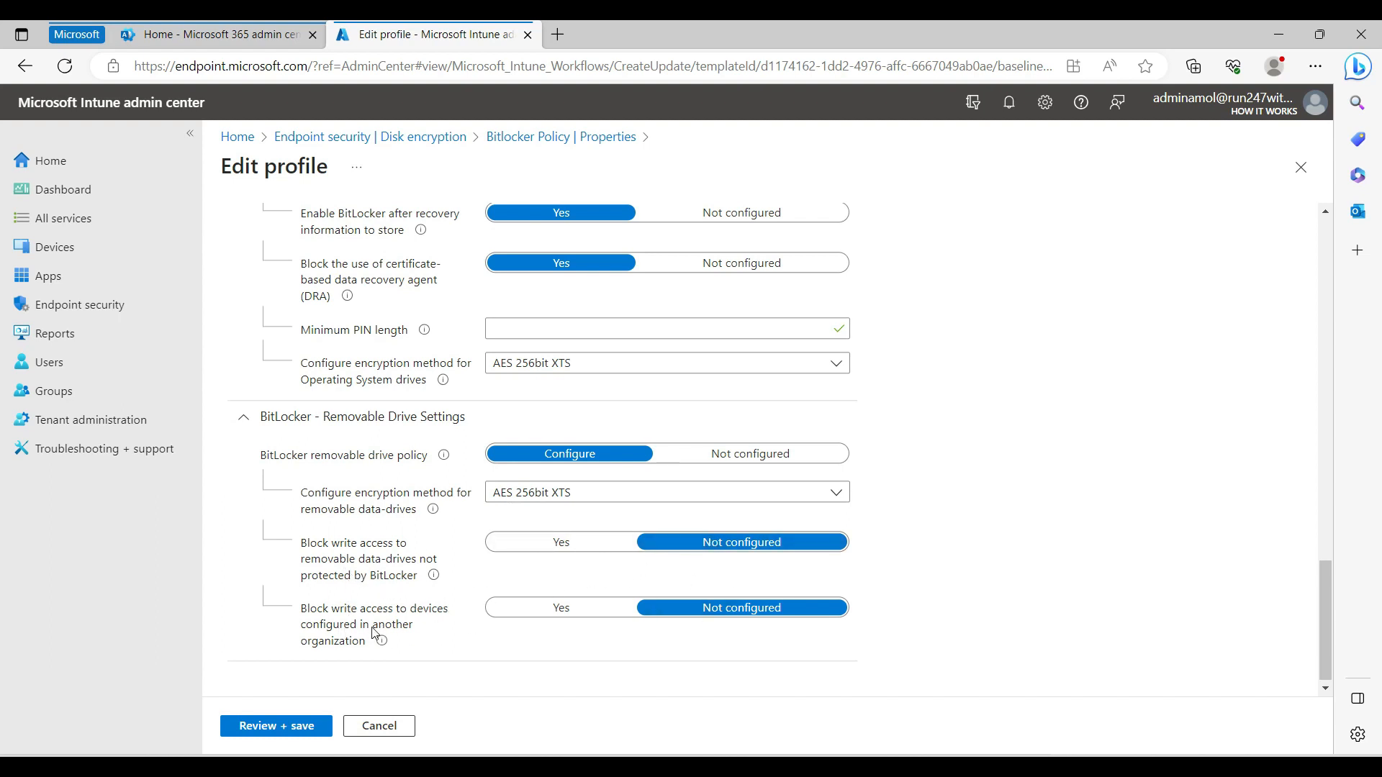
mouse_move(450, 638)
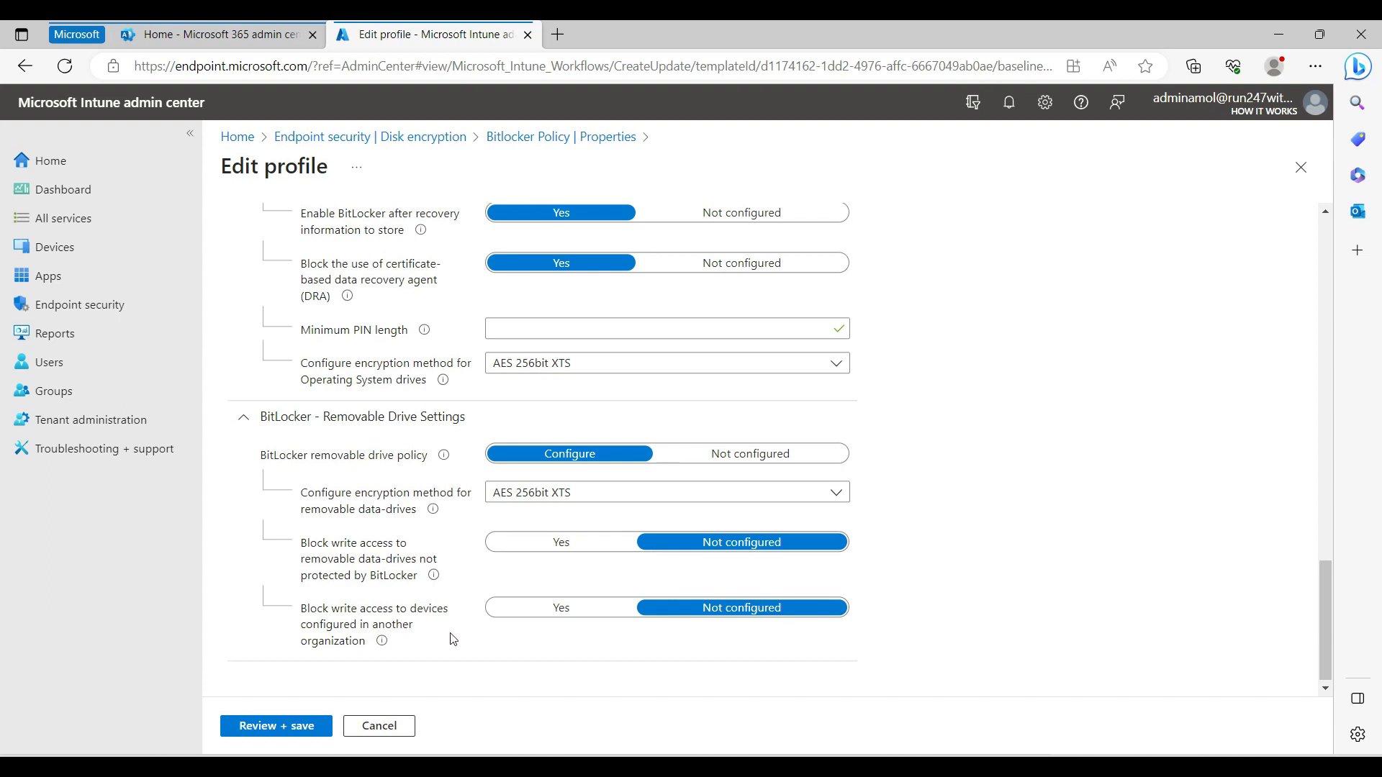
click(560, 608)
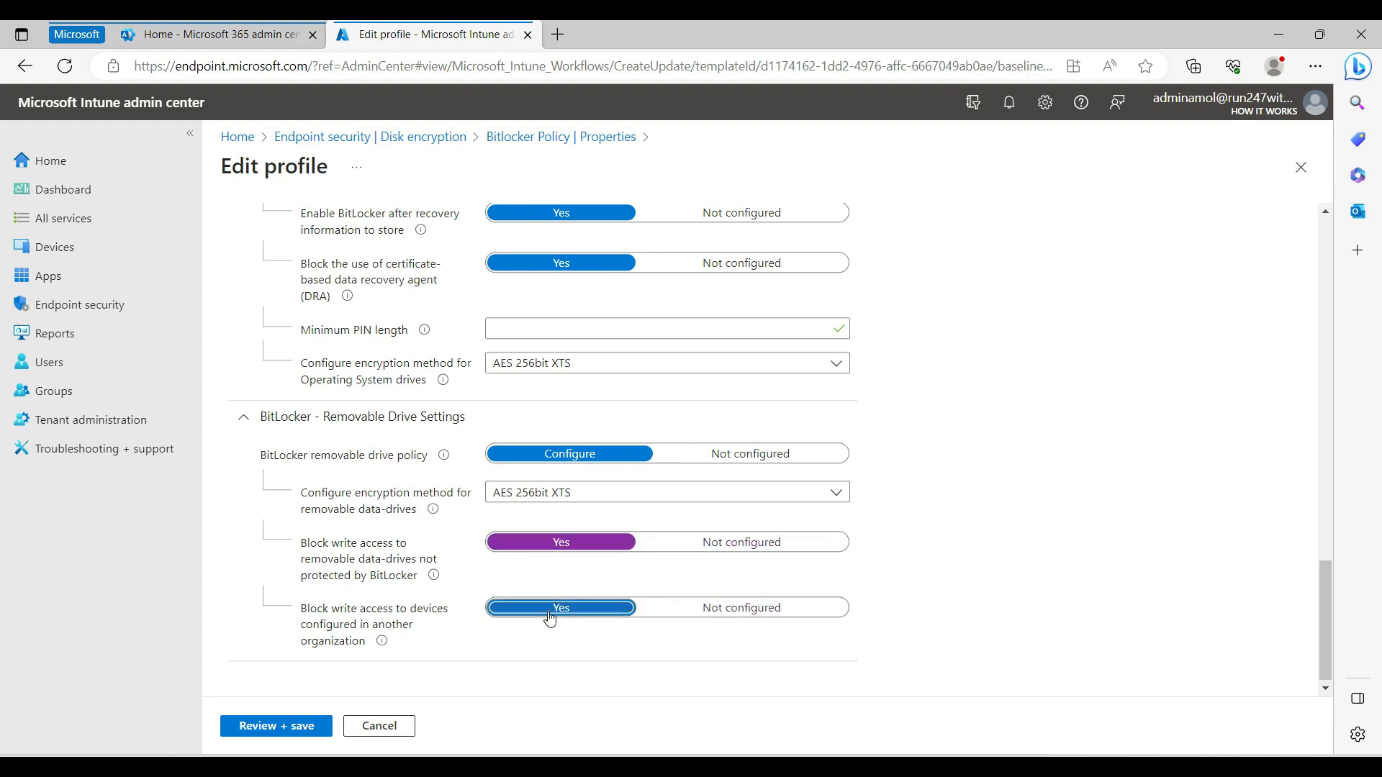
click(560, 607)
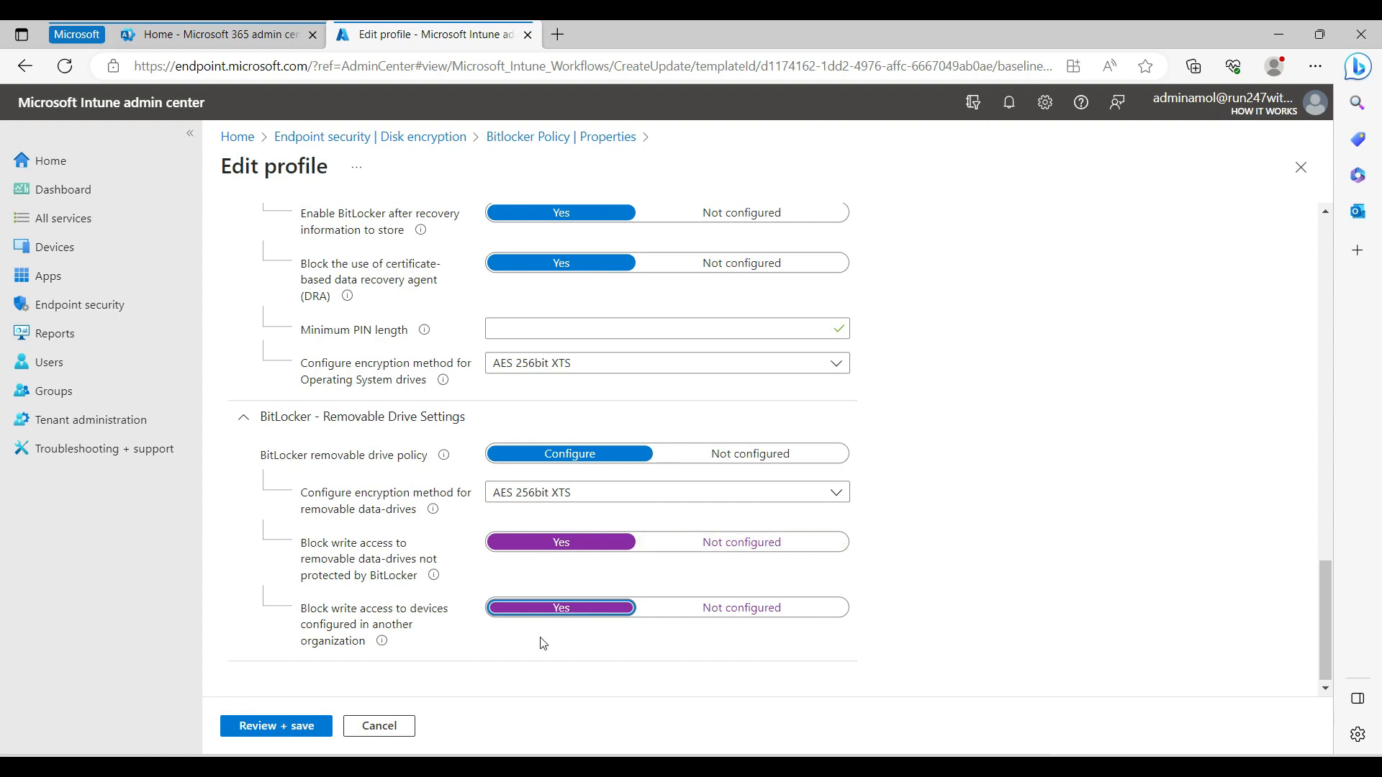
click(742, 608)
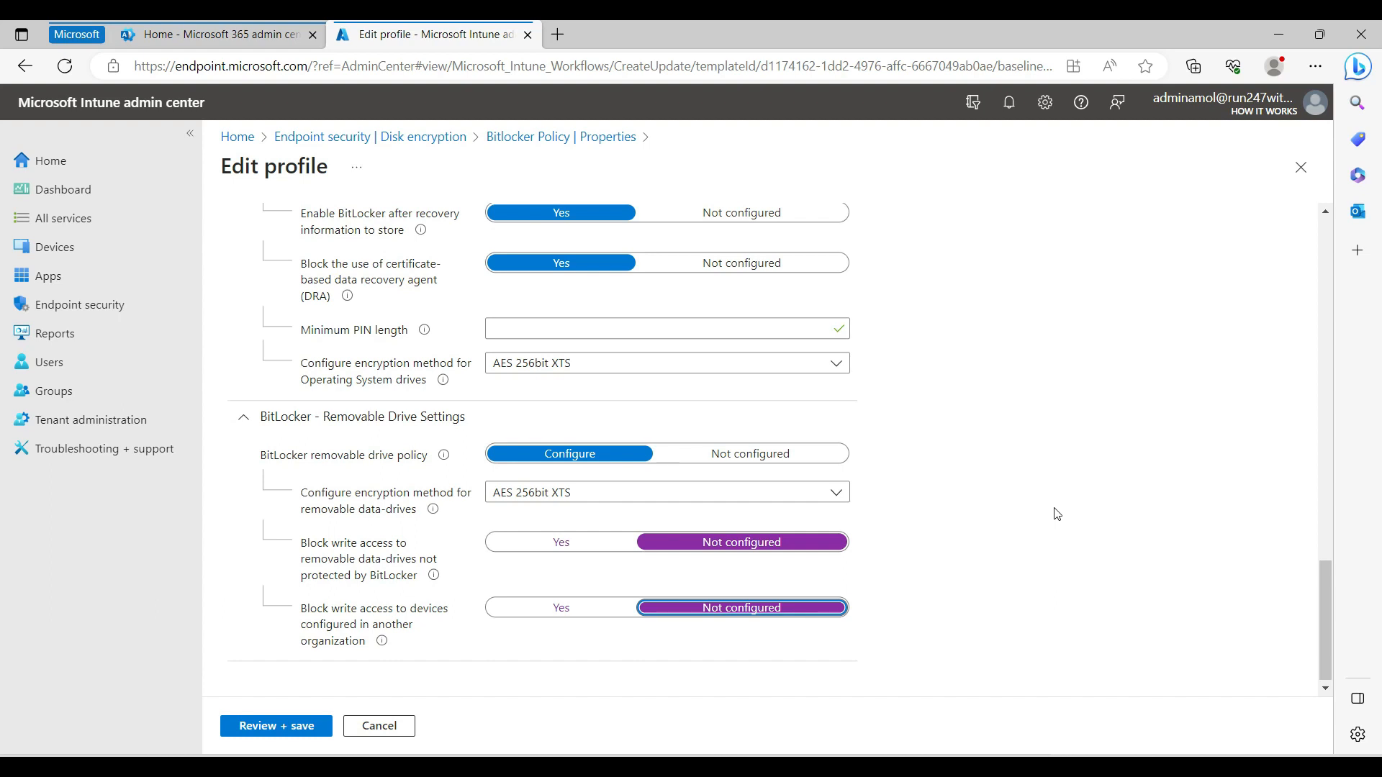
mouse_move(812, 533)
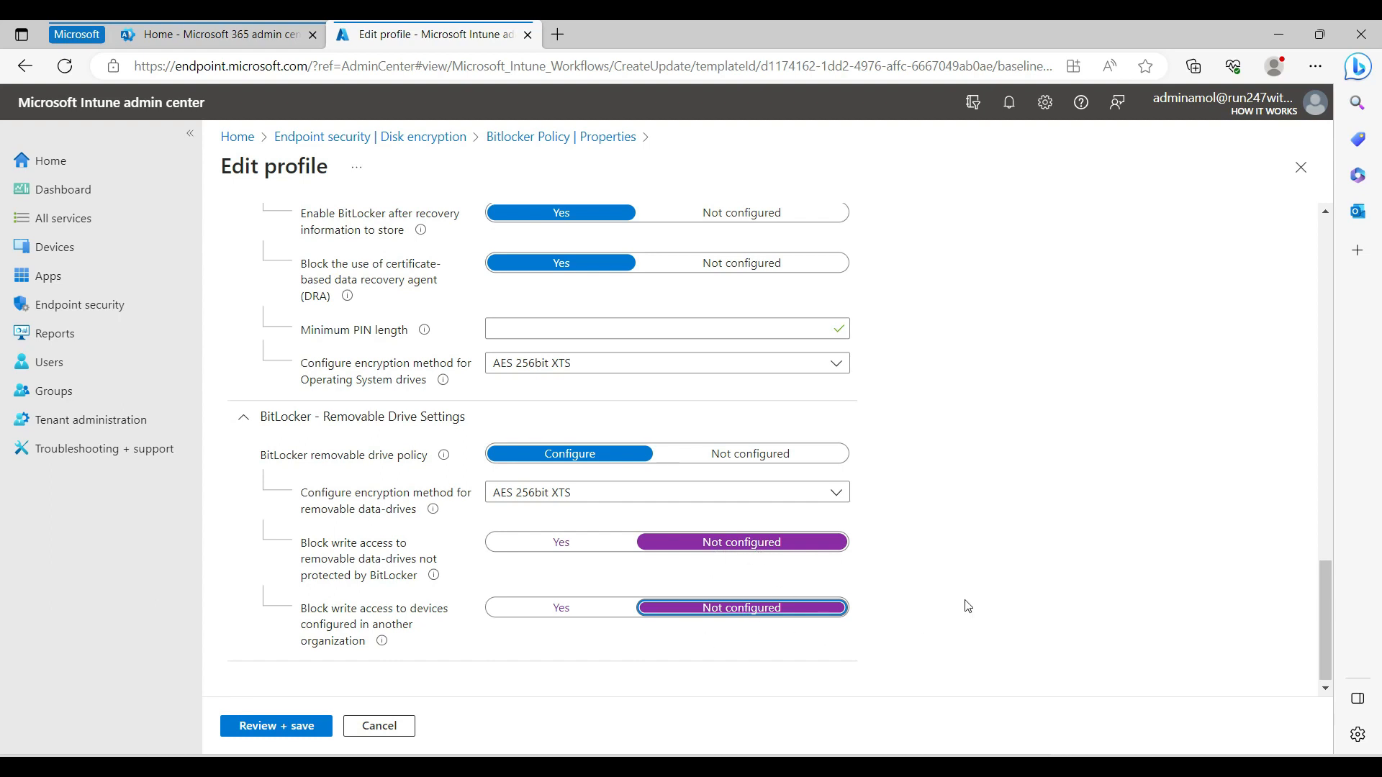
mouse_move(944, 577)
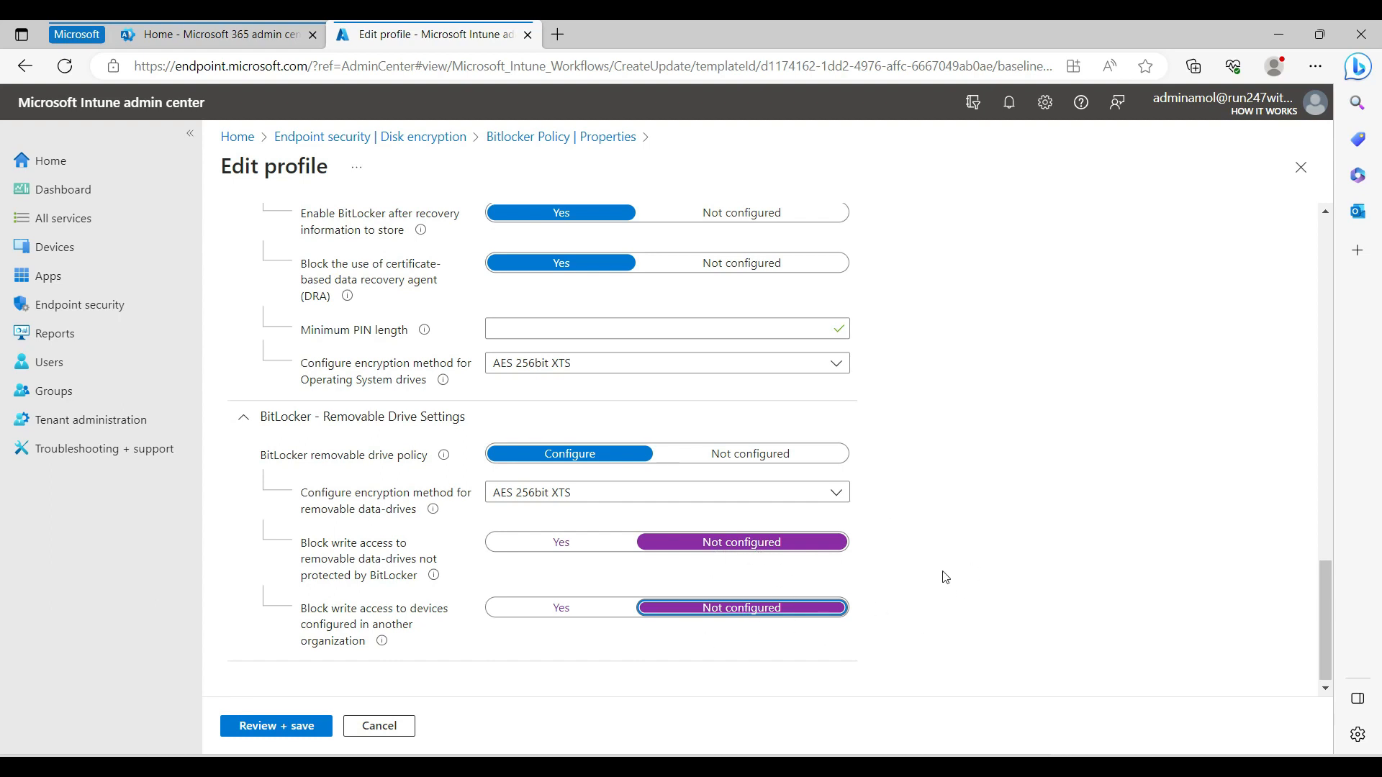
mouse_move(967, 534)
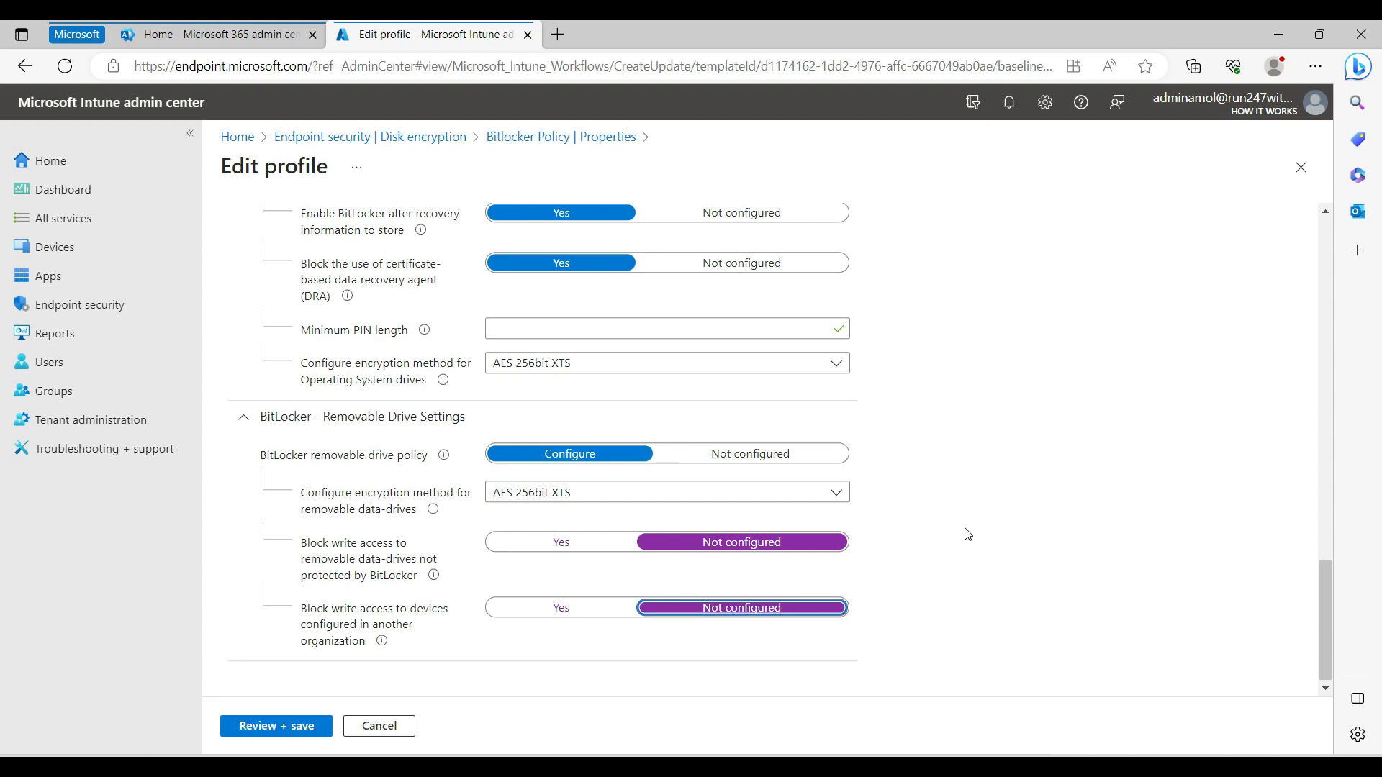
mouse_move(1097, 649)
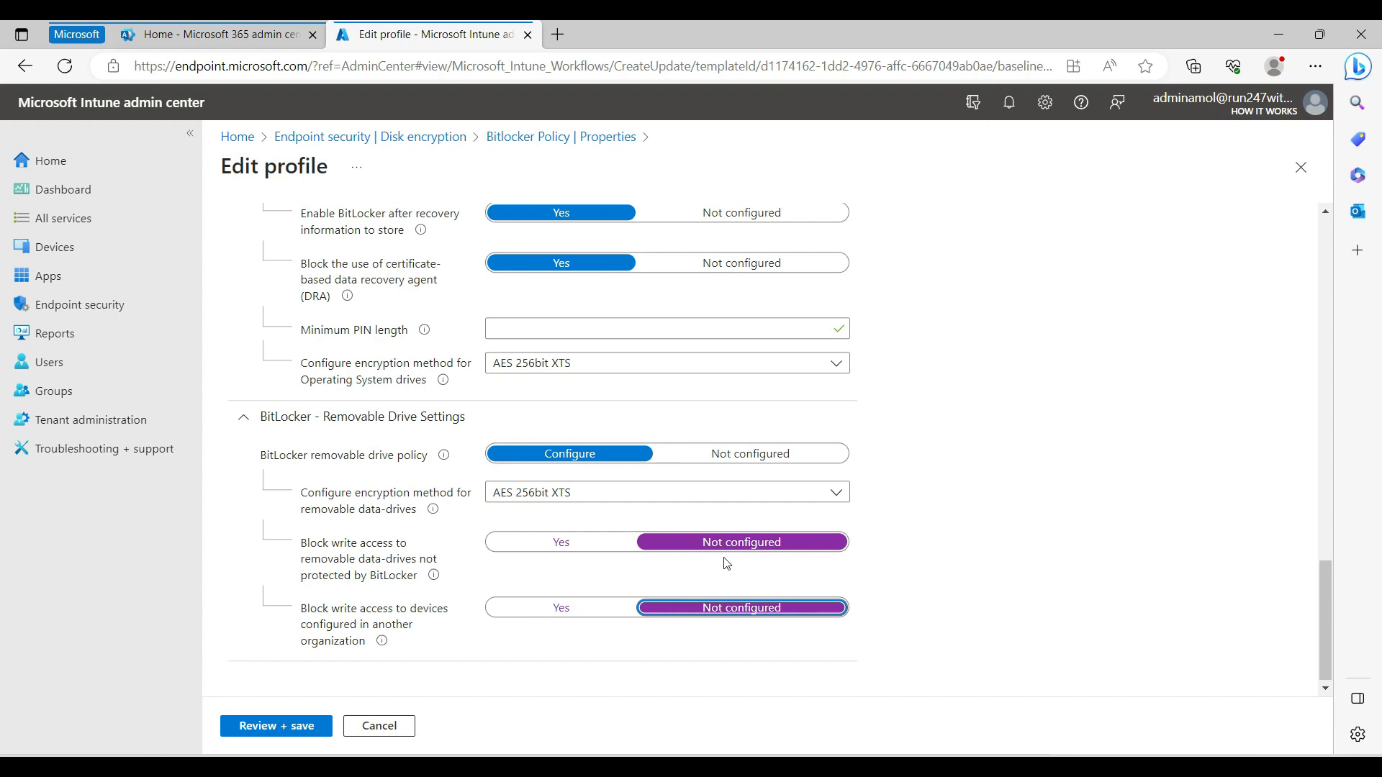
mouse_move(543, 386)
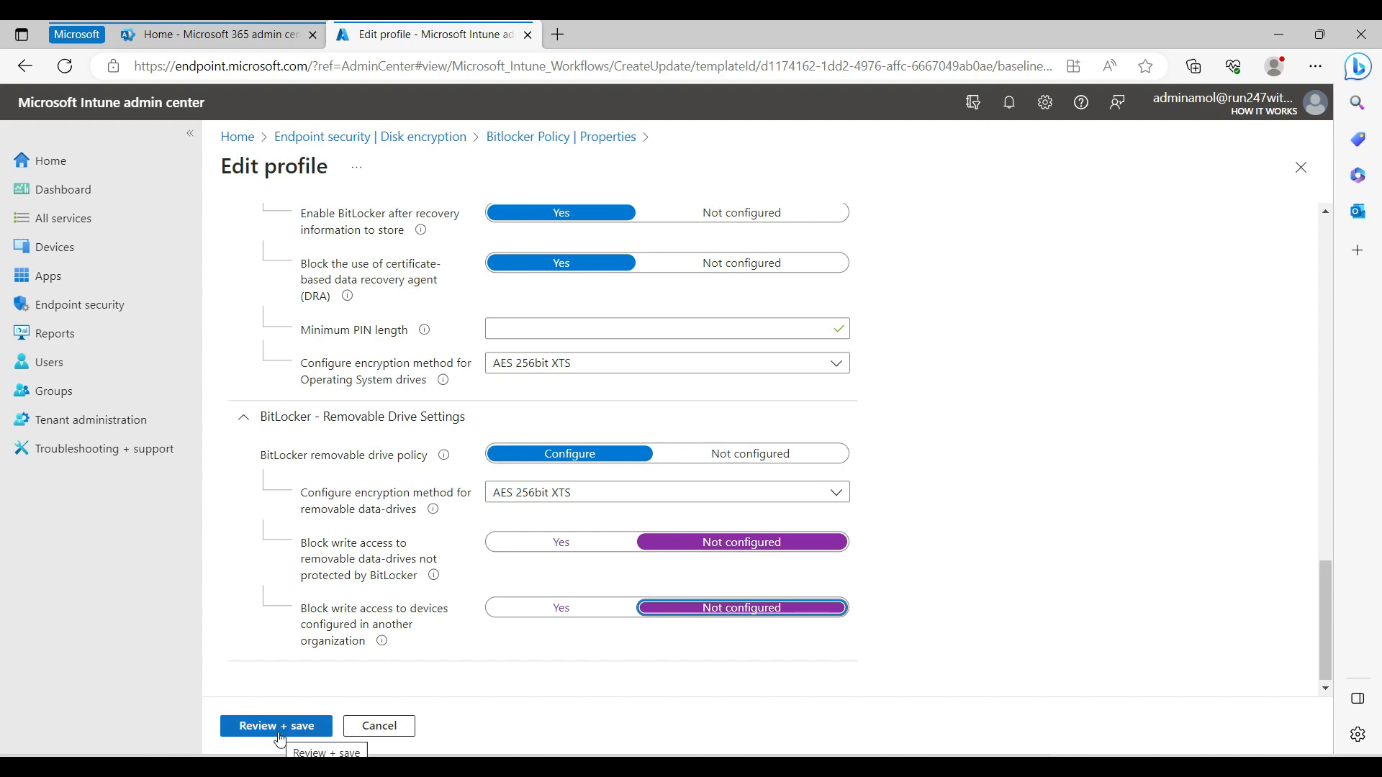
Step: Save the Bitlocker Policy via Review + save and list its setting categories on the Properties page
click(276, 726)
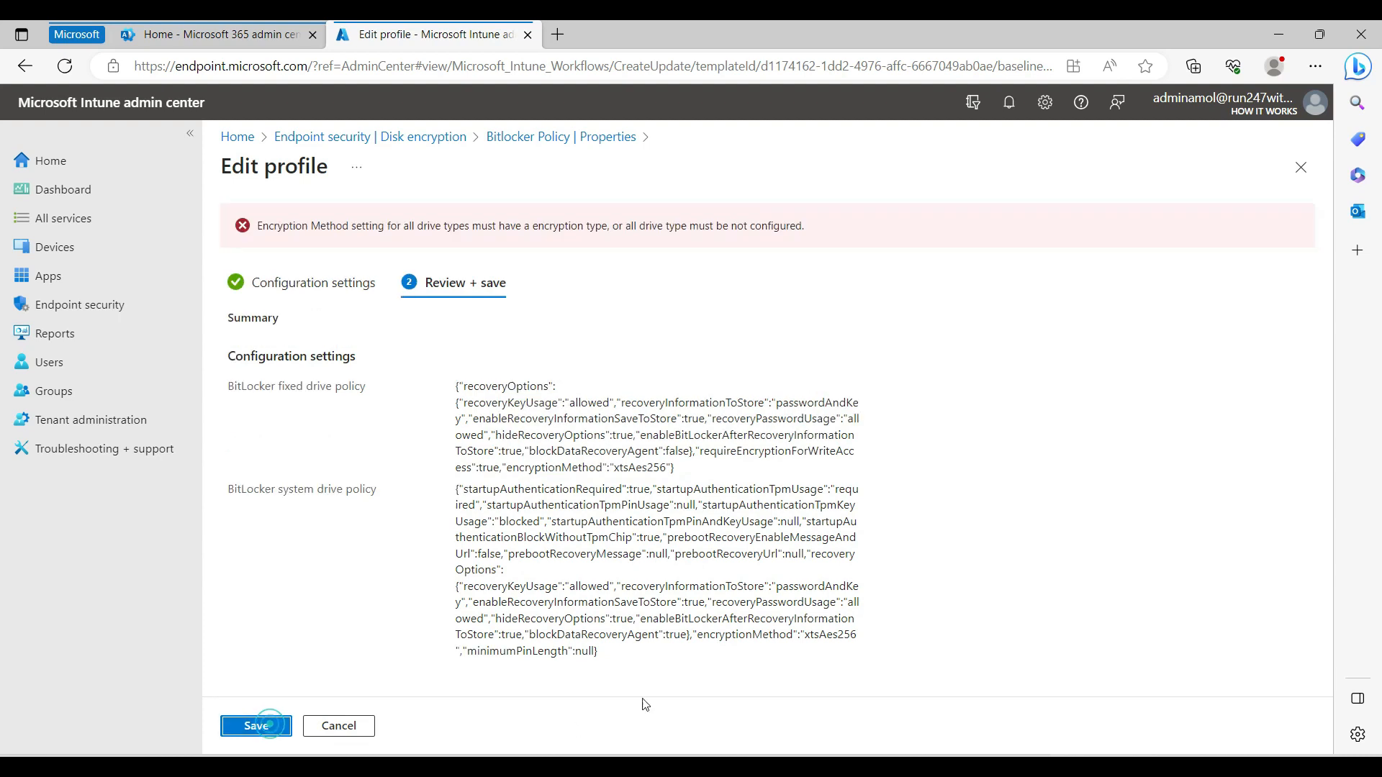
click(339, 726)
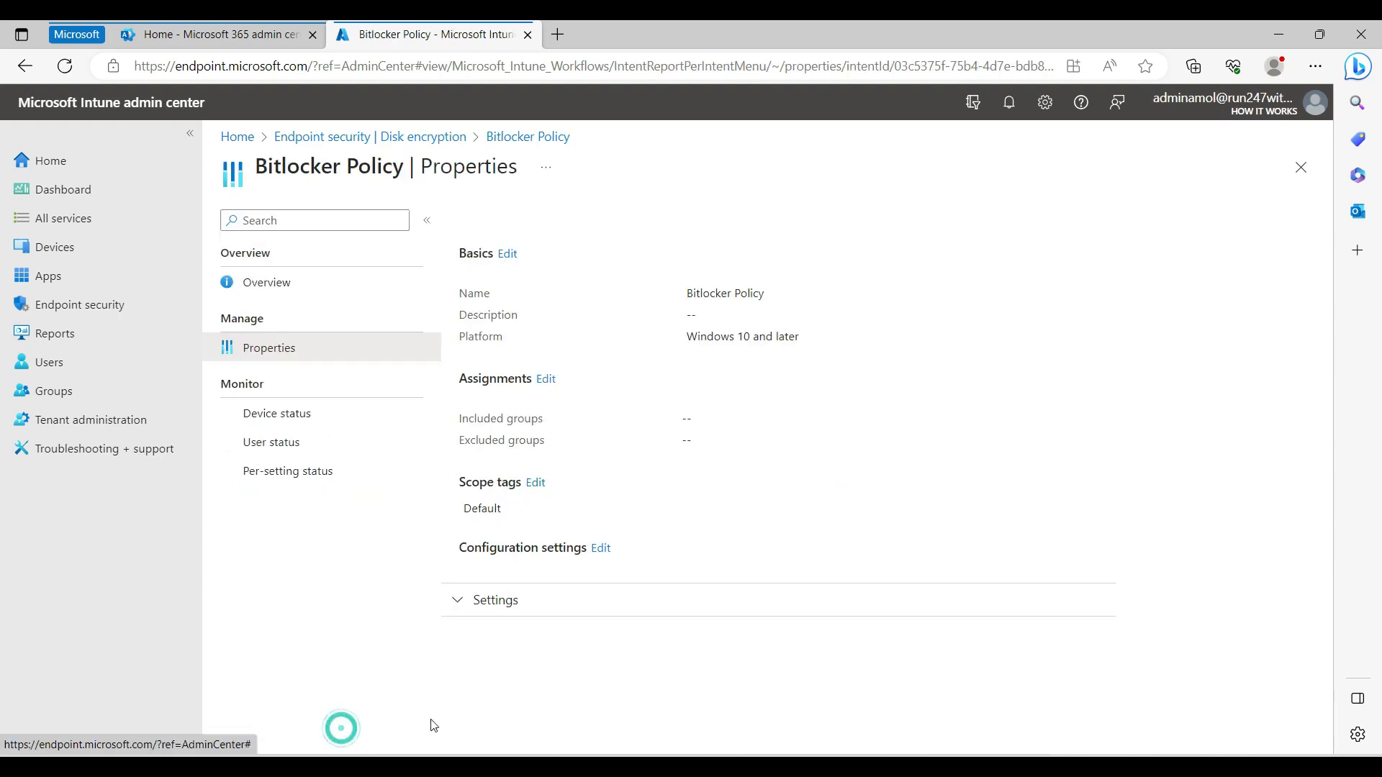
click(494, 599)
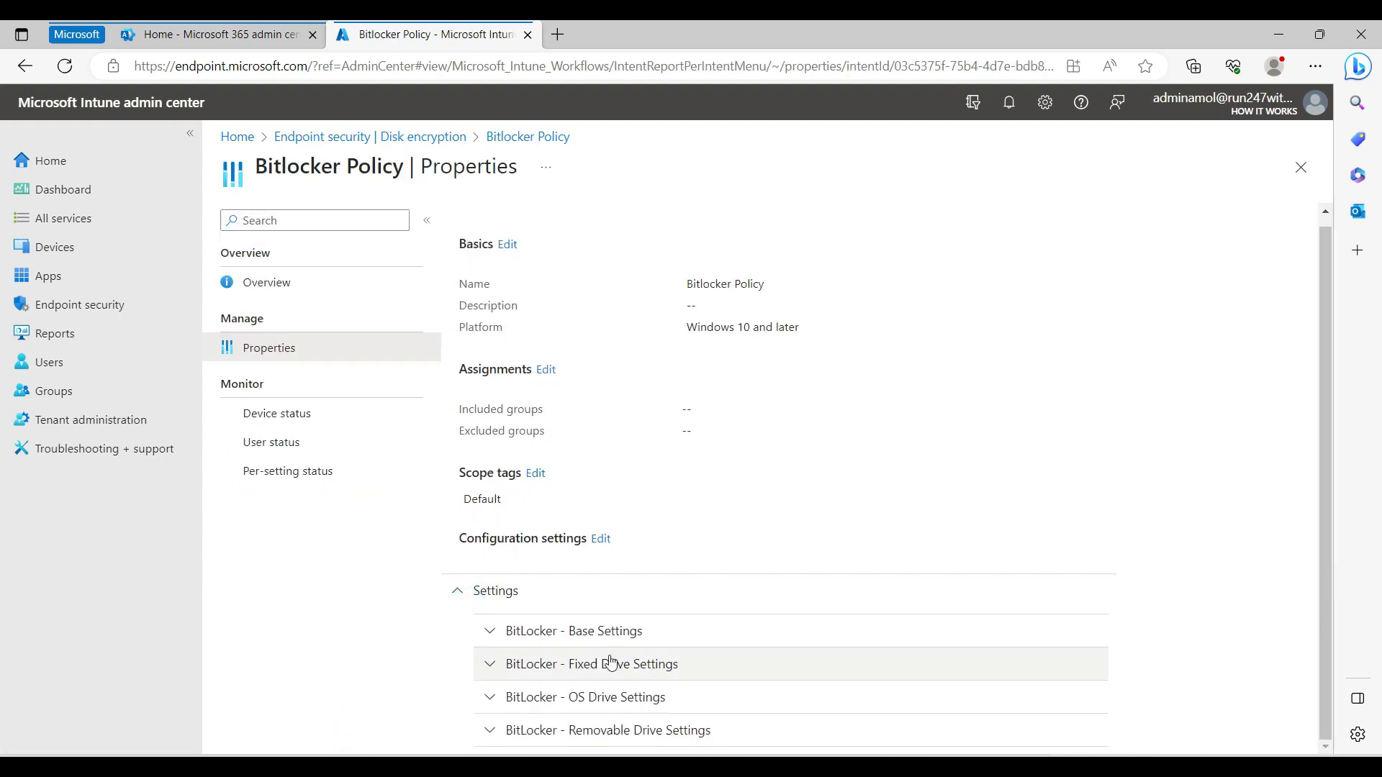
mouse_move(651, 531)
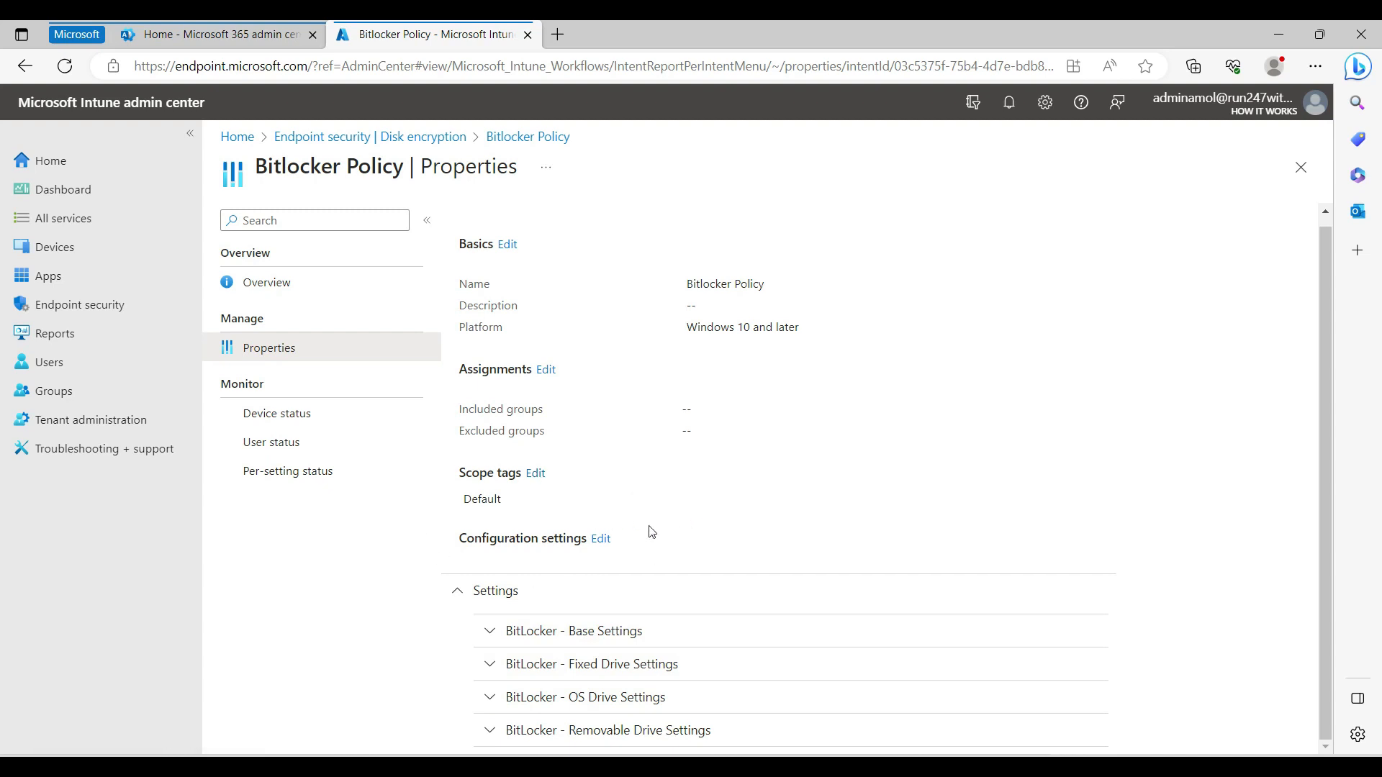
mouse_move(596, 456)
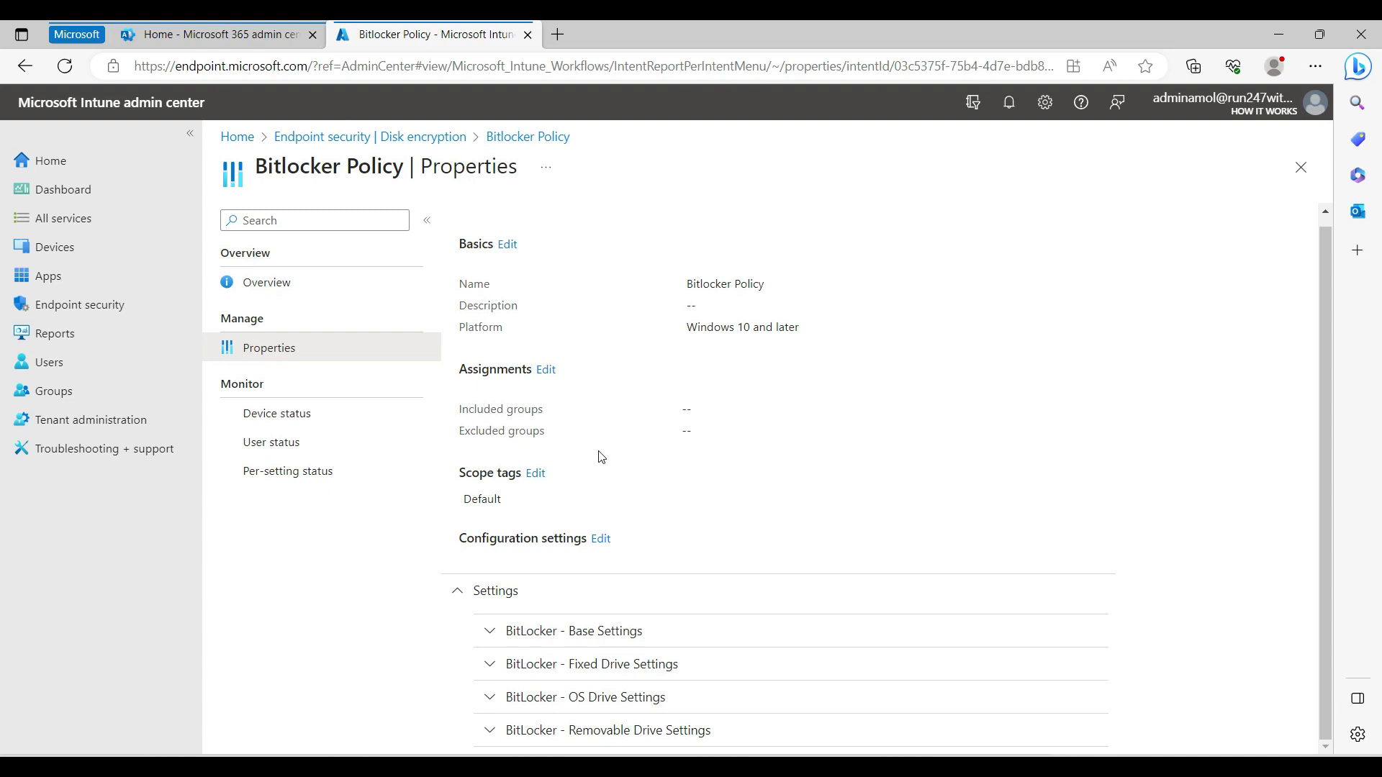
mouse_move(276, 413)
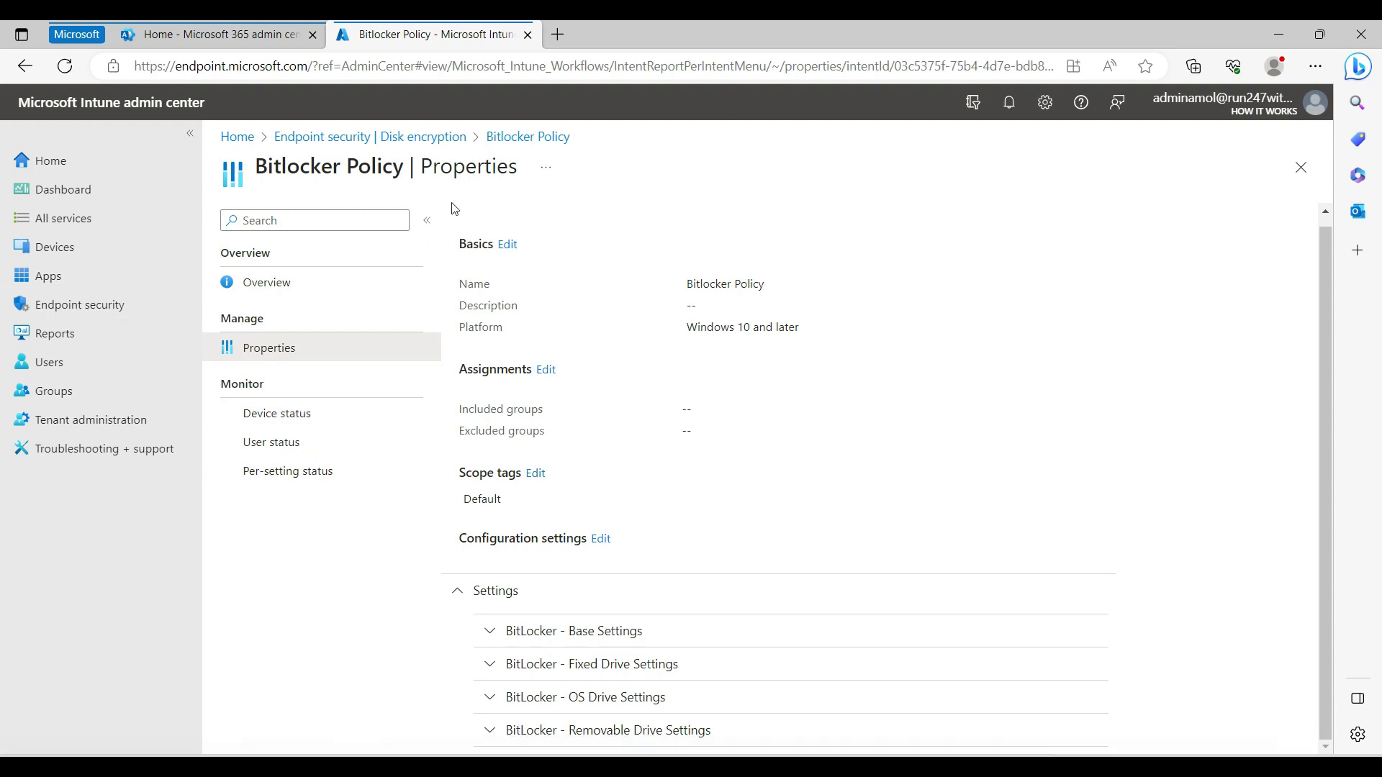
mouse_move(54, 246)
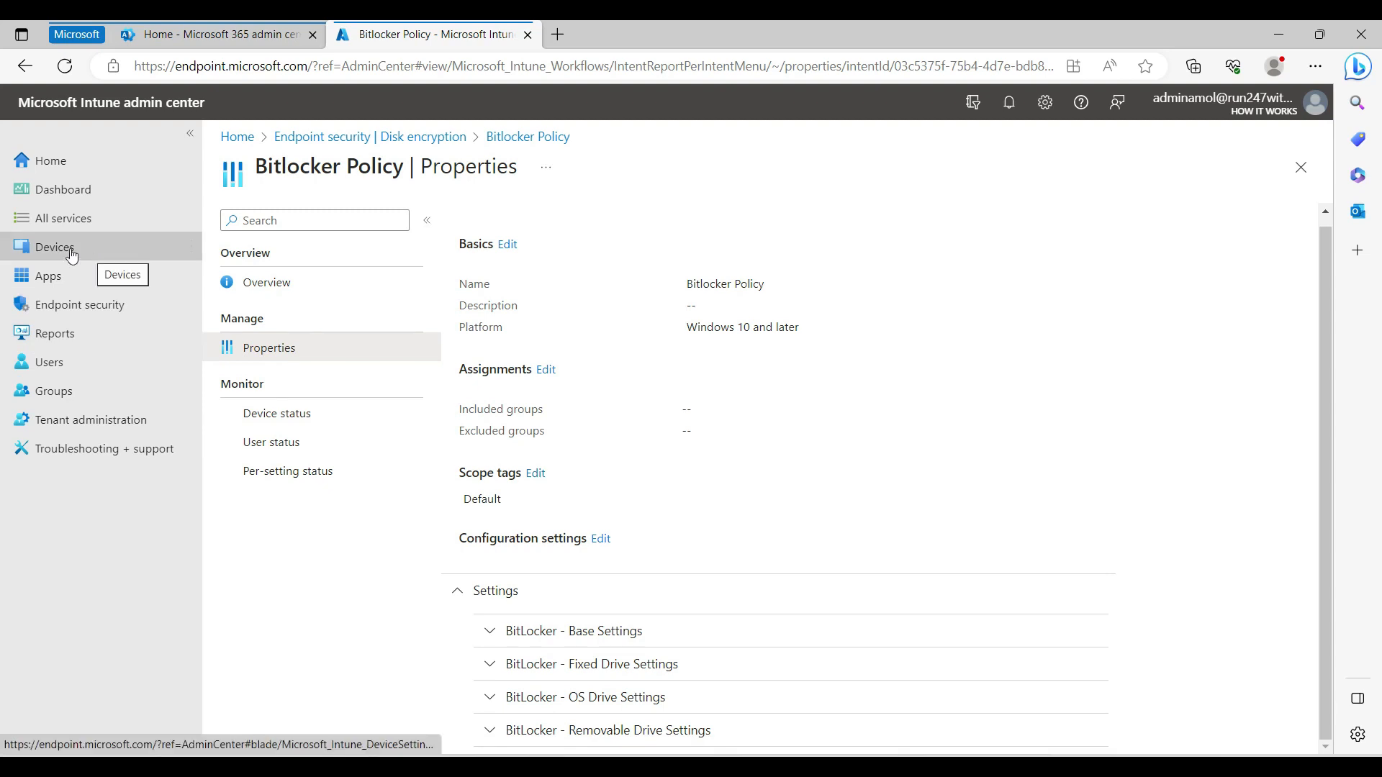
Step: Open device DESKTOP-CF6EKJD from All devices and show its BitLocker Recovery keys page
click(53, 246)
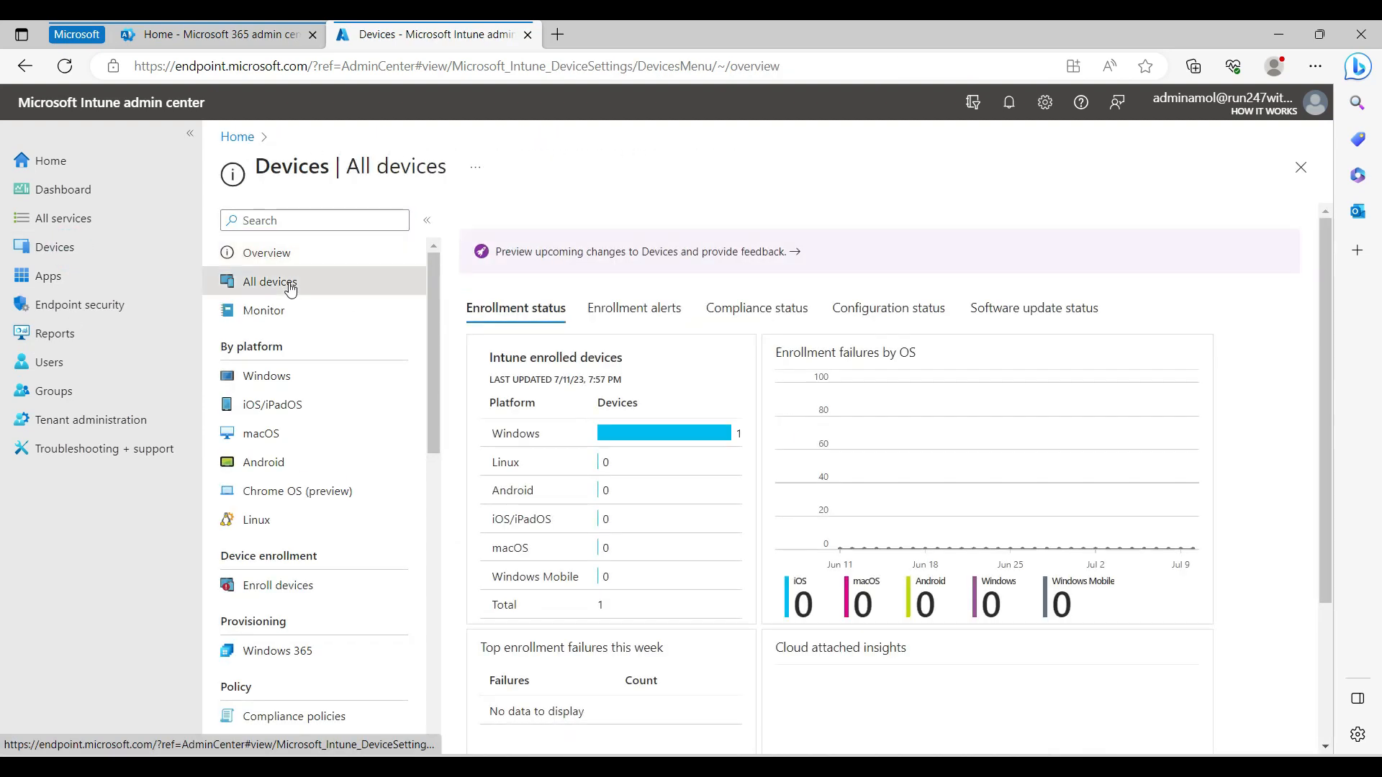
click(269, 281)
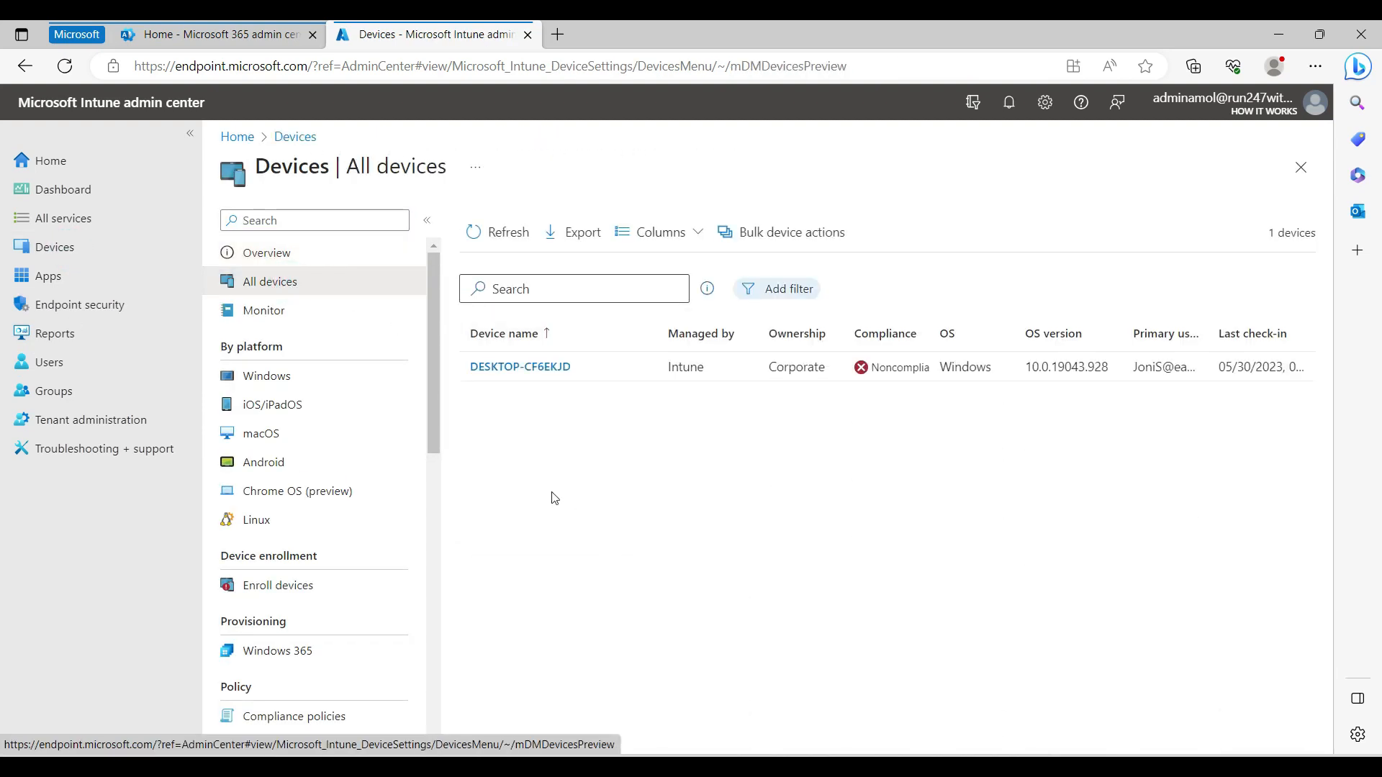
click(520, 367)
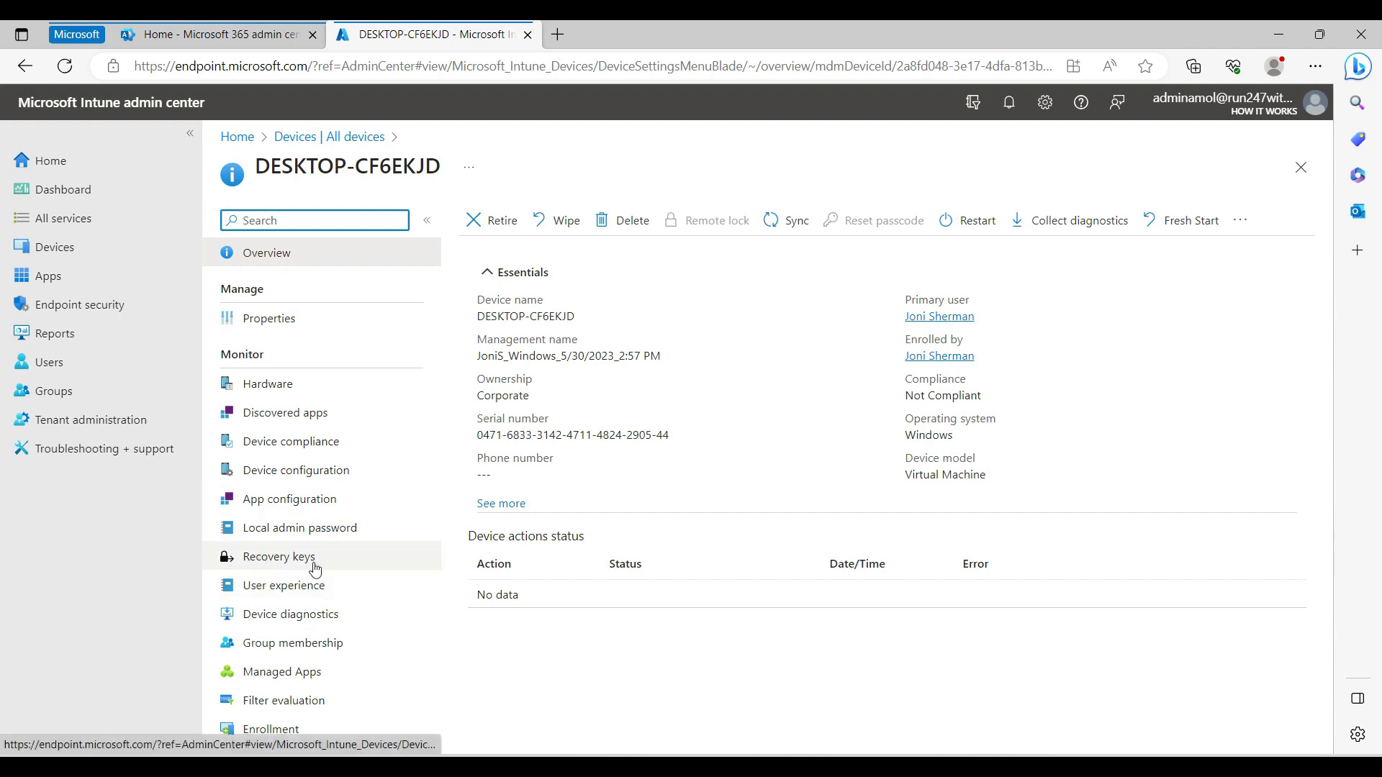
click(278, 556)
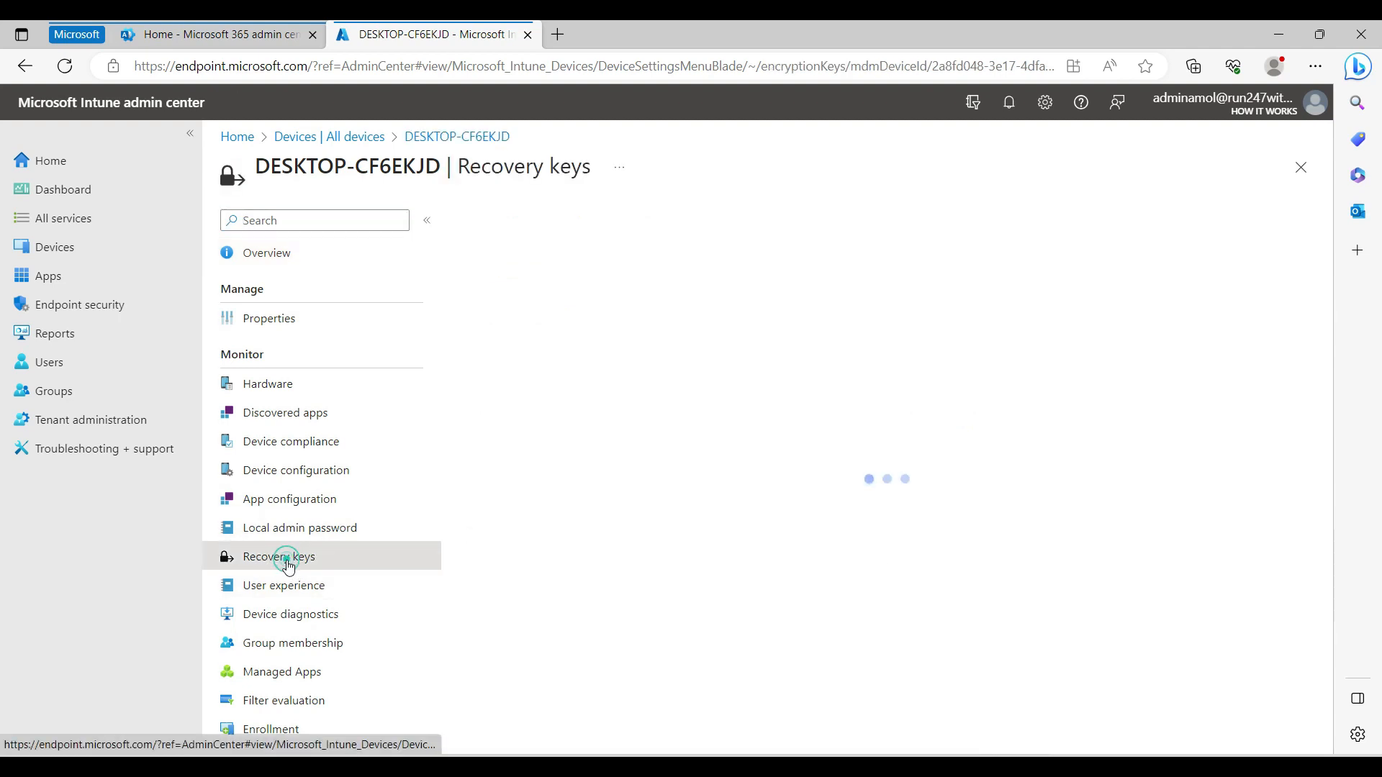
click(278, 556)
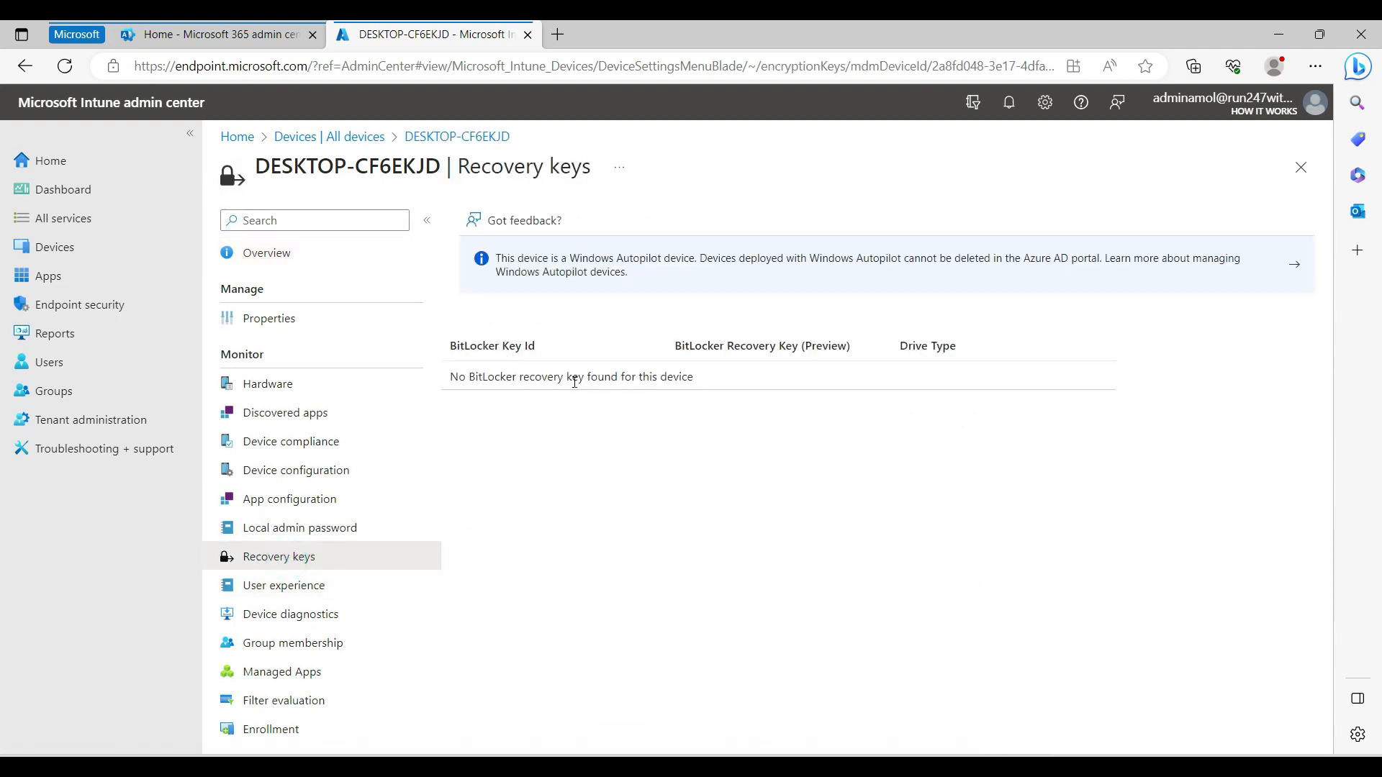